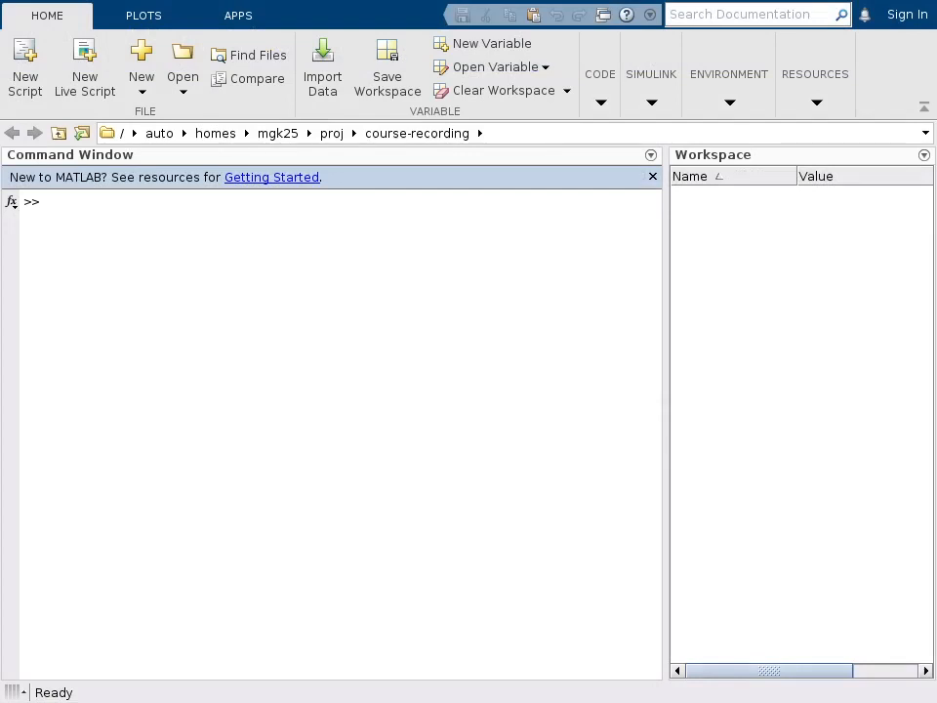
Assign a = magic(3) in the Command Window to get the 3-by-3 magic square
left_click(331, 201)
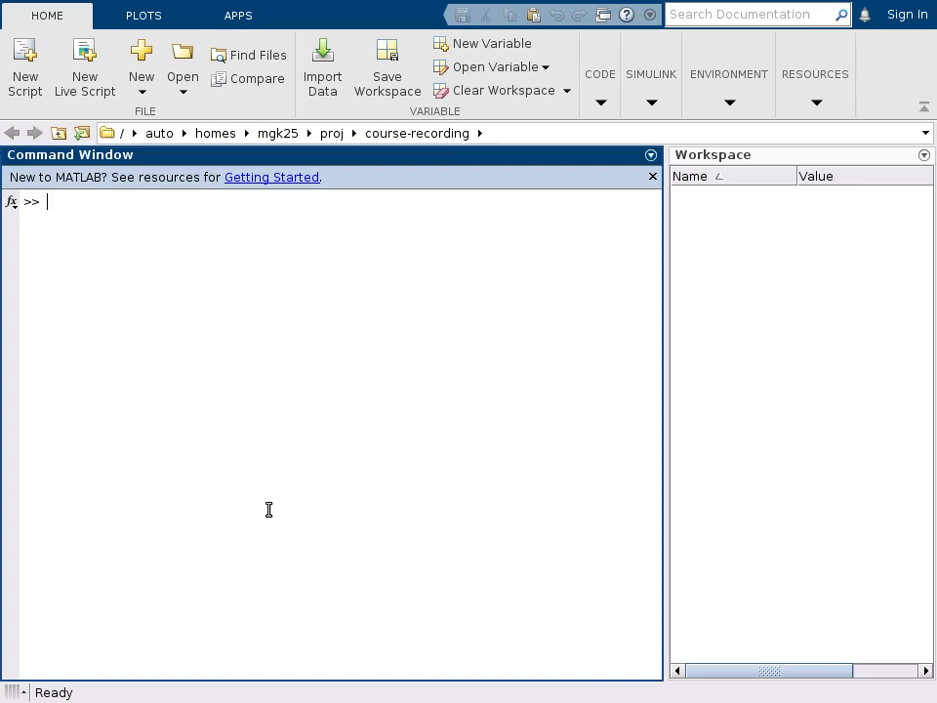
type("a =")
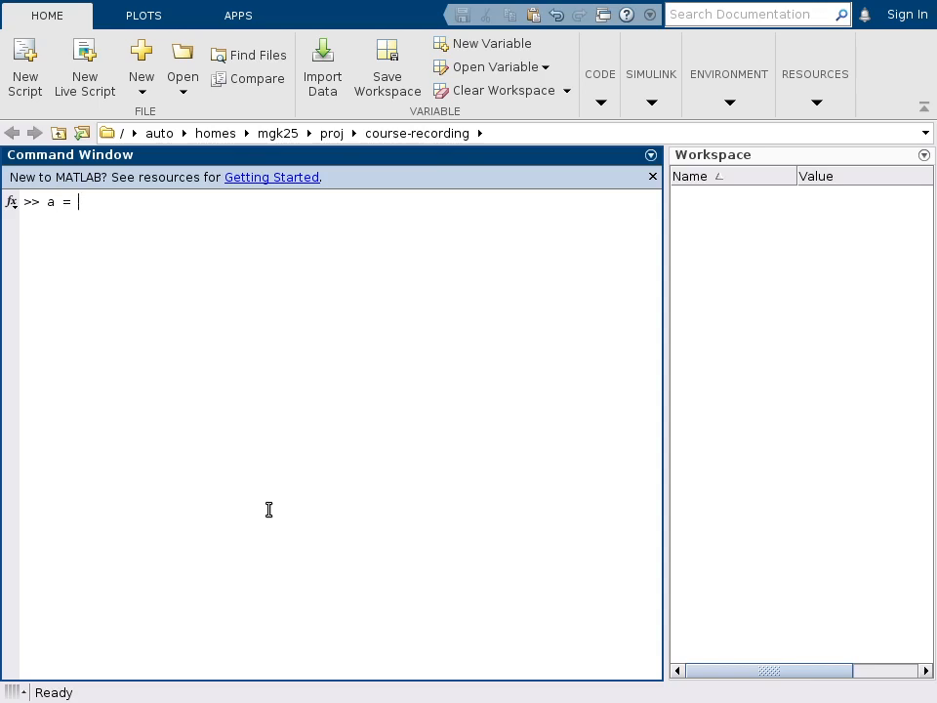
type("magic")
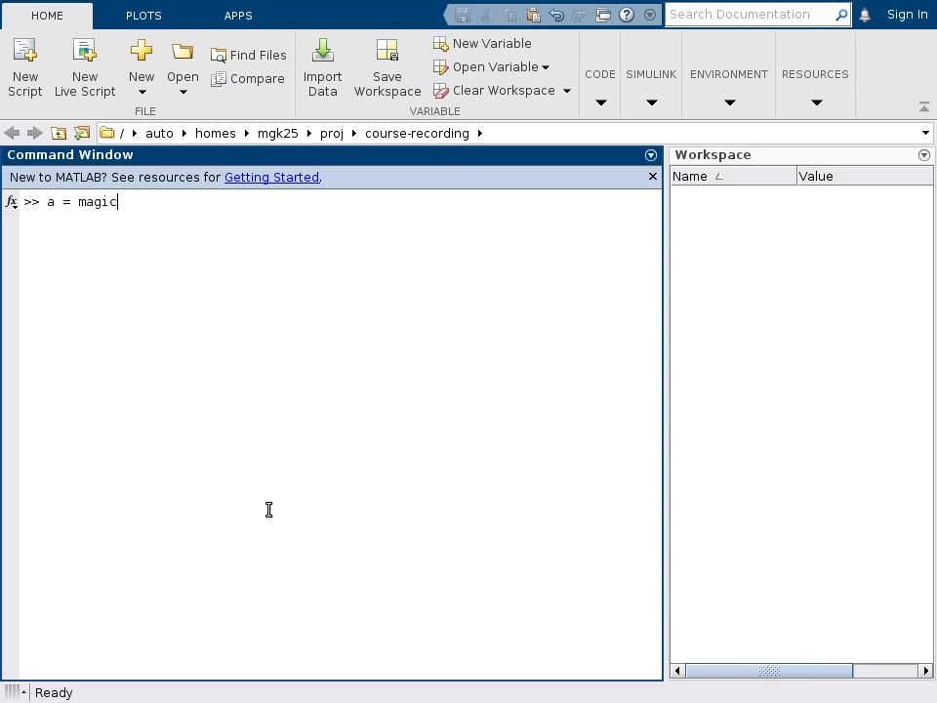
type("(3)")
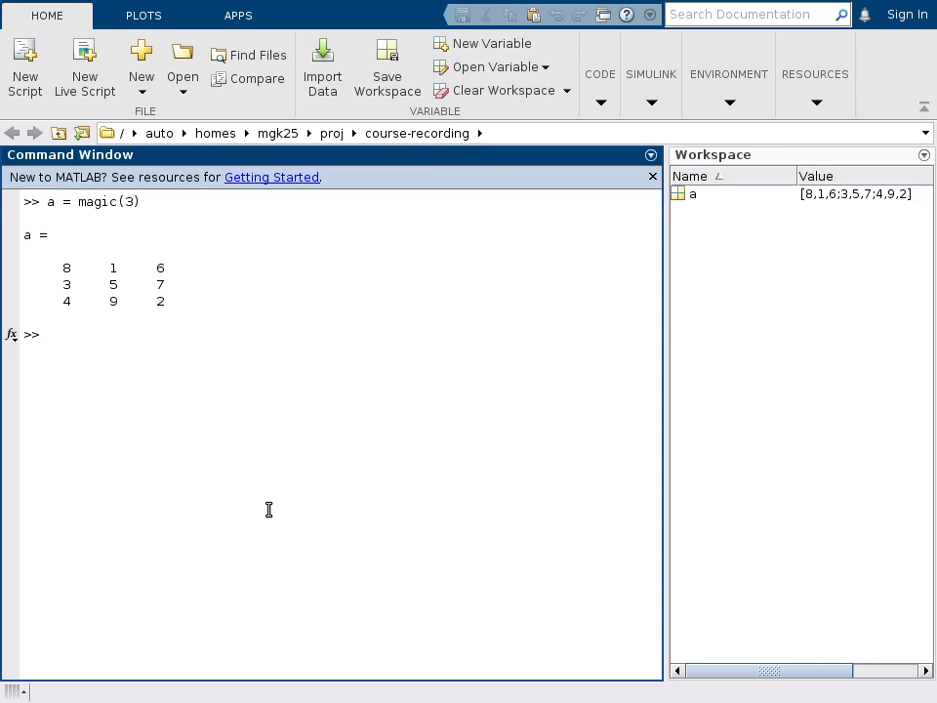
Rerun a = magic(3) with a semicolon, run magic(3) unassigned into ans, and begin a help command
type("a = magic(3)")
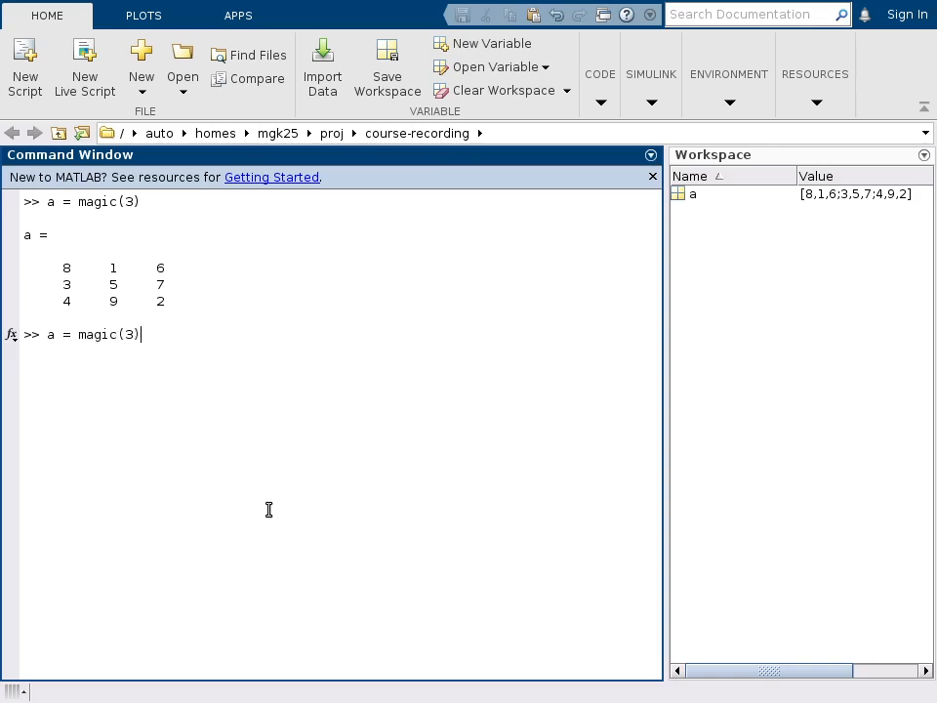
type(";")
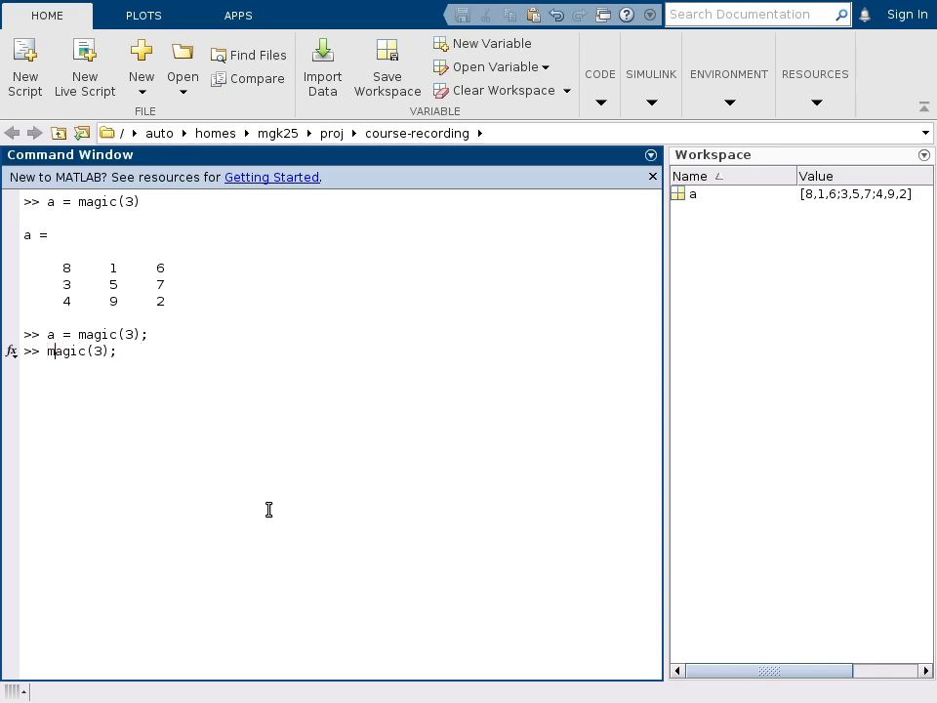
key("Backspace")
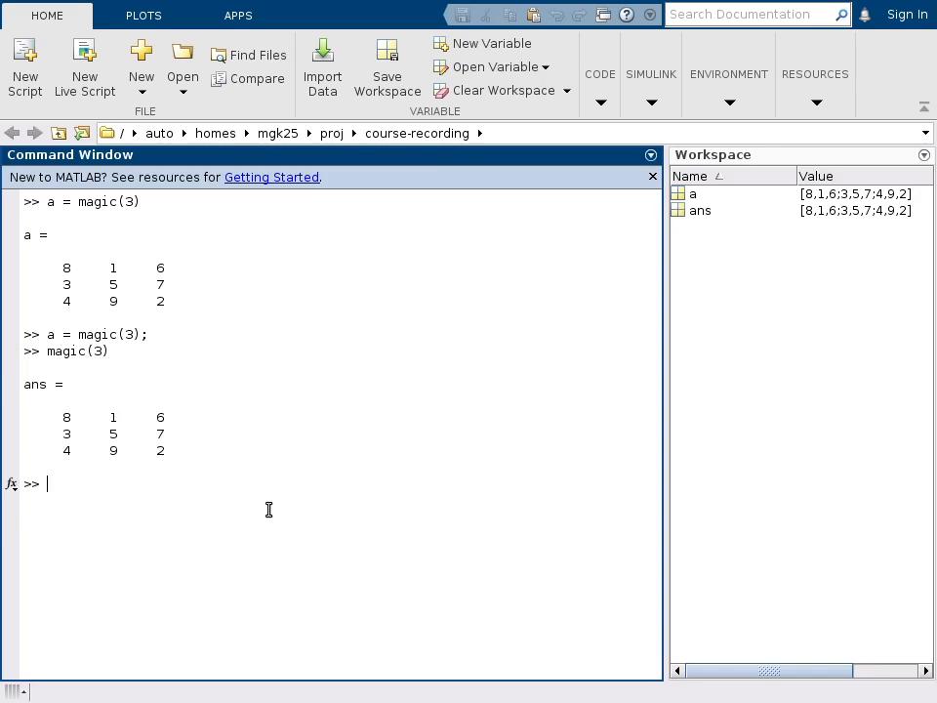
type("ans")
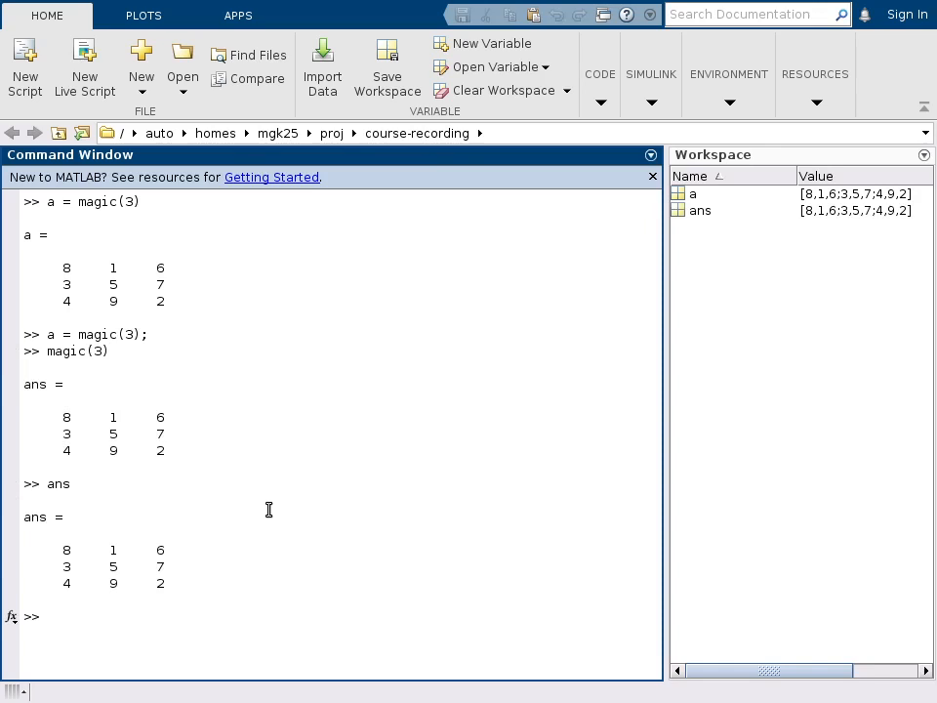
type("help m")
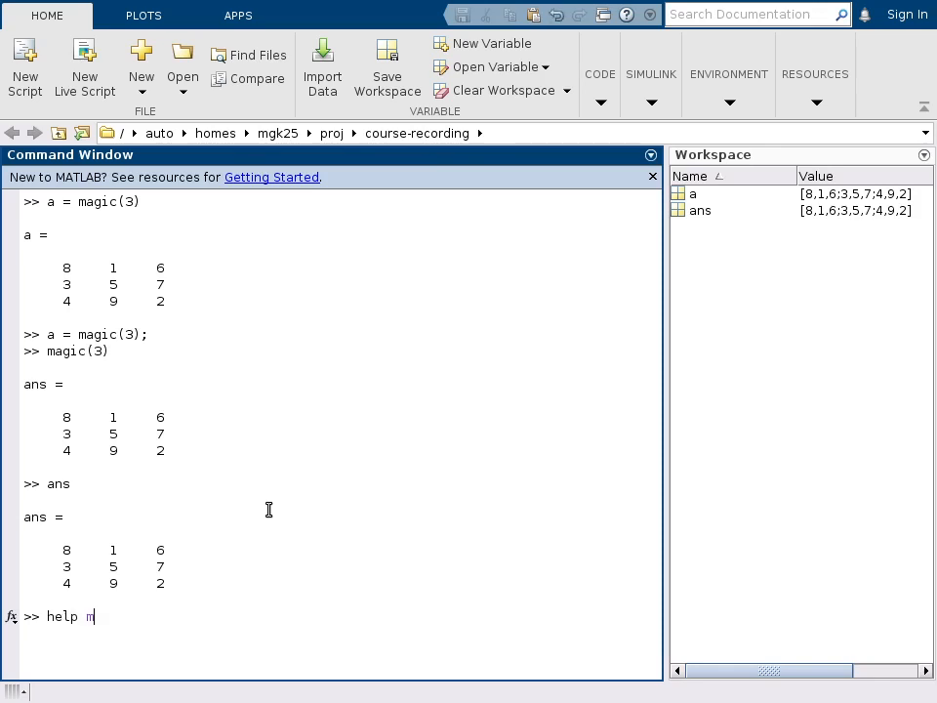
Show help for the magic function and start entering the range 1:5
type("agic")
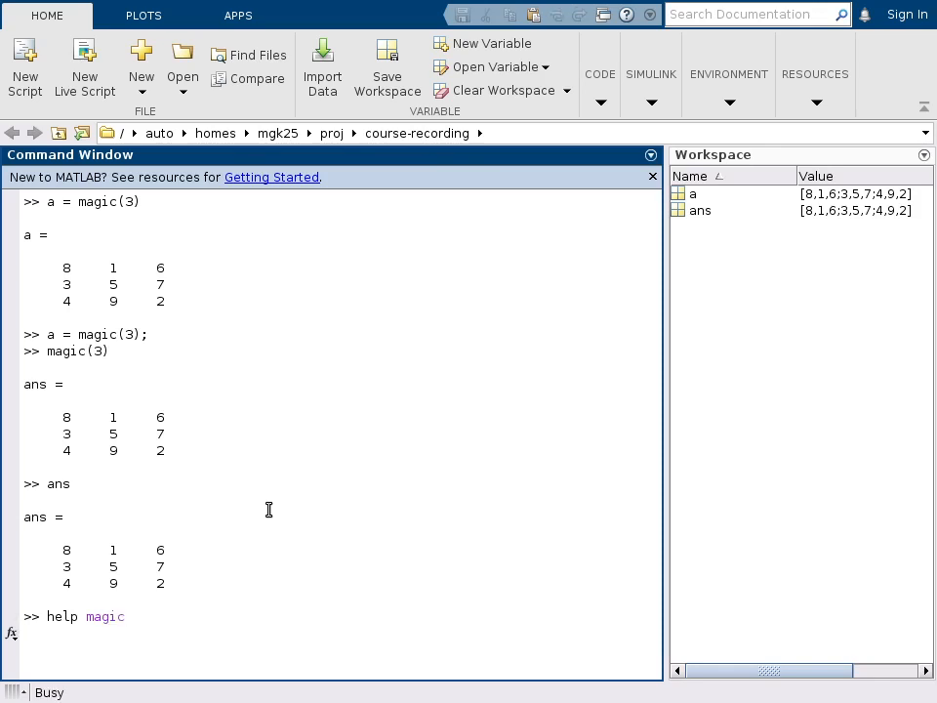
key("enter")
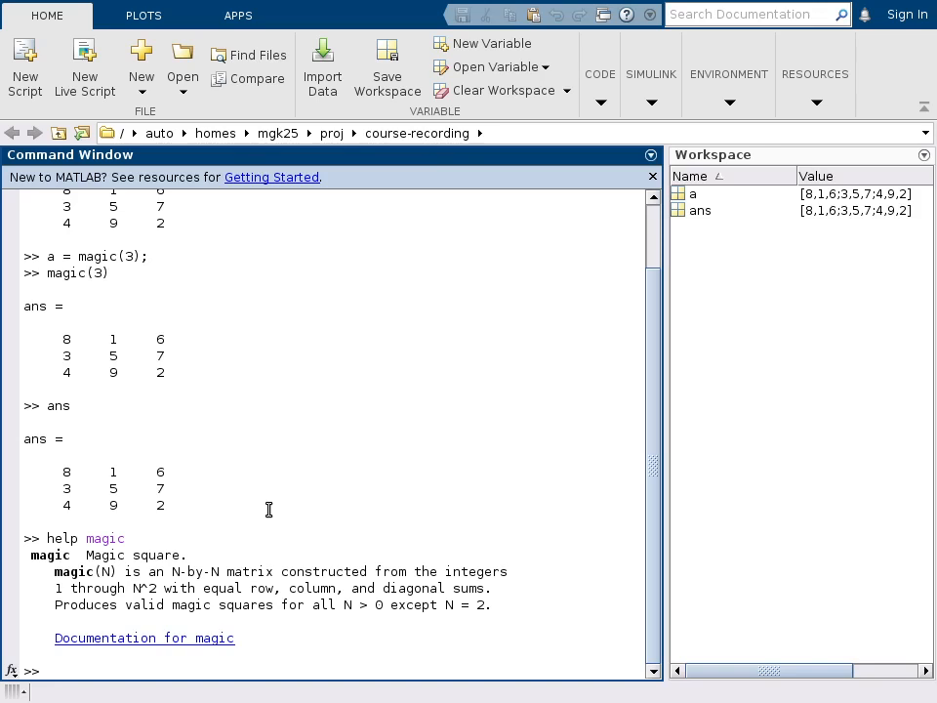
type("1:5")
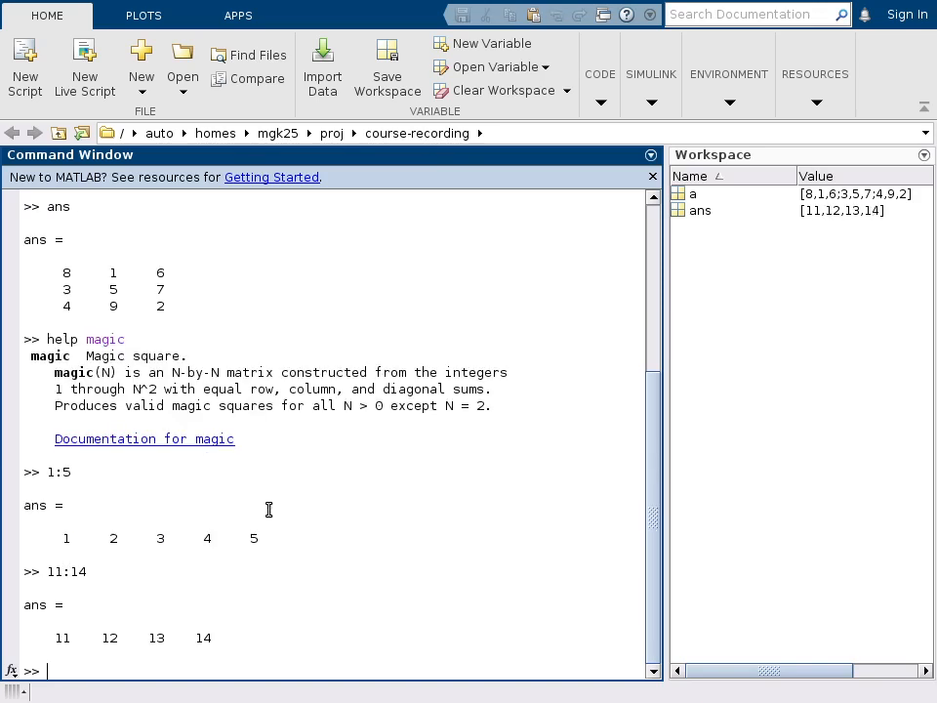
Evaluate the ranges -1:1, the empty 3:0 and the descending 3:-1:0, then redisplay a
type("-1")
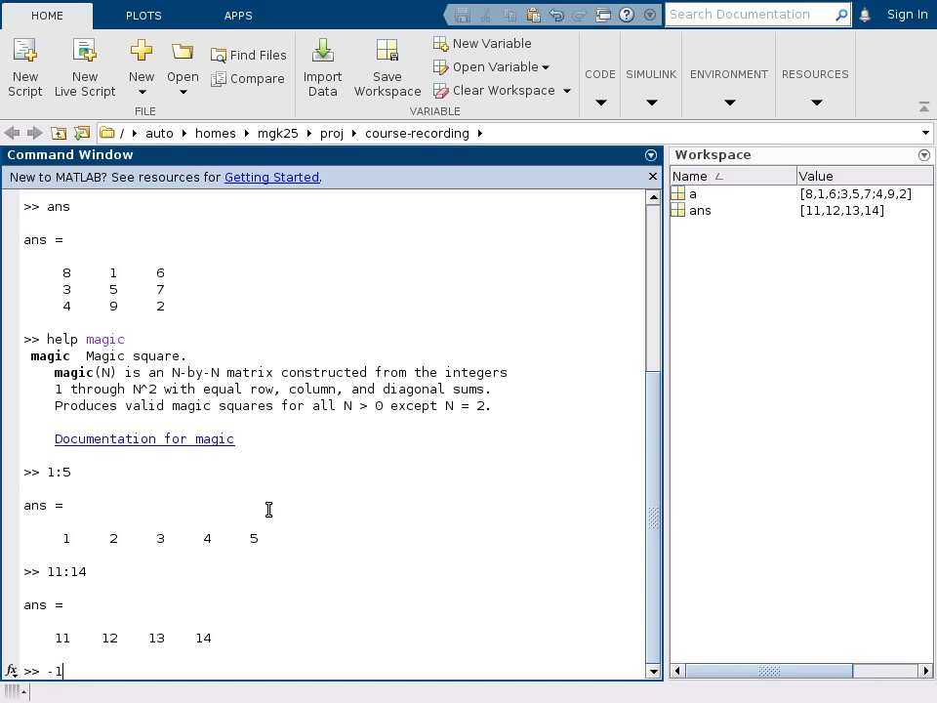
type(":1")
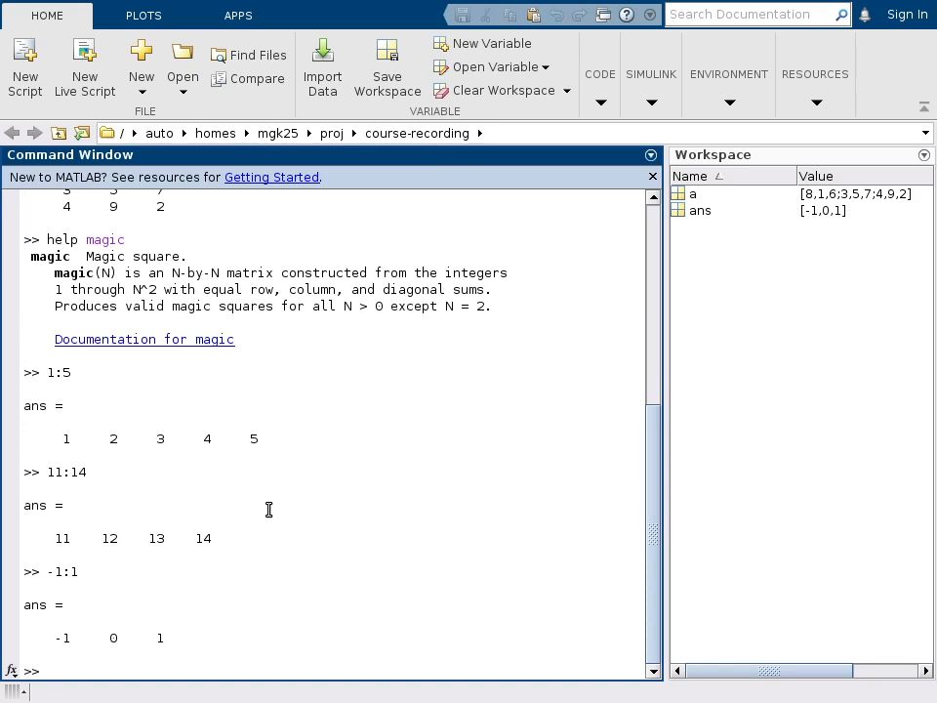
type("3:")
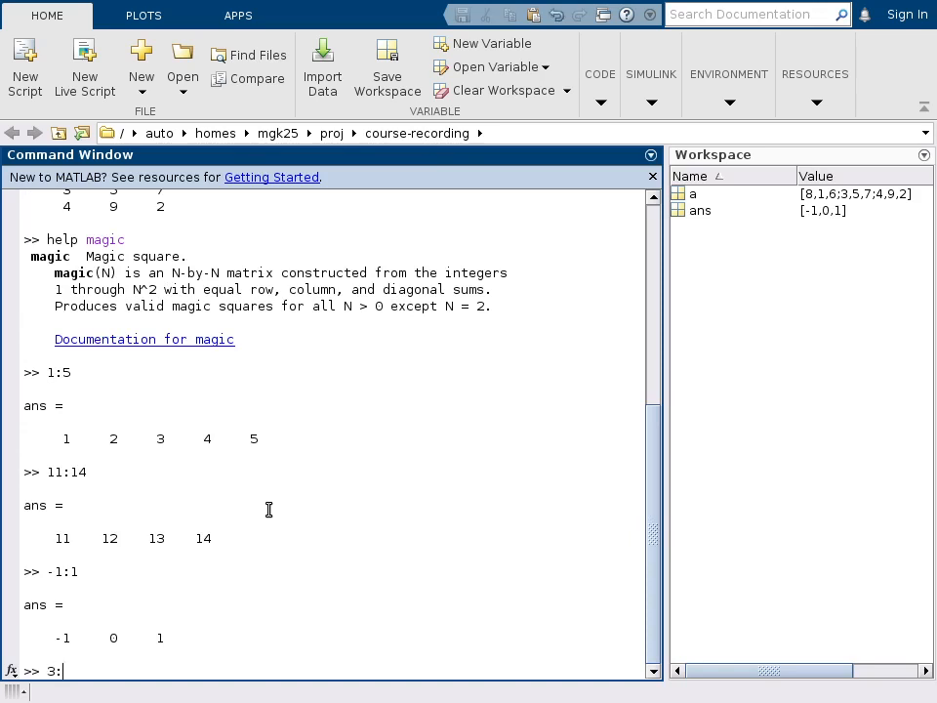
type("0")
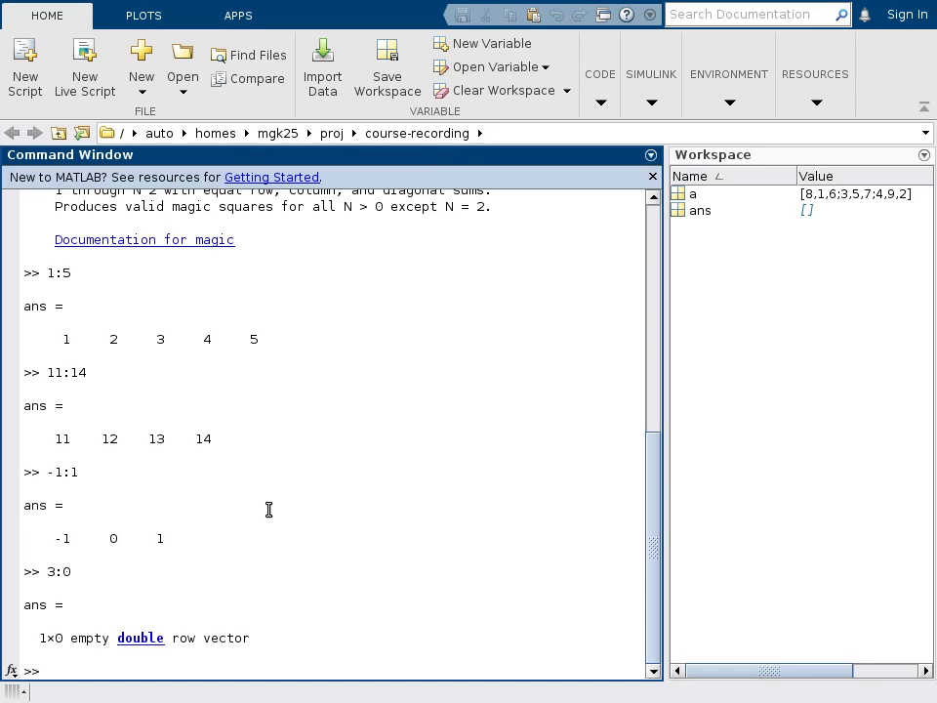
type("3:-1")
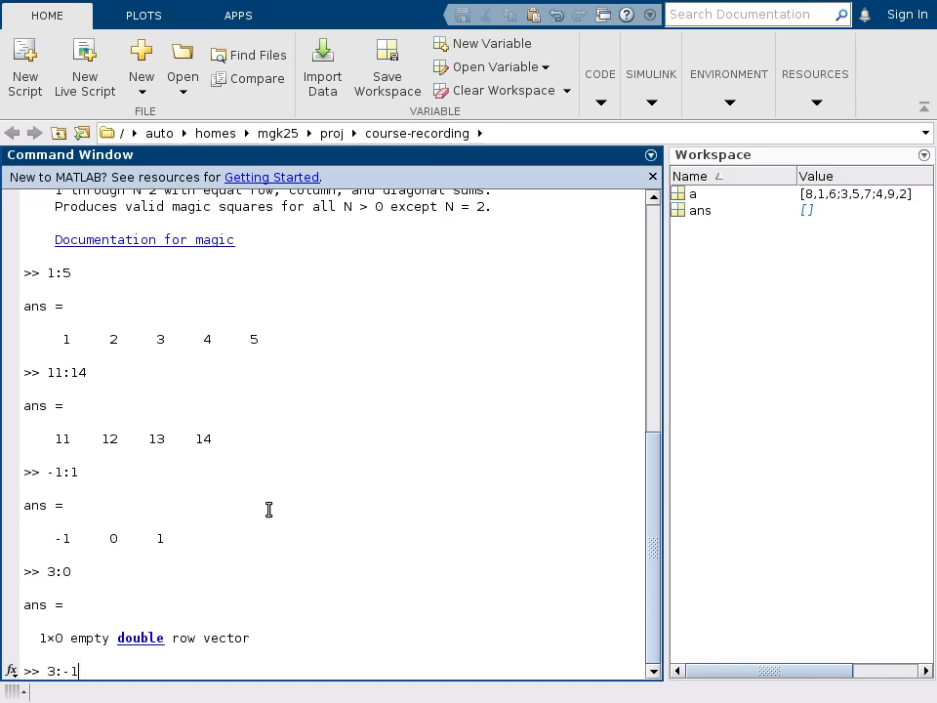
type("0")
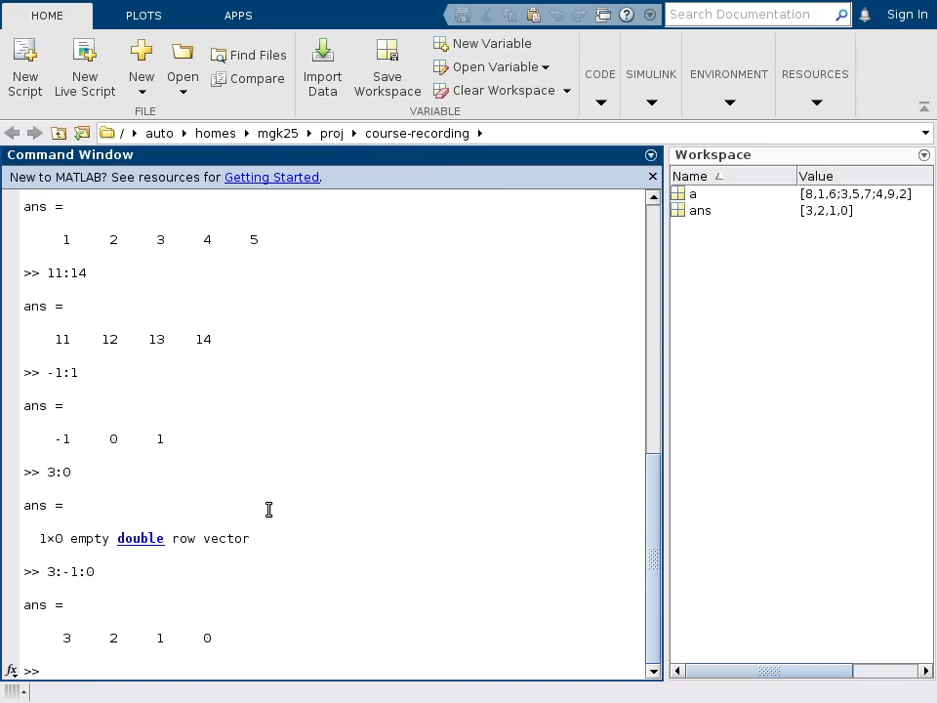
type("a")
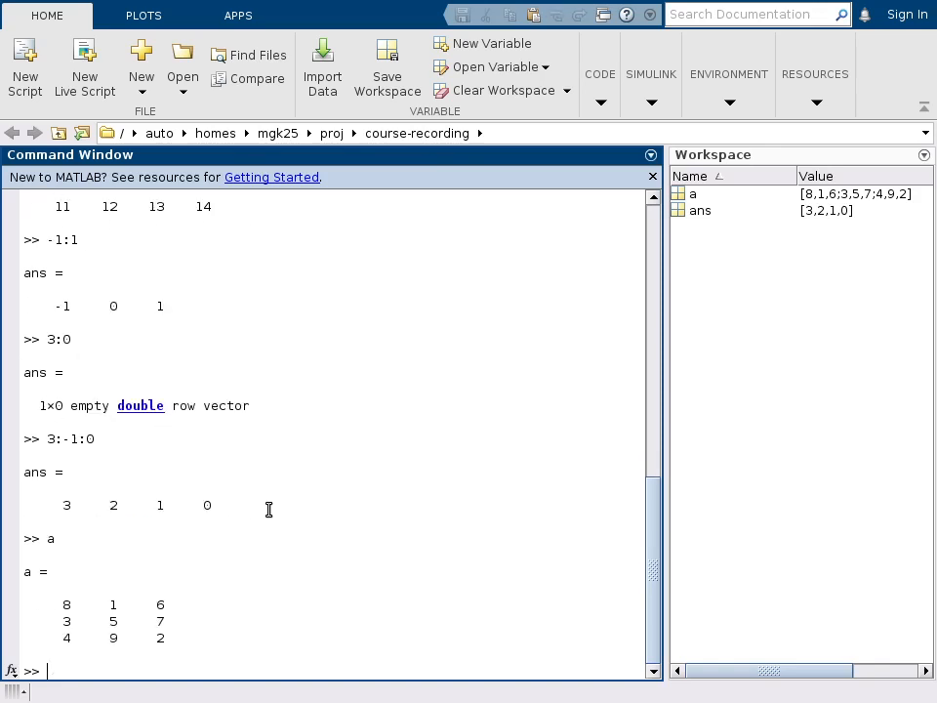
Redisplay a and index a(2,3) to return the element 7
type("a")
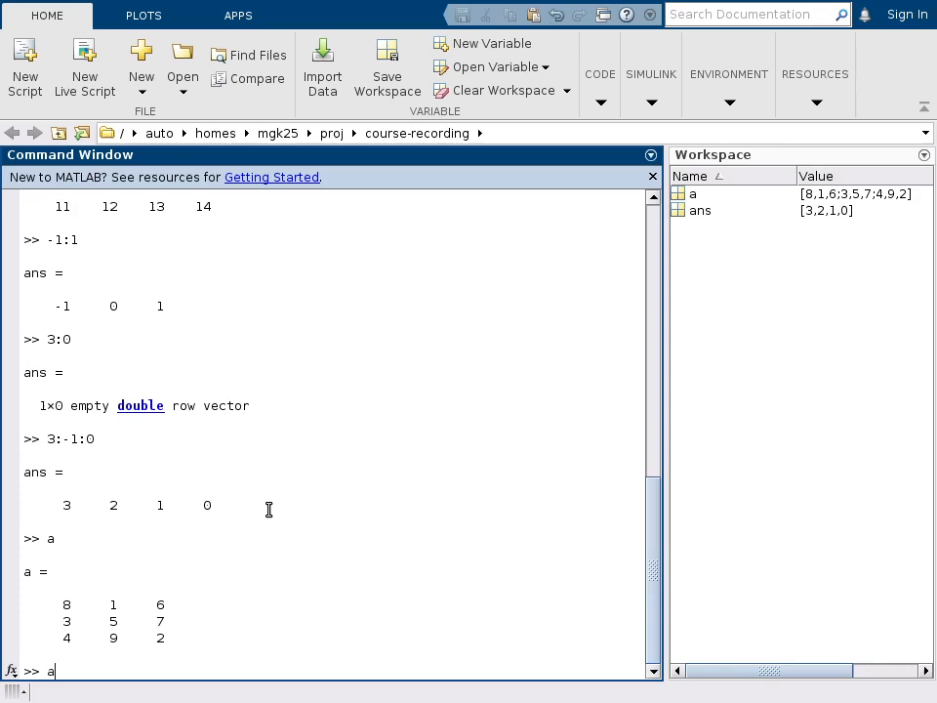
type("(2")
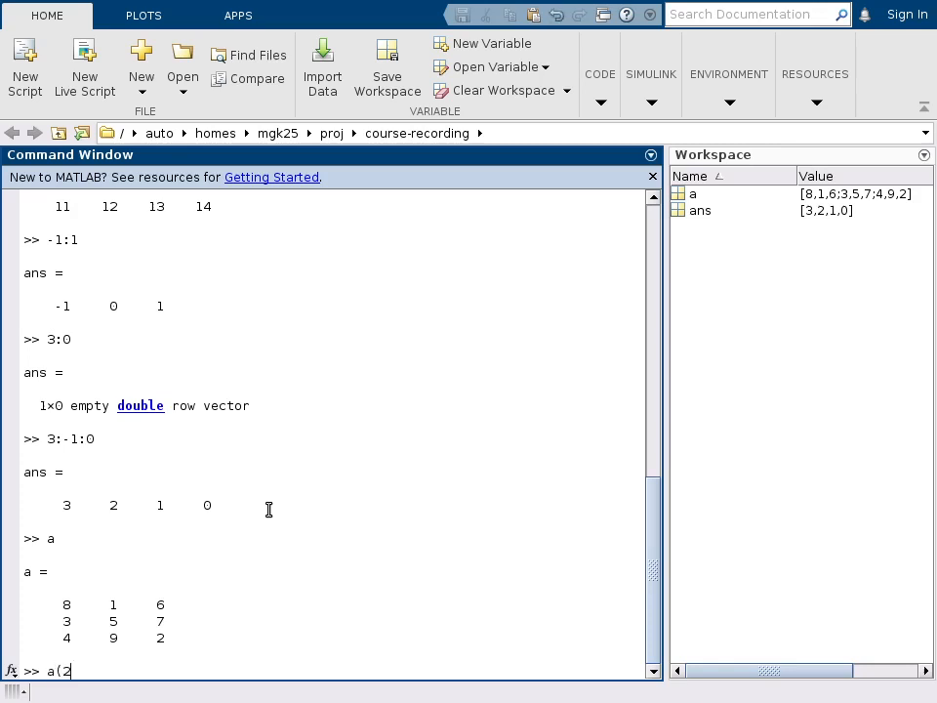
type(",3")
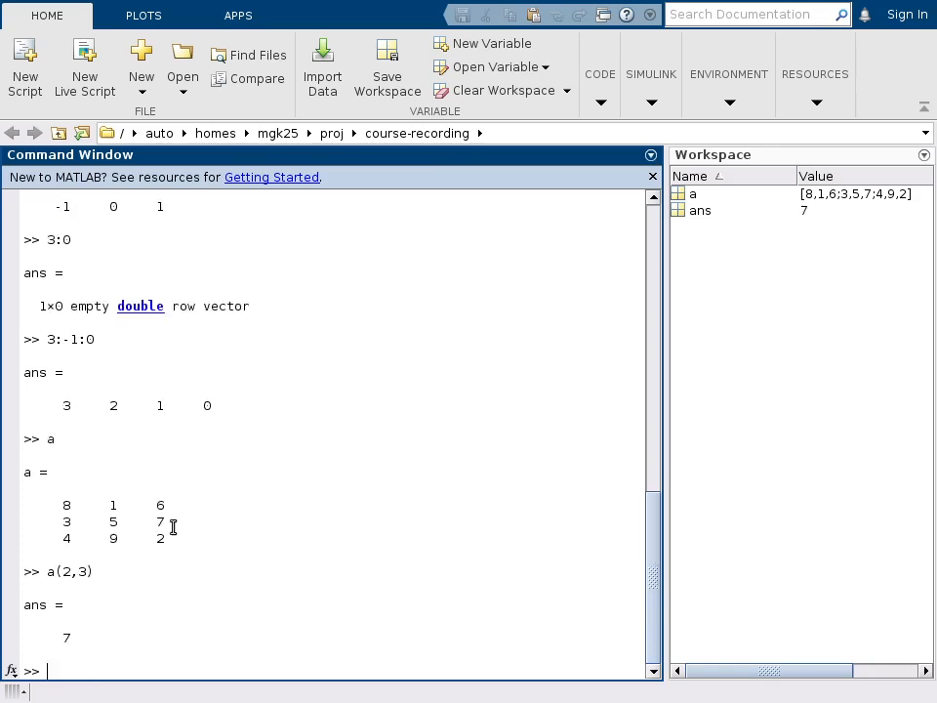
mouse_move(253, 539)
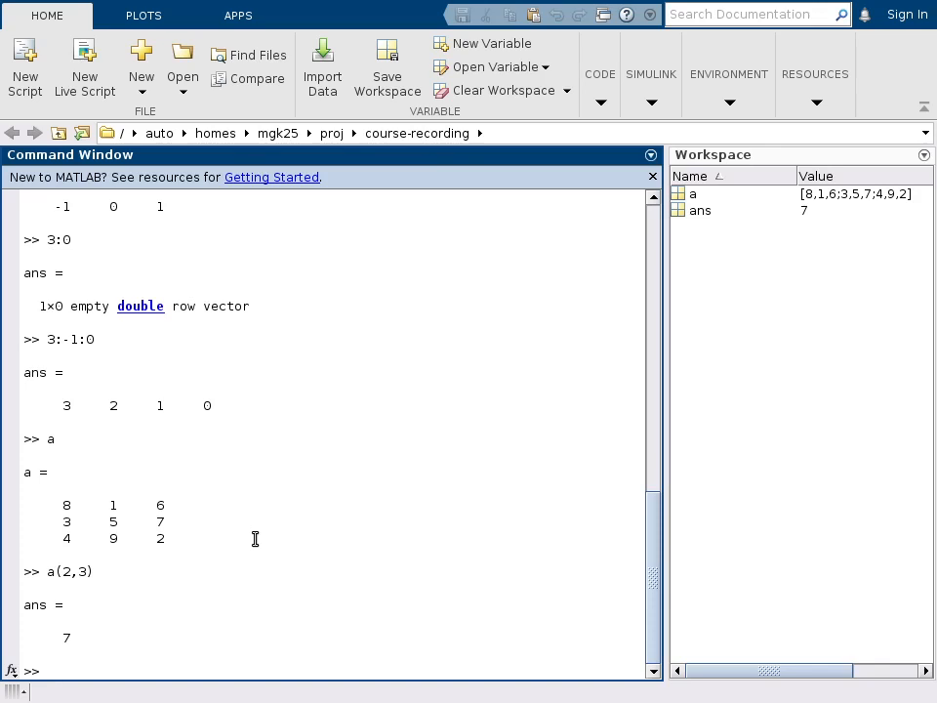
type("a(2,3)")
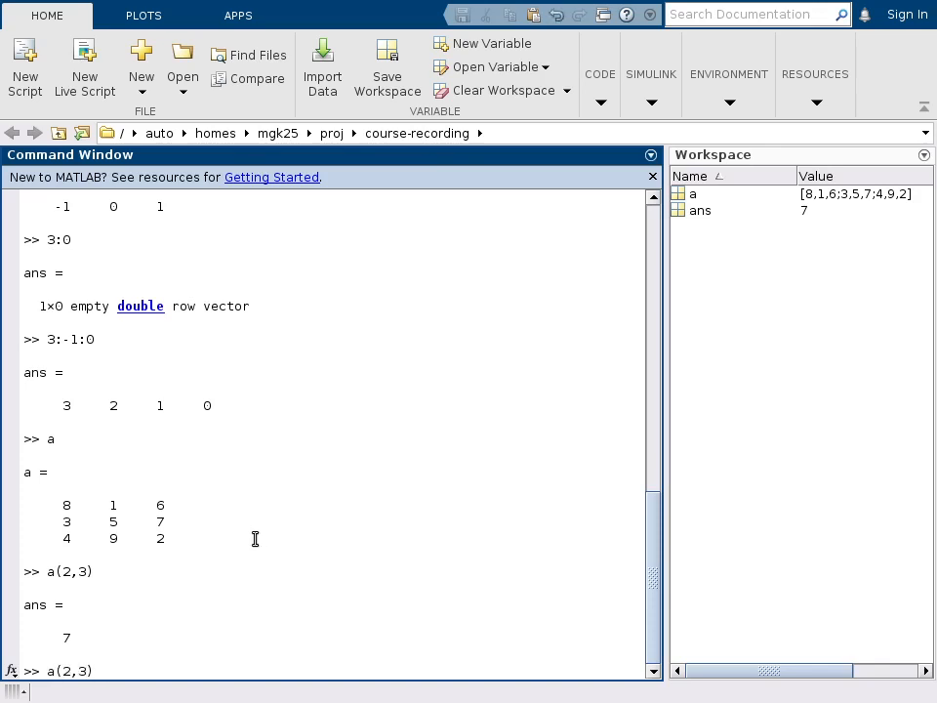
mouse_move(107, 504)
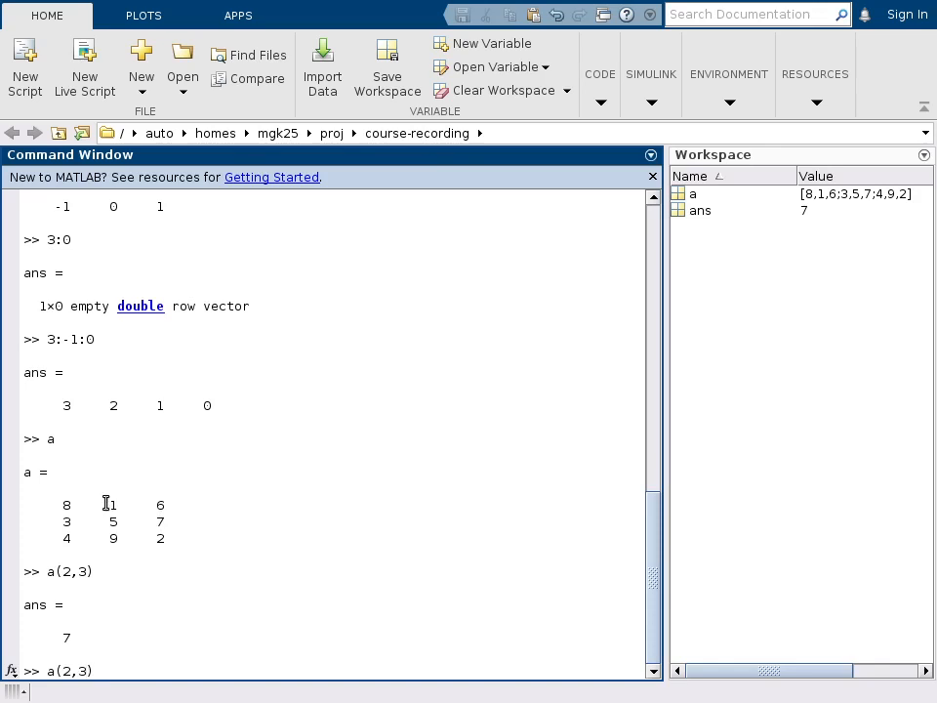
mouse_move(211, 515)
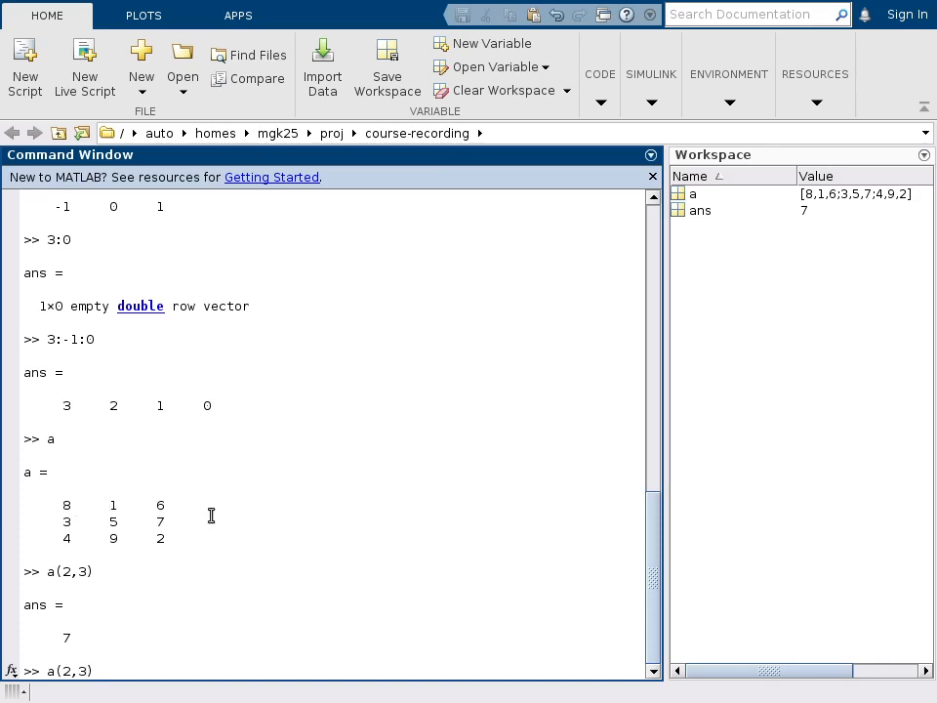
Return row 1 as [8 1 6] with a(1,:) and column 1 as [8;3;4] with a(:,1)
type("a(1,")
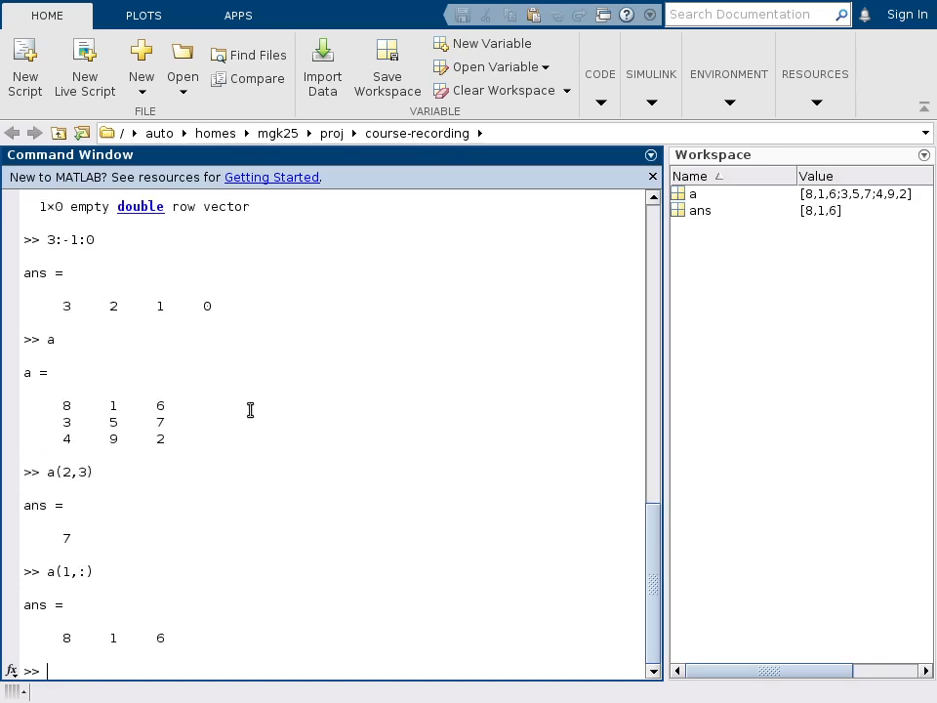
type("a(1,:)")
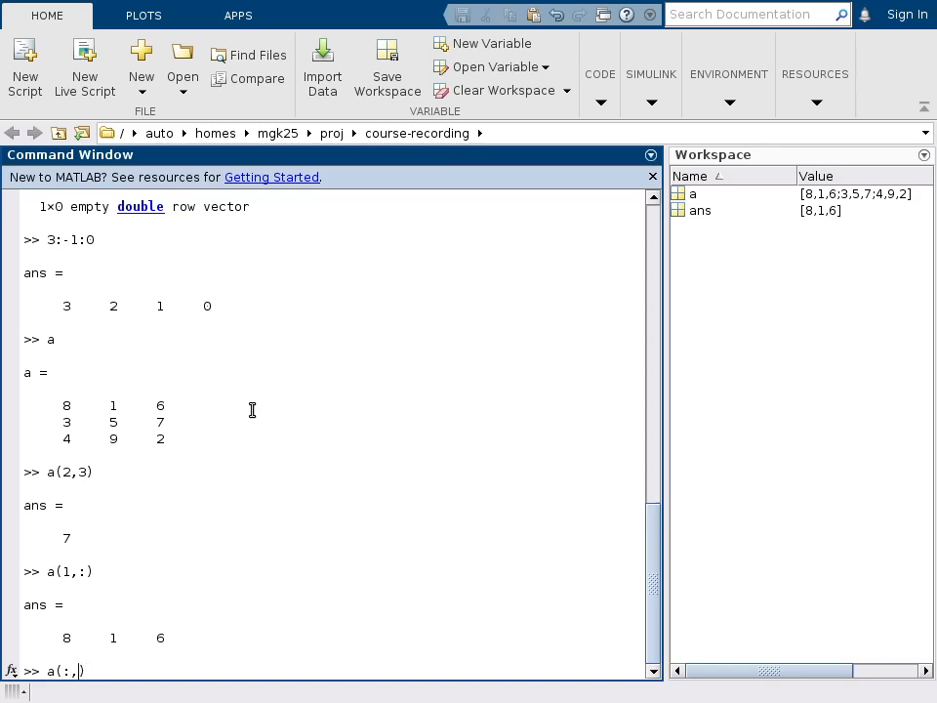
type("1")
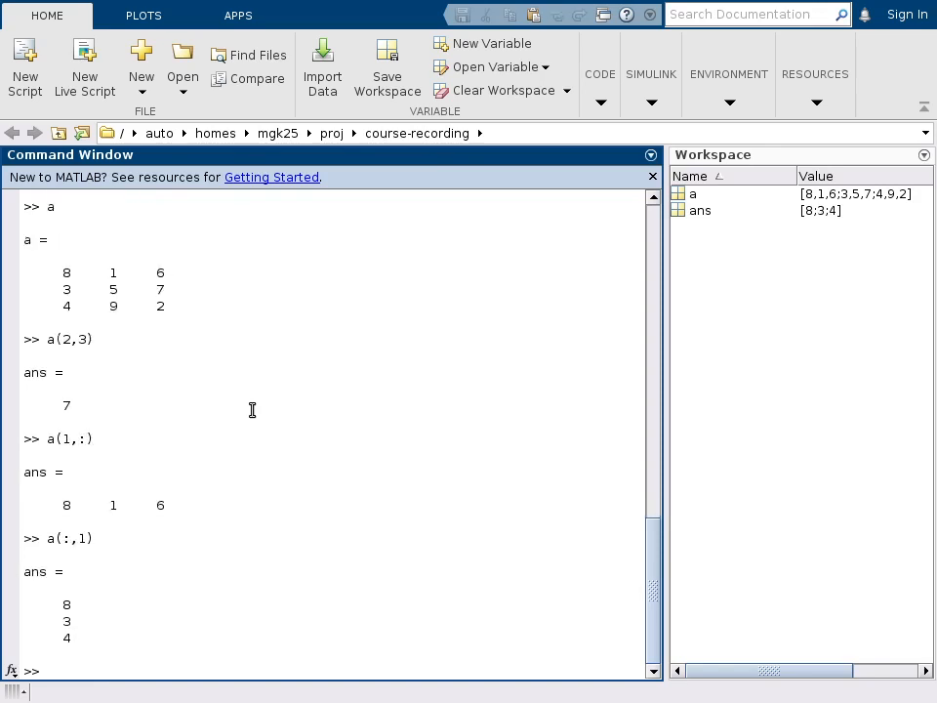
mouse_move(61, 324)
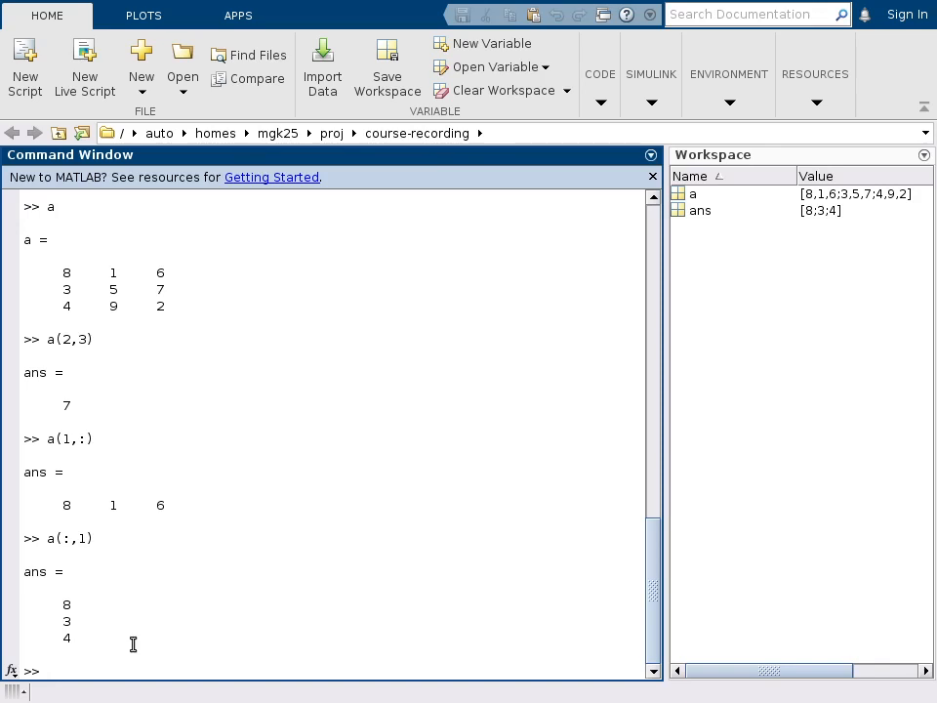
Redisplay a and extract the 2-by-2 block [3 5; 4 9] with a(2:3,1:2)
type("a")
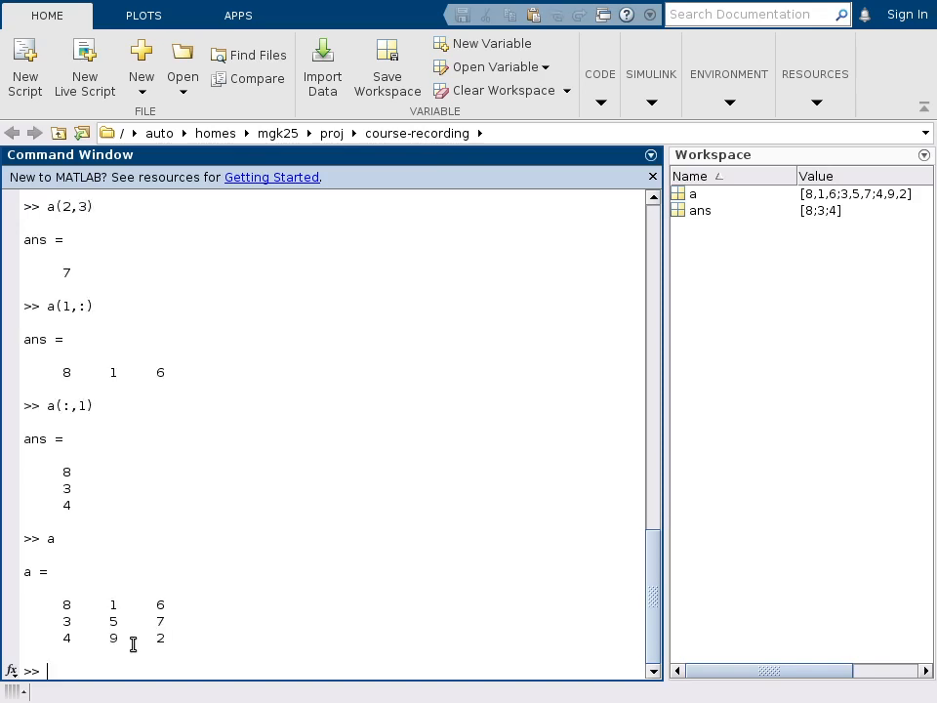
mouse_move(139, 646)
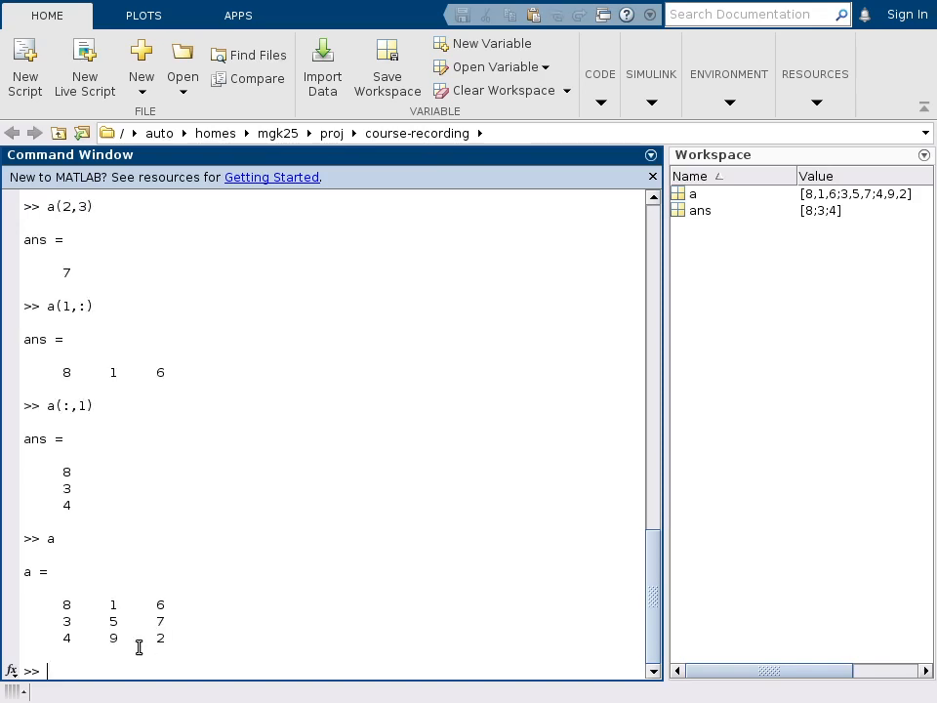
type("a(")
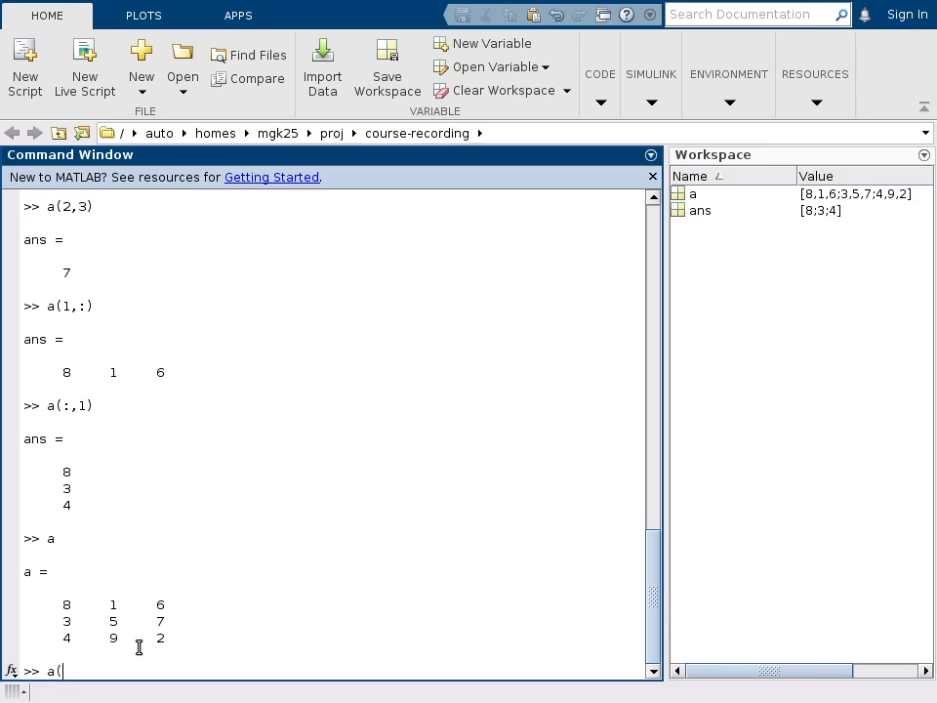
type("2:3")
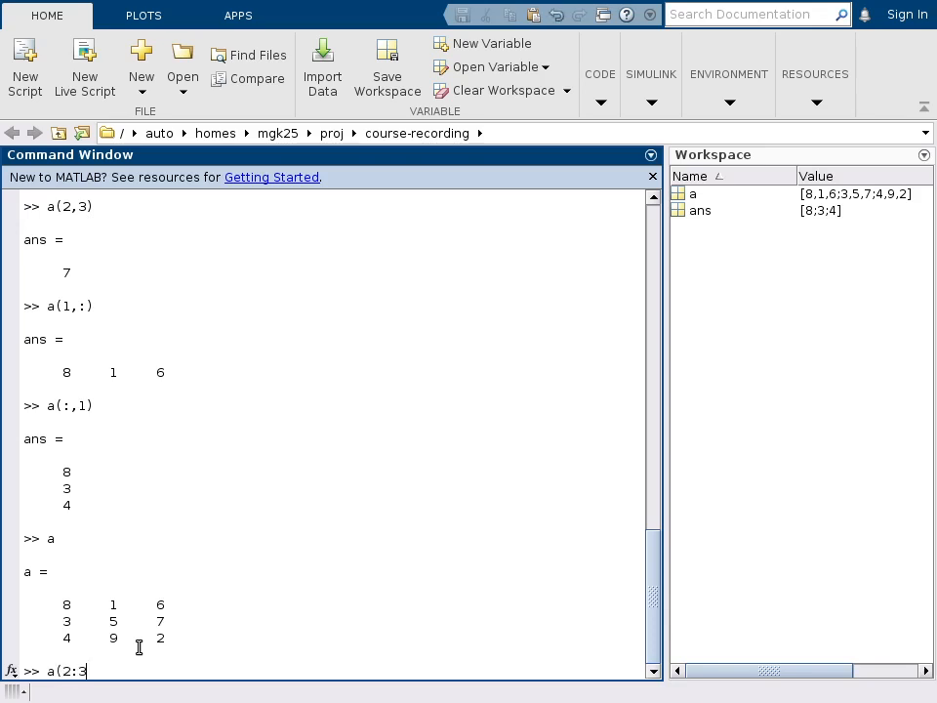
type(",")
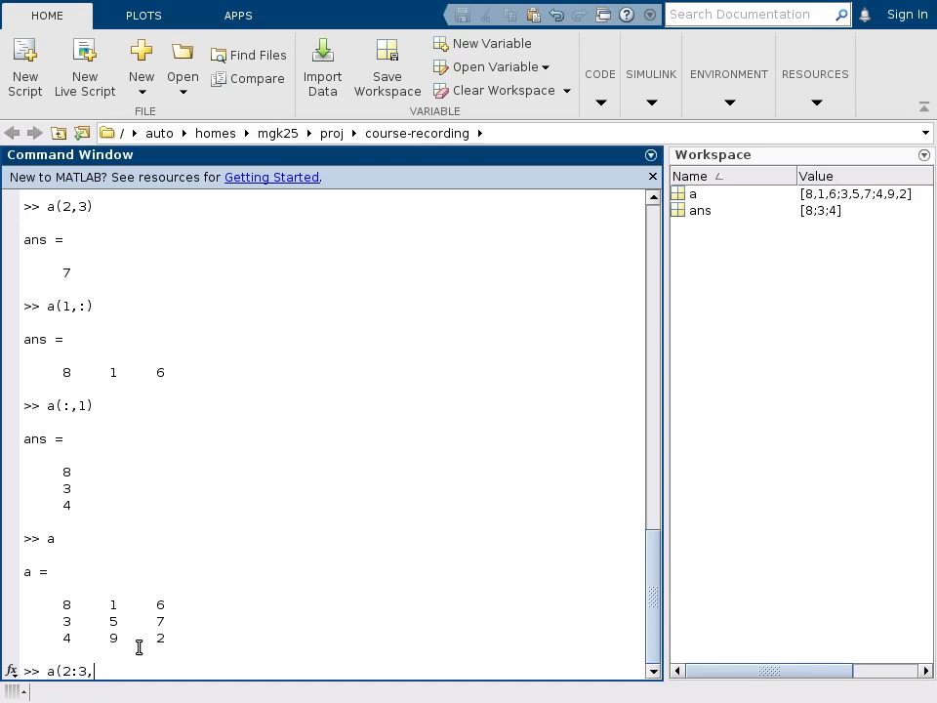
type("1:2")
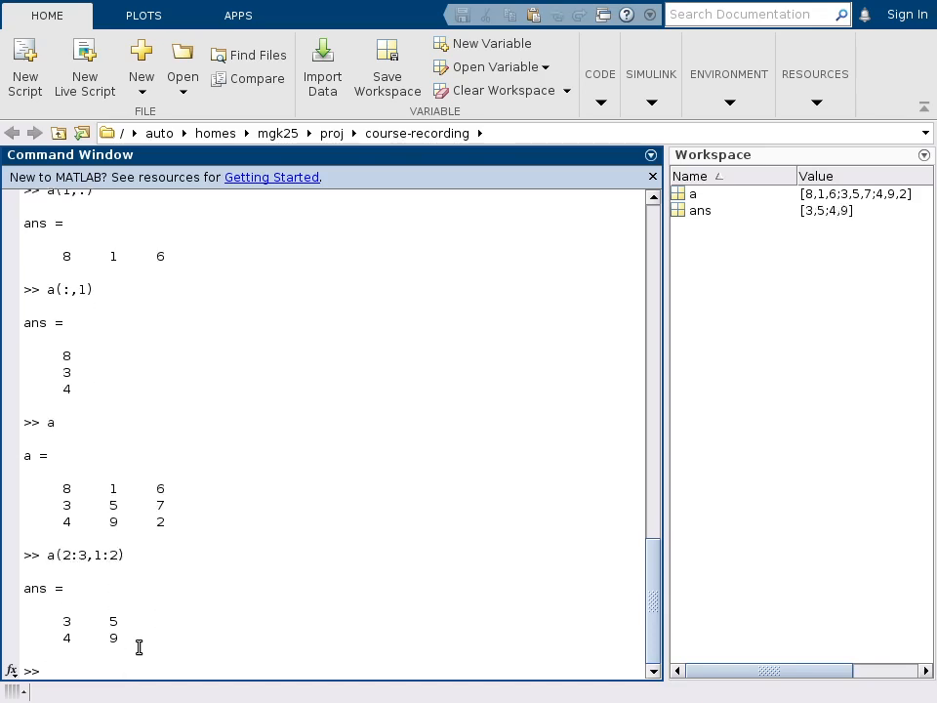
mouse_move(90, 503)
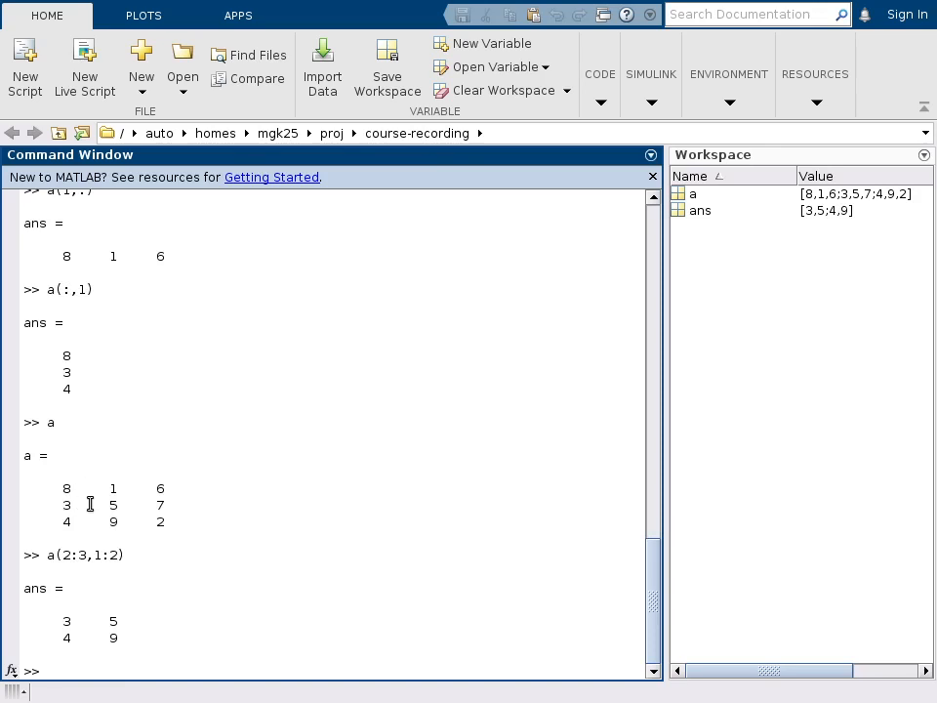
mouse_move(55, 508)
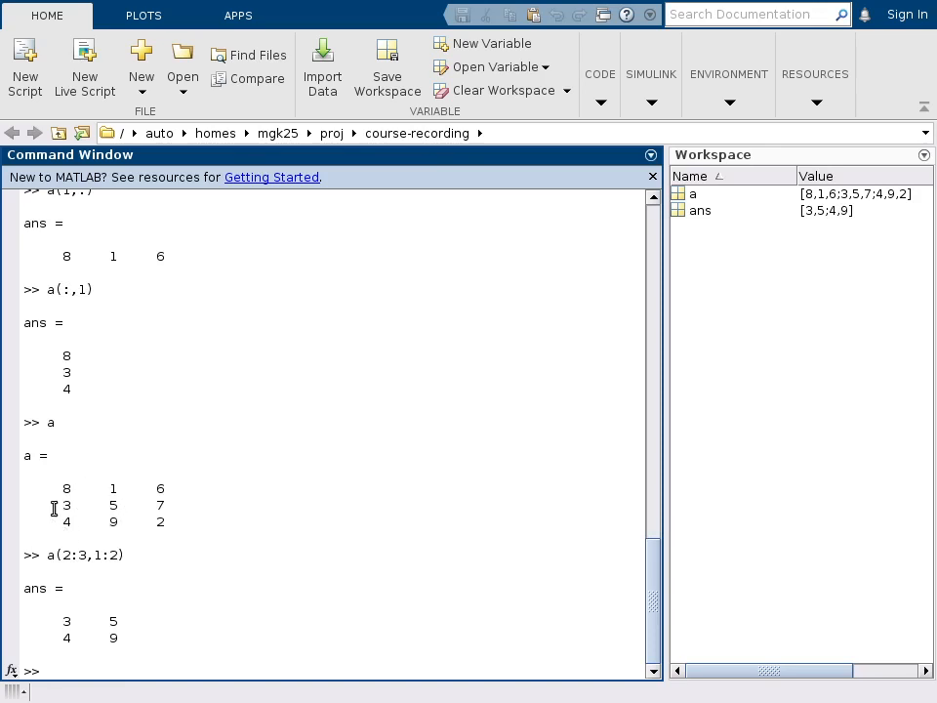
mouse_move(318, 539)
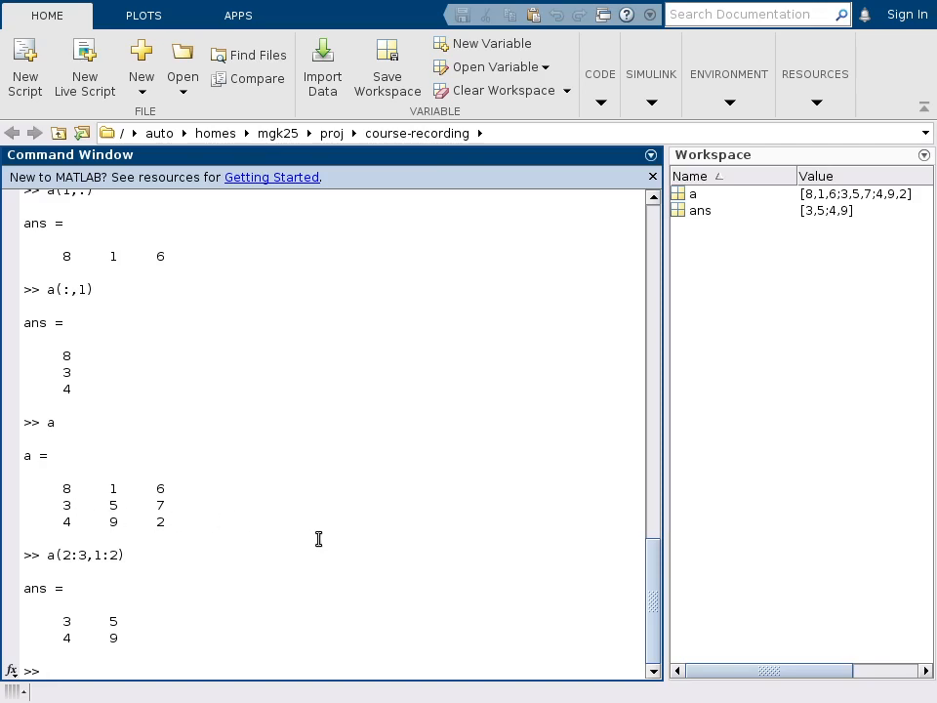
mouse_move(363, 539)
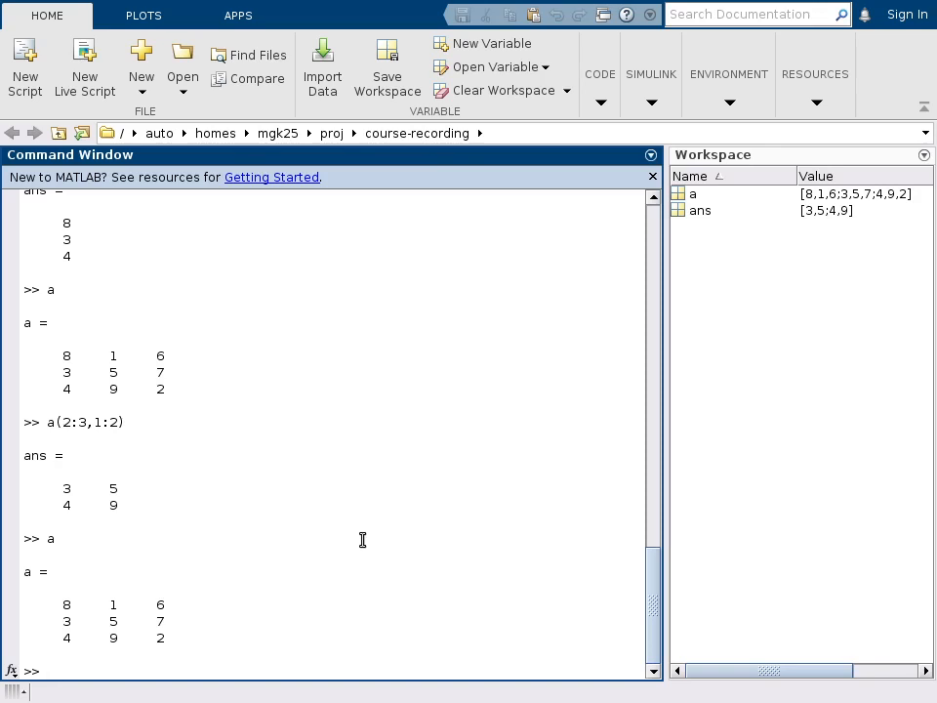
Linearly index a(1:5) to return the first five elements [8 3 4 1 5]
type("a(1:5")
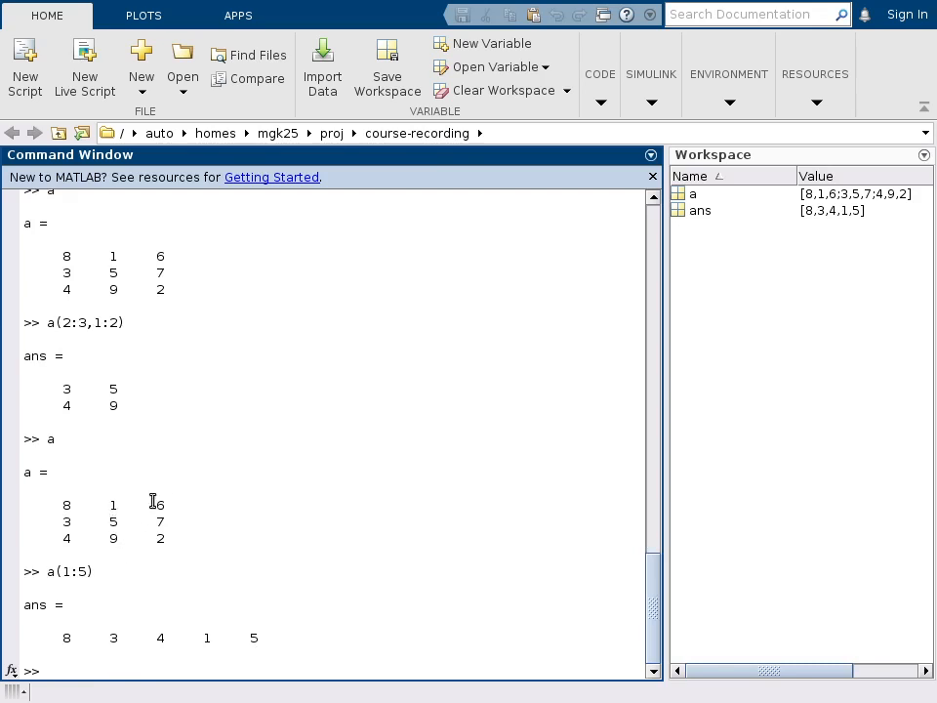
mouse_move(164, 545)
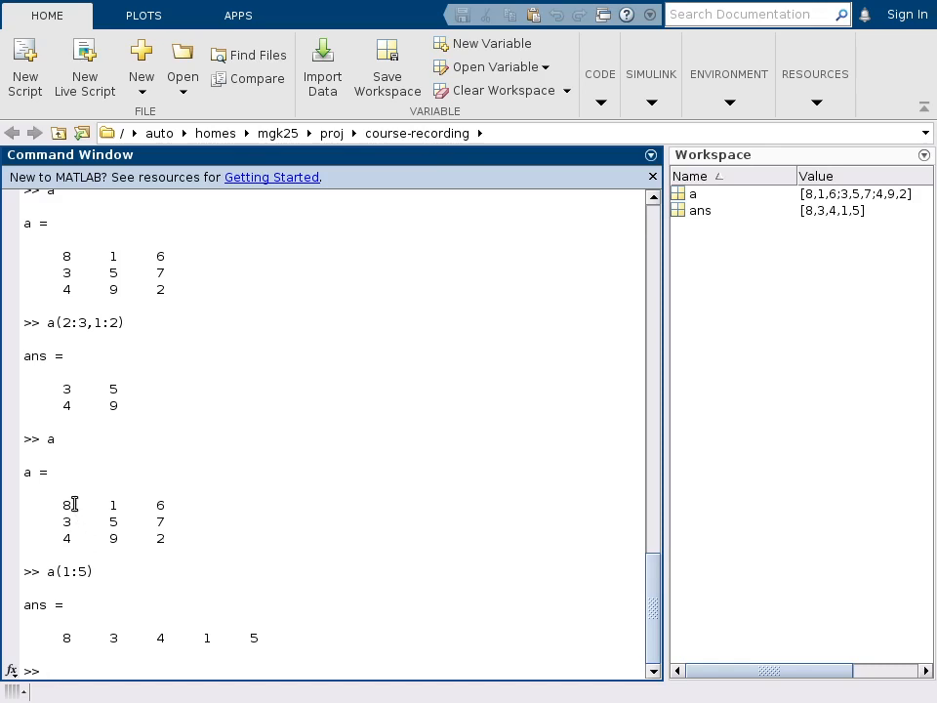
mouse_move(99, 516)
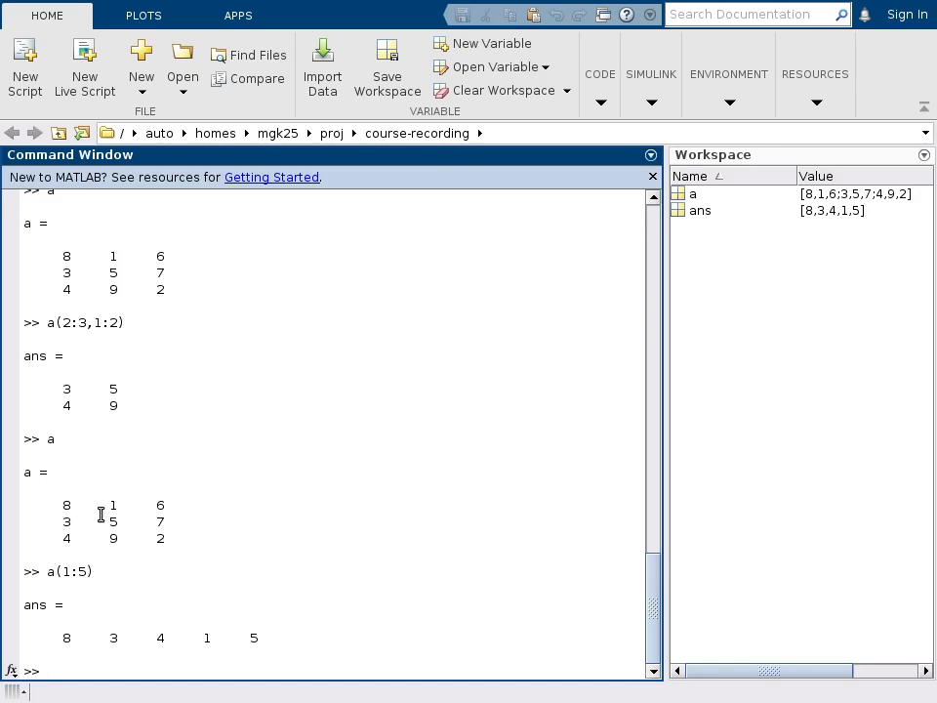
mouse_move(123, 538)
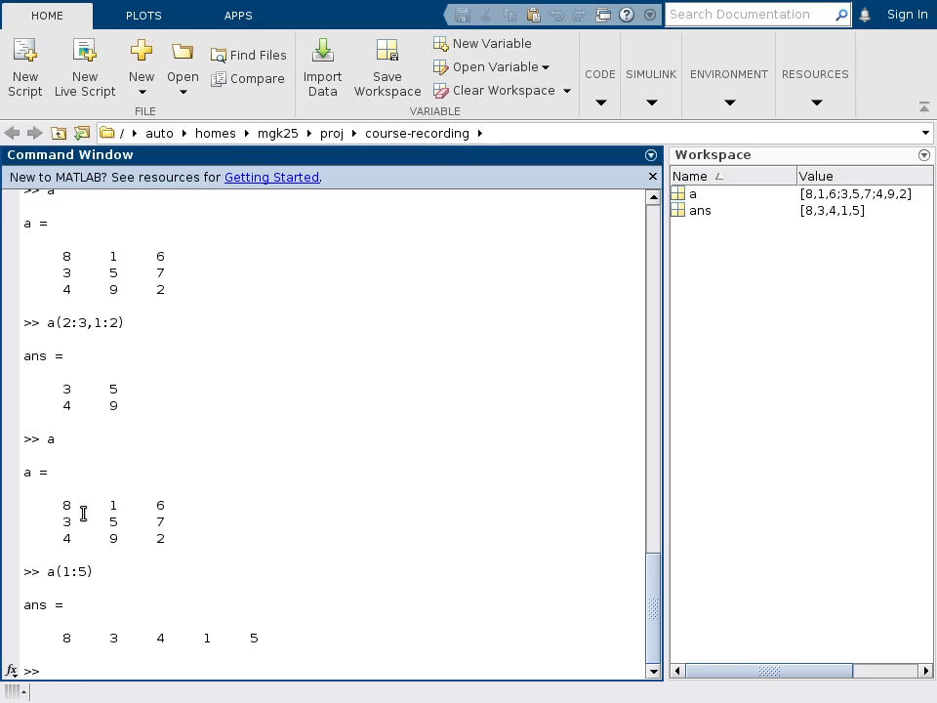
mouse_move(137, 585)
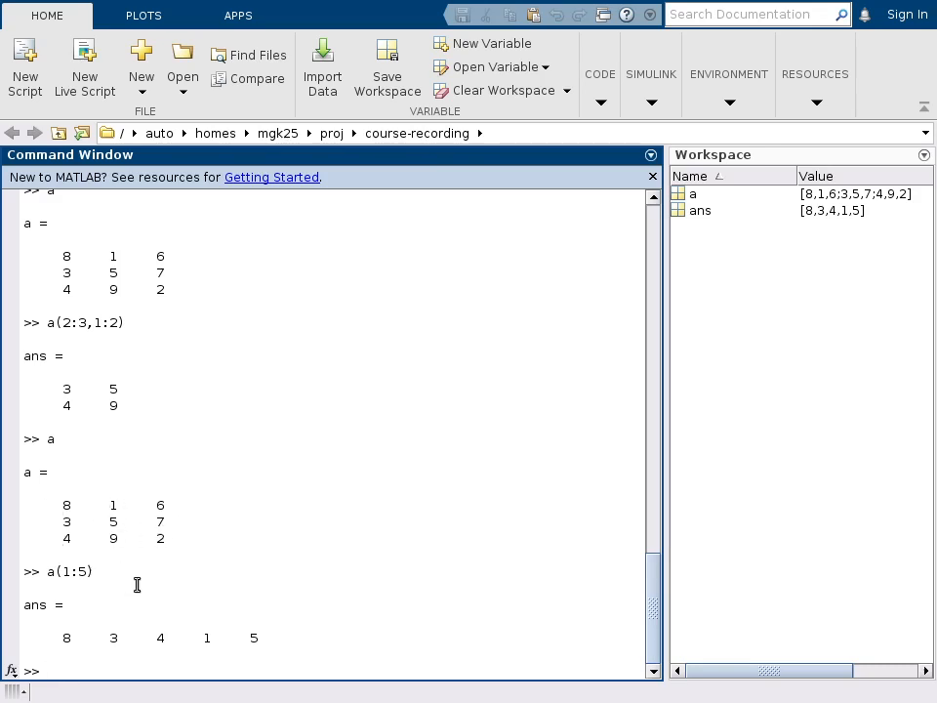
mouse_move(74, 531)
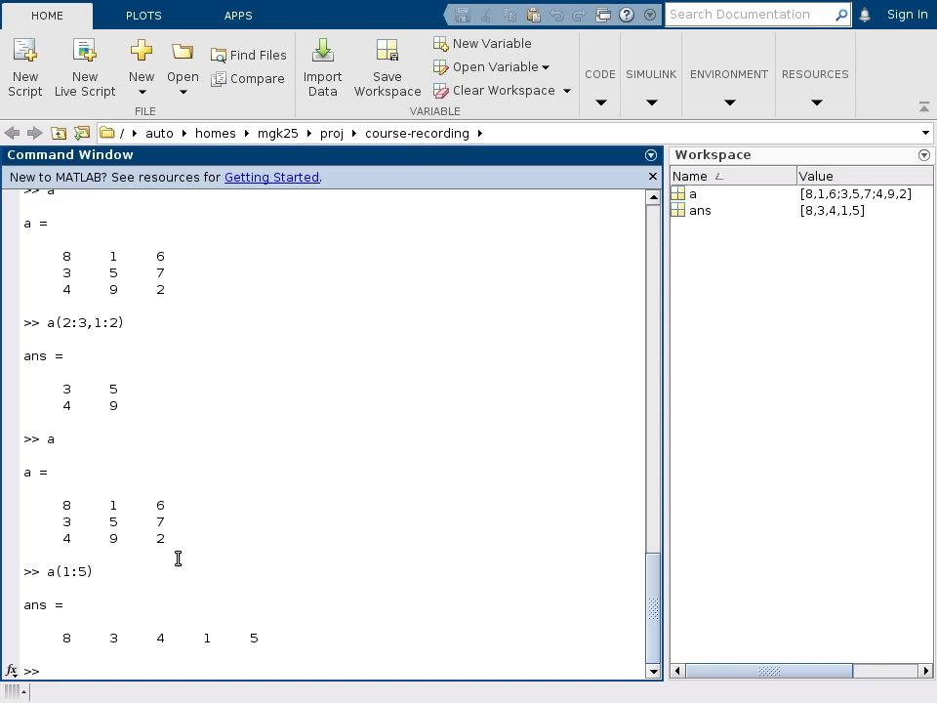
mouse_move(21, 533)
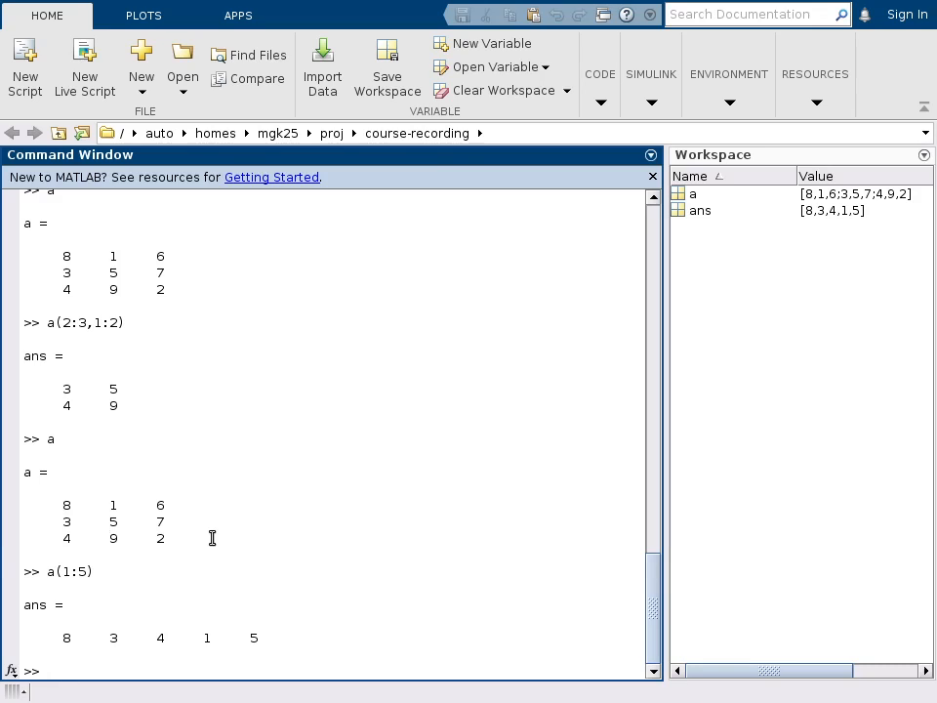
mouse_move(308, 535)
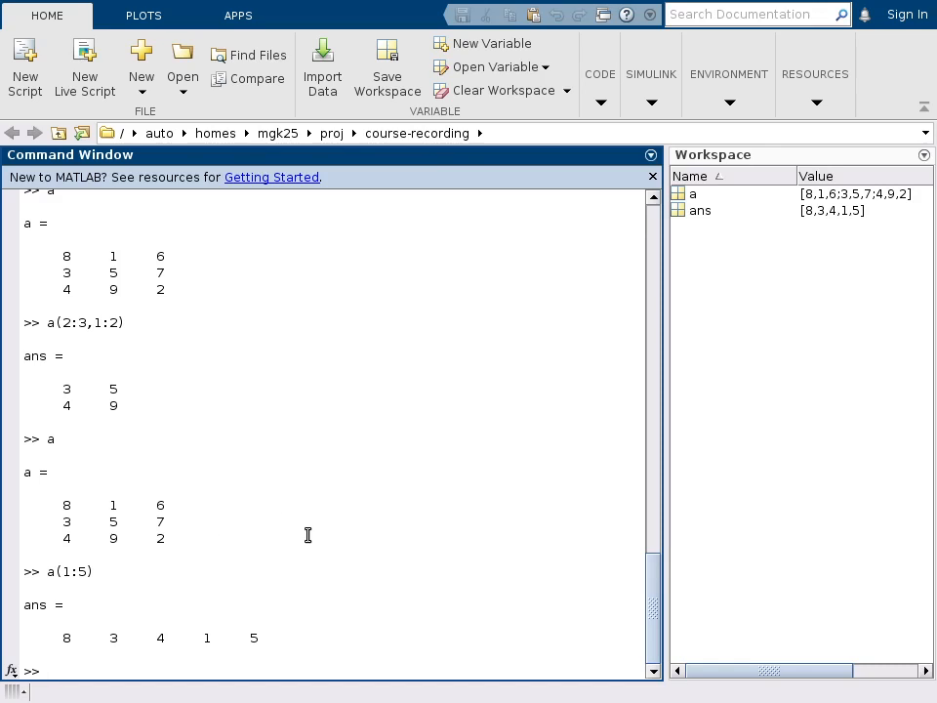
Return elements six through the last of a with a(6:end), giving [9 6 7 2]
type("a")
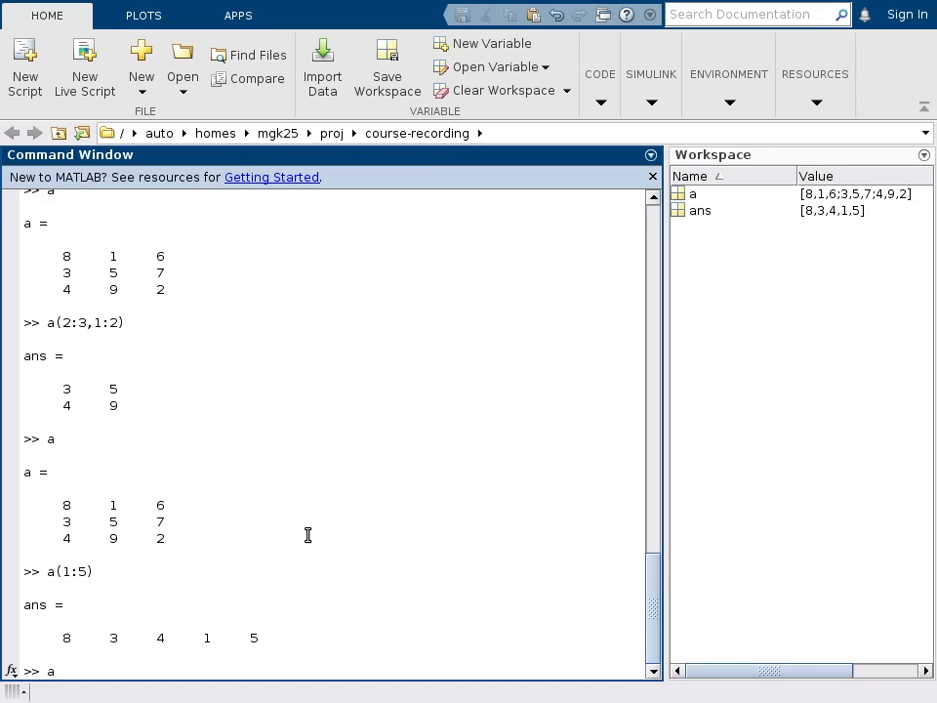
type("(")
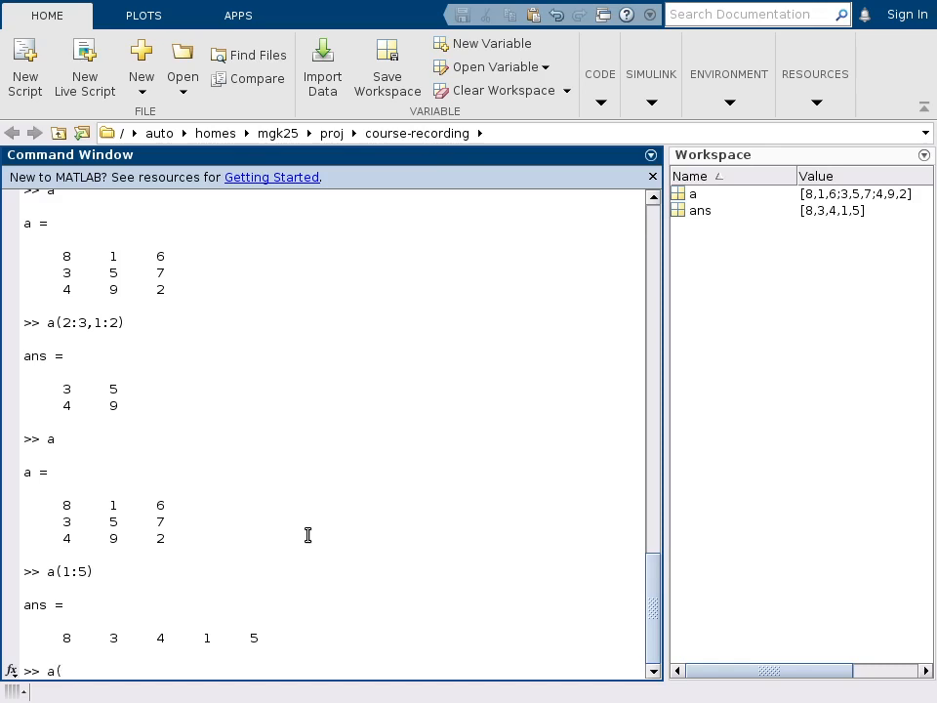
type("6:3")
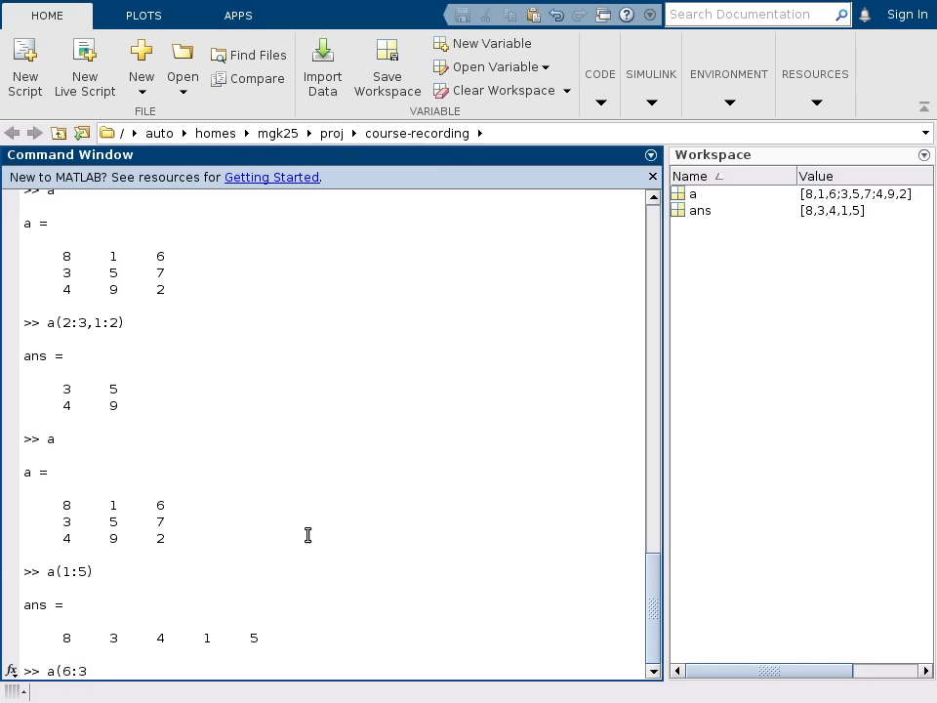
type("end)")
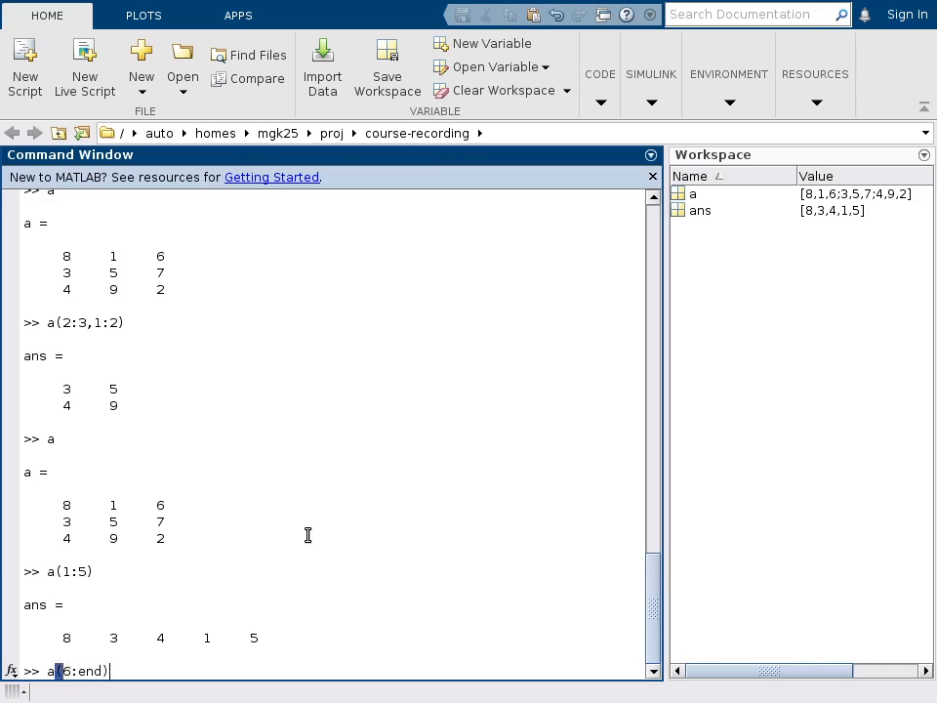
key("enter")
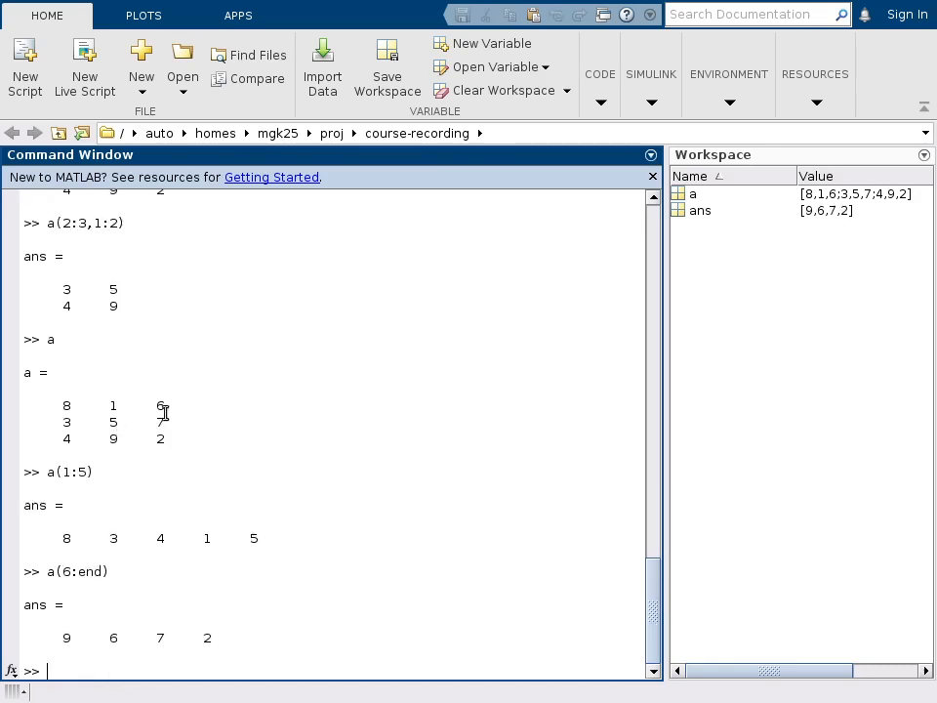
mouse_move(132, 439)
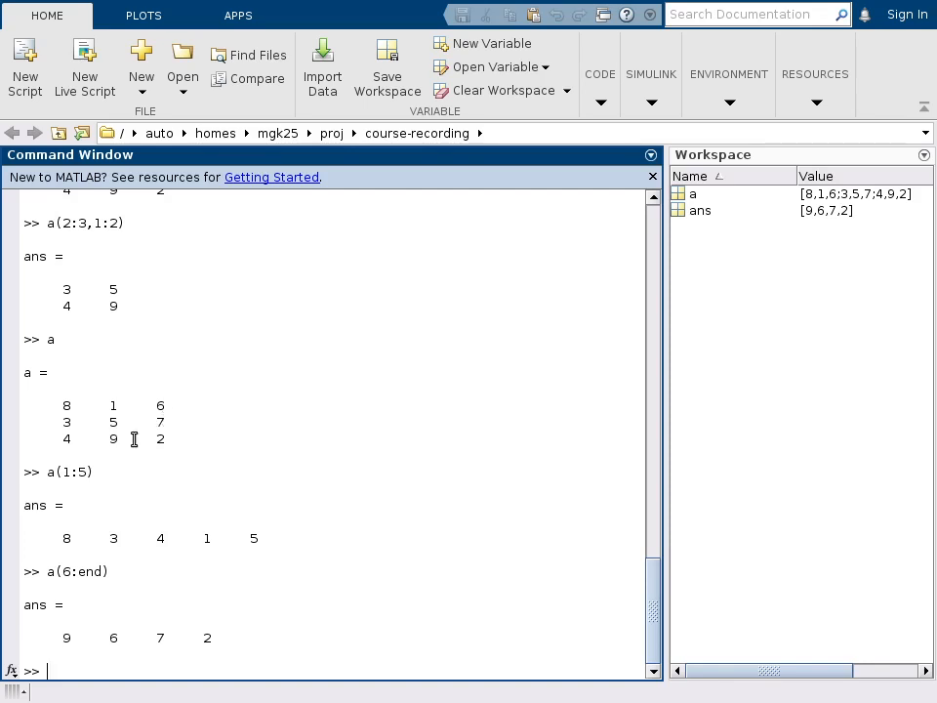
mouse_move(172, 453)
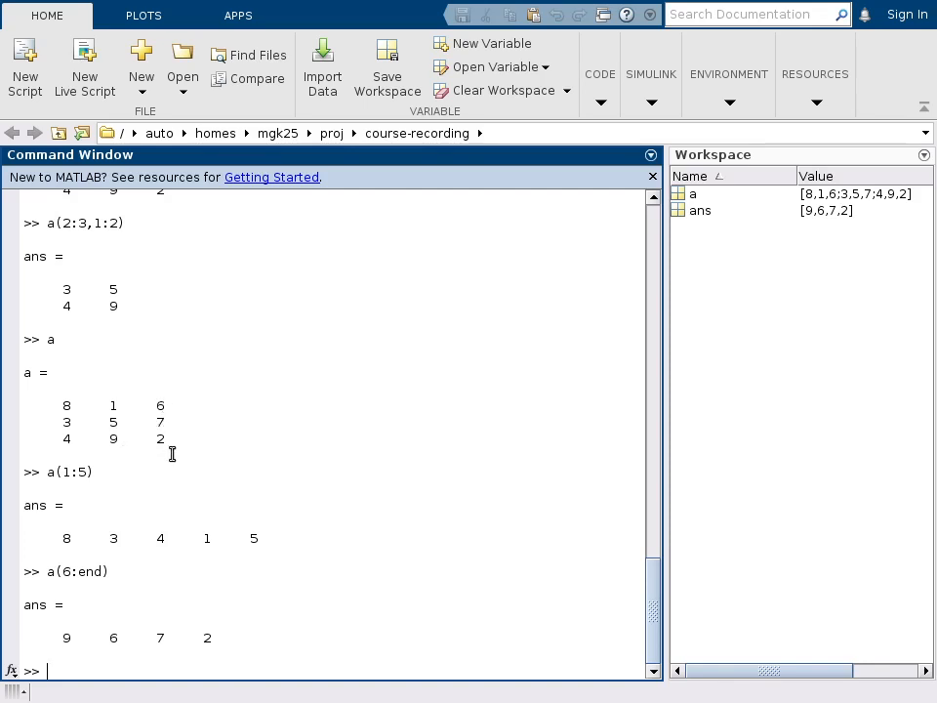
mouse_move(320, 473)
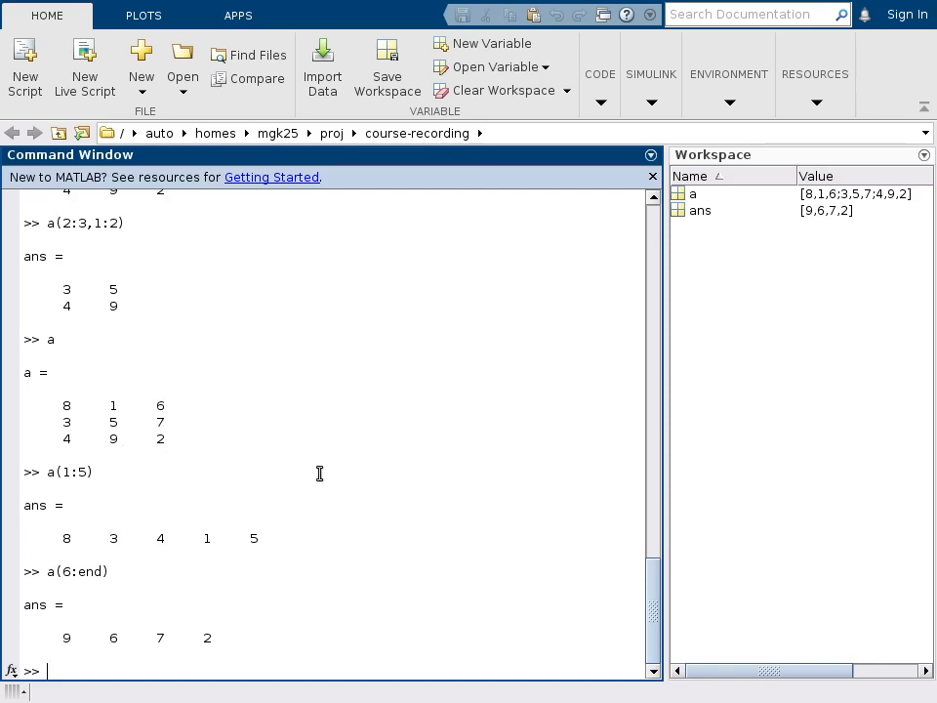
Step through a by four with a(1:4:9), returning [8 5 2]
type("a(")
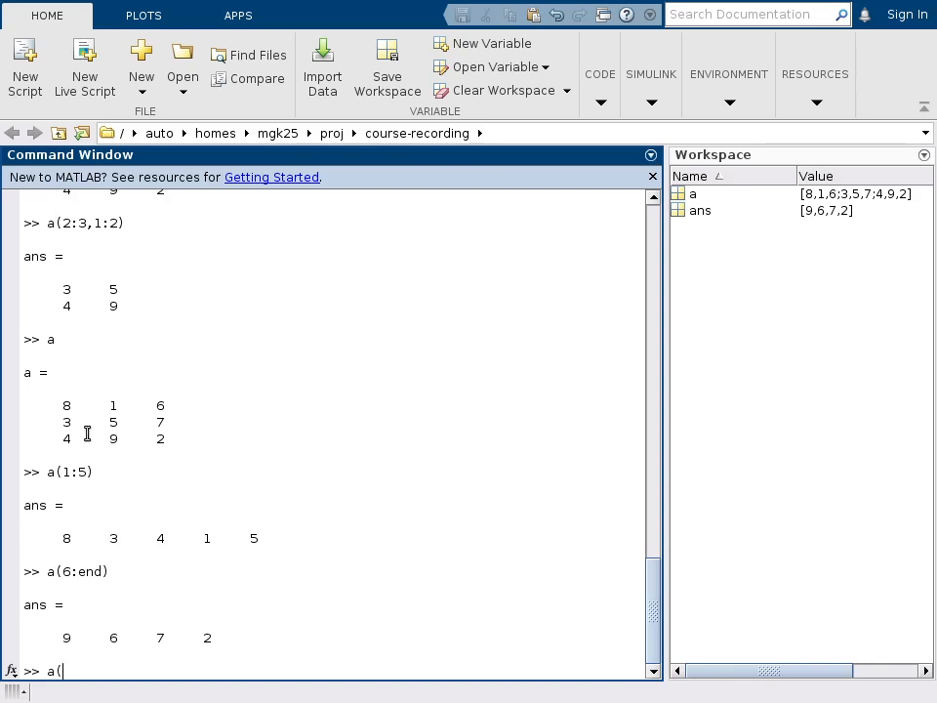
type("1")
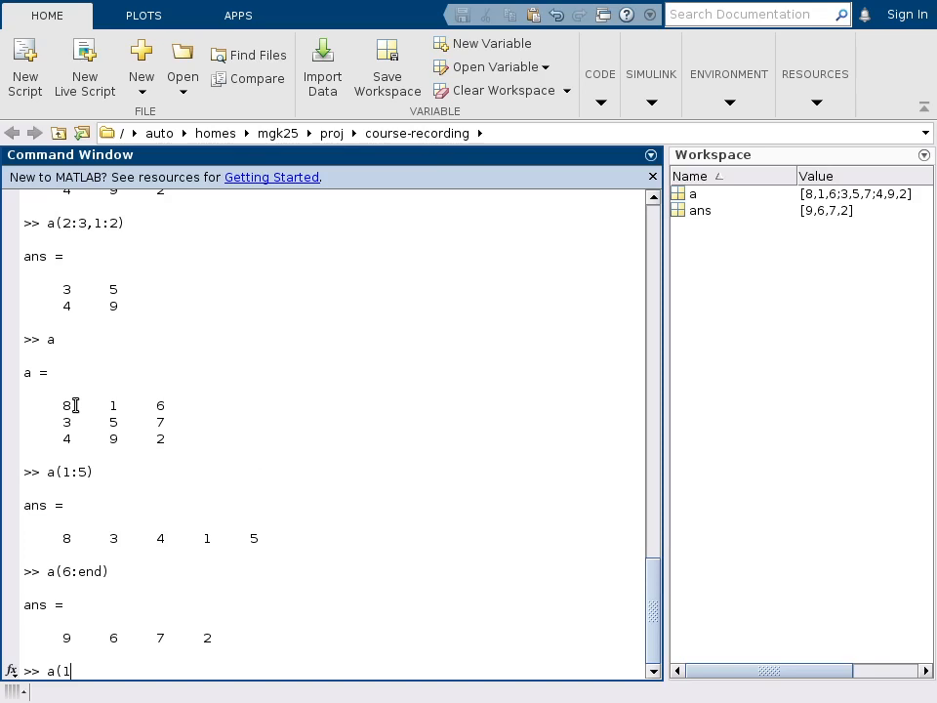
type(":")
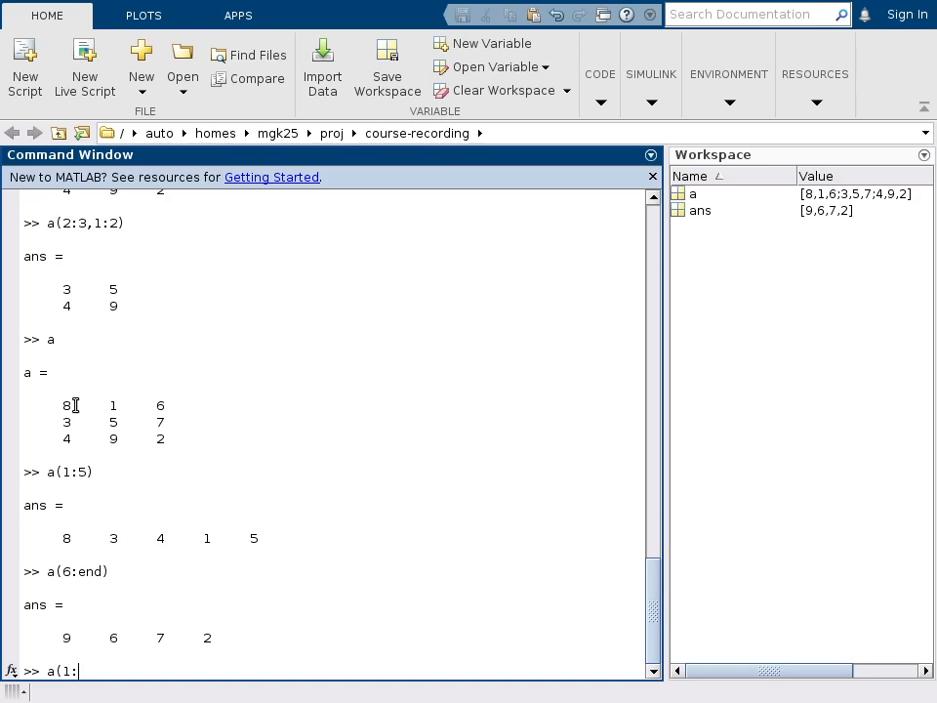
type("4:")
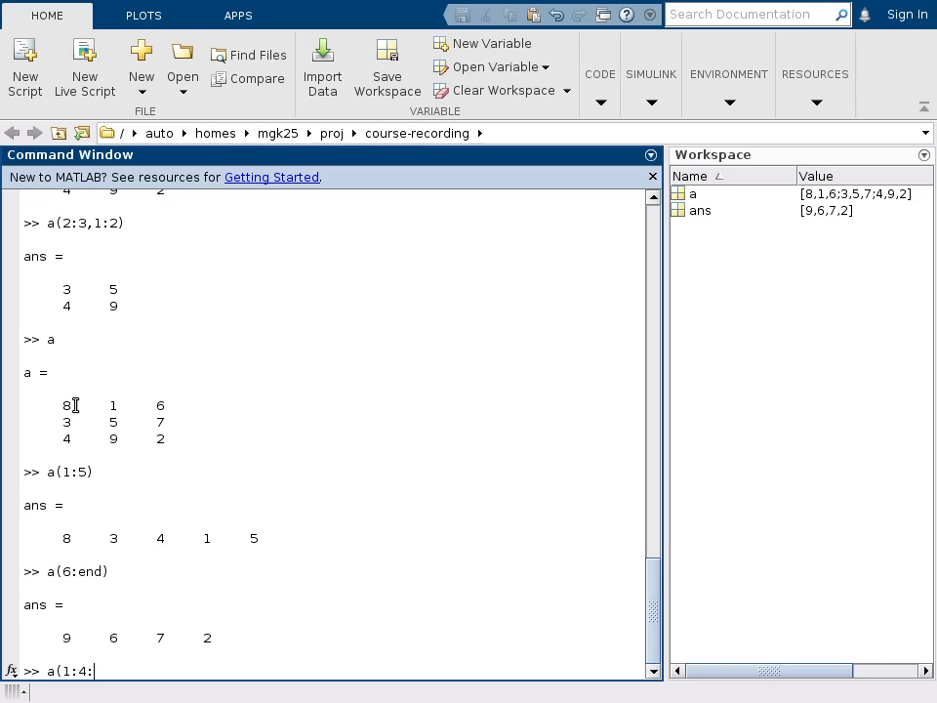
type("9")
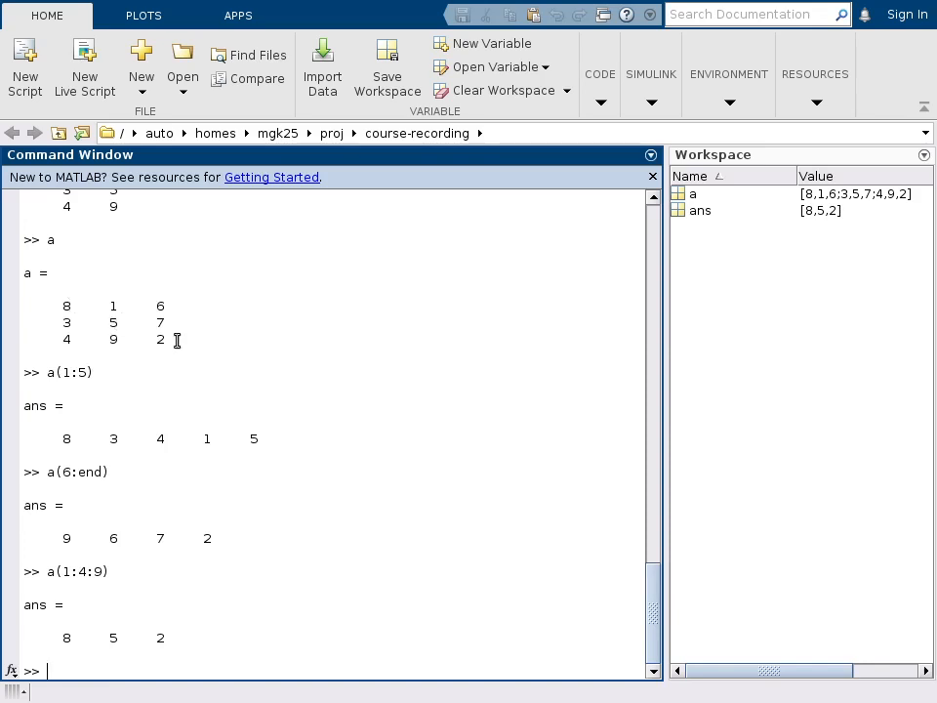
mouse_move(312, 464)
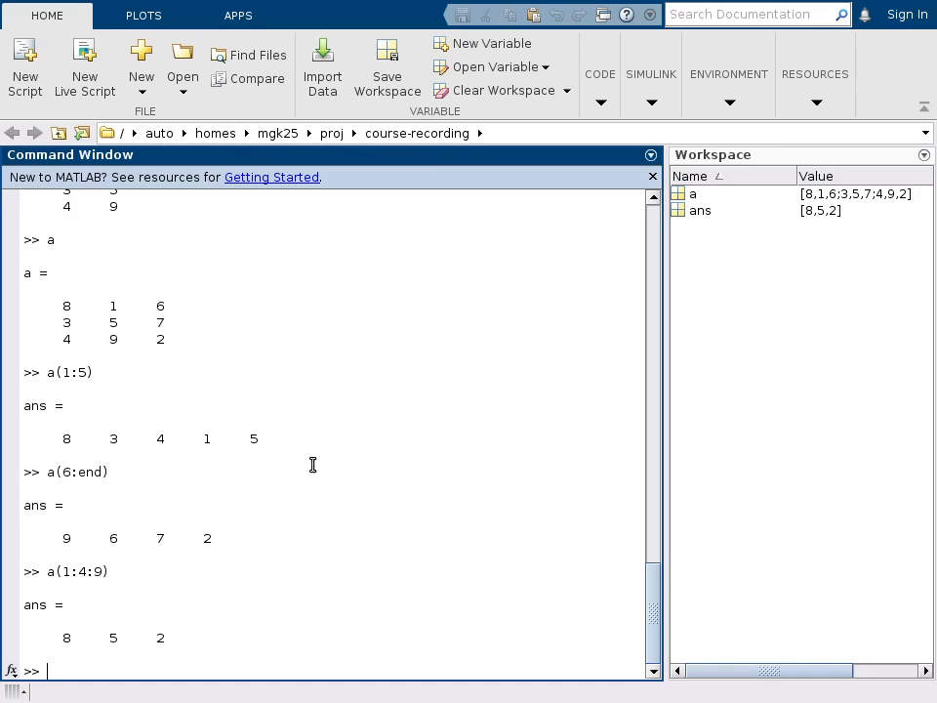
Report the dimensions of a with size(a), giving 3 by 3
type("size")
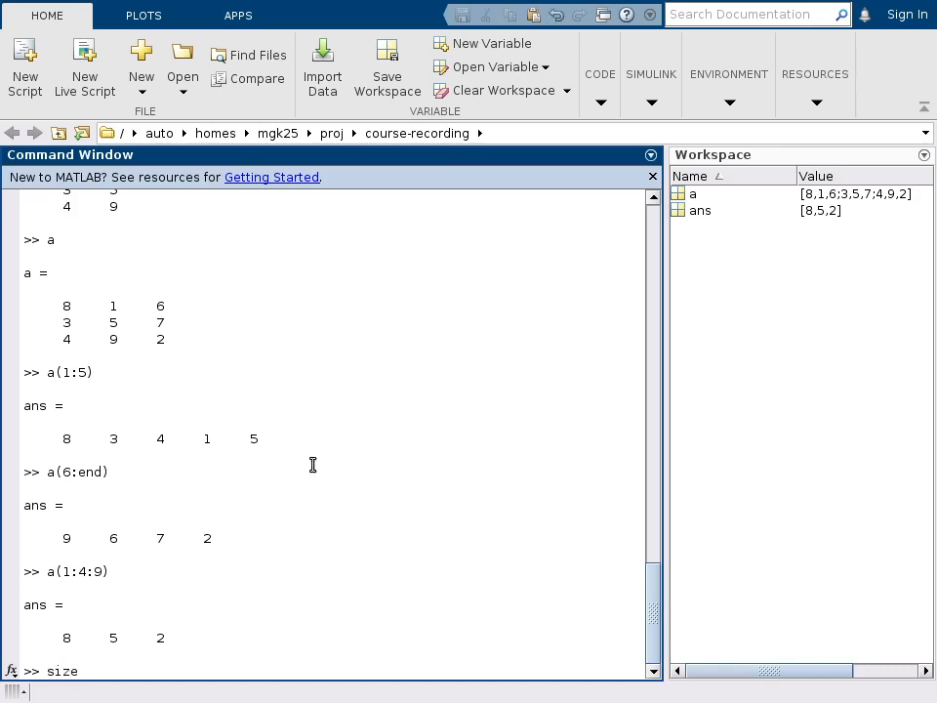
type("(a")
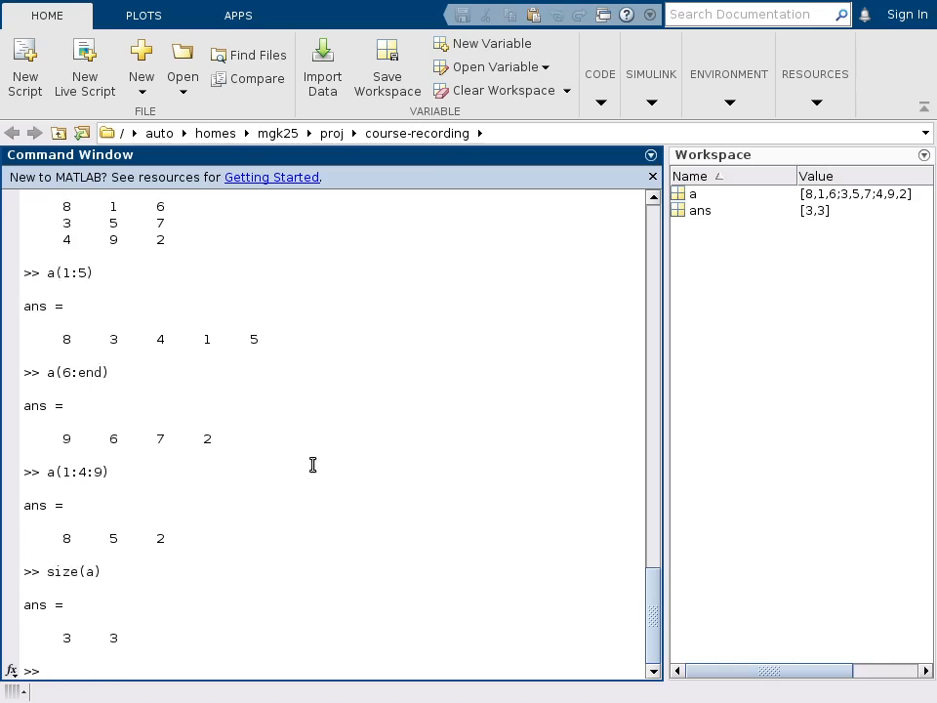
mouse_move(127, 640)
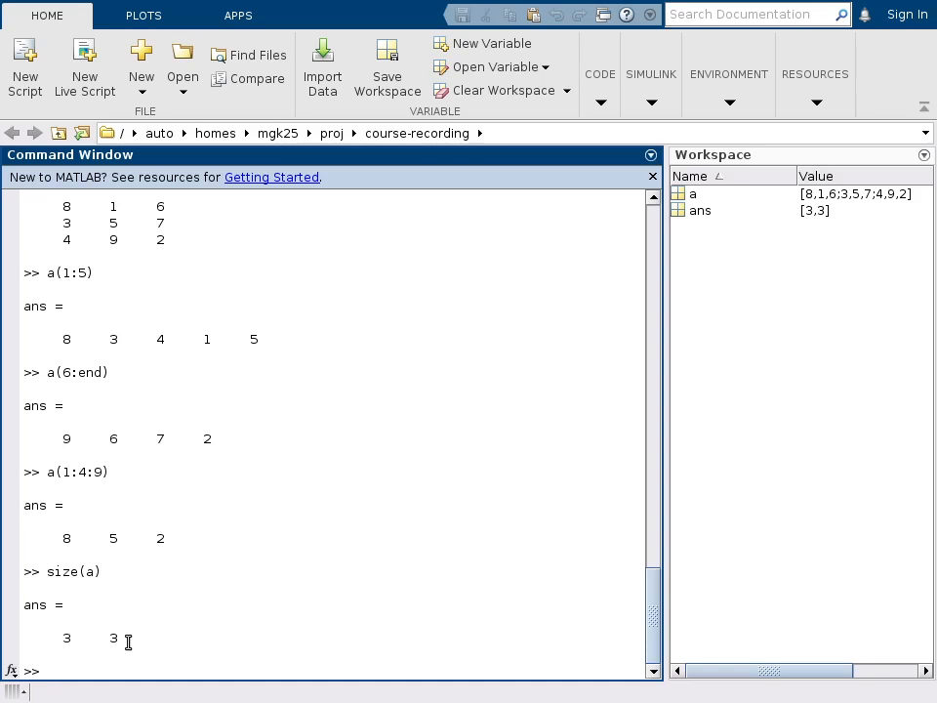
mouse_move(732, 172)
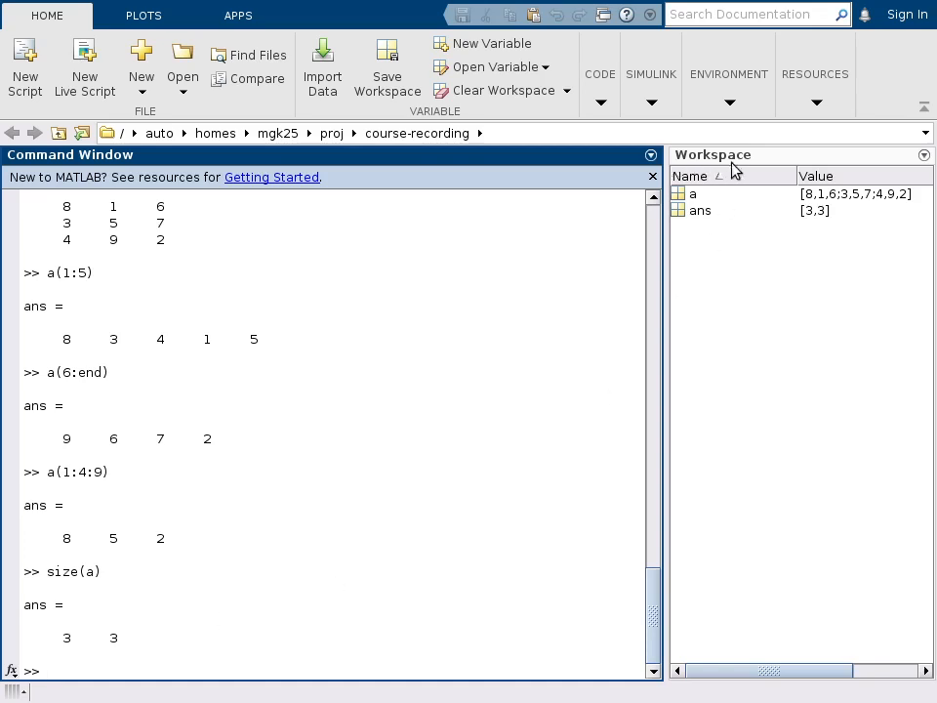
mouse_move(738, 262)
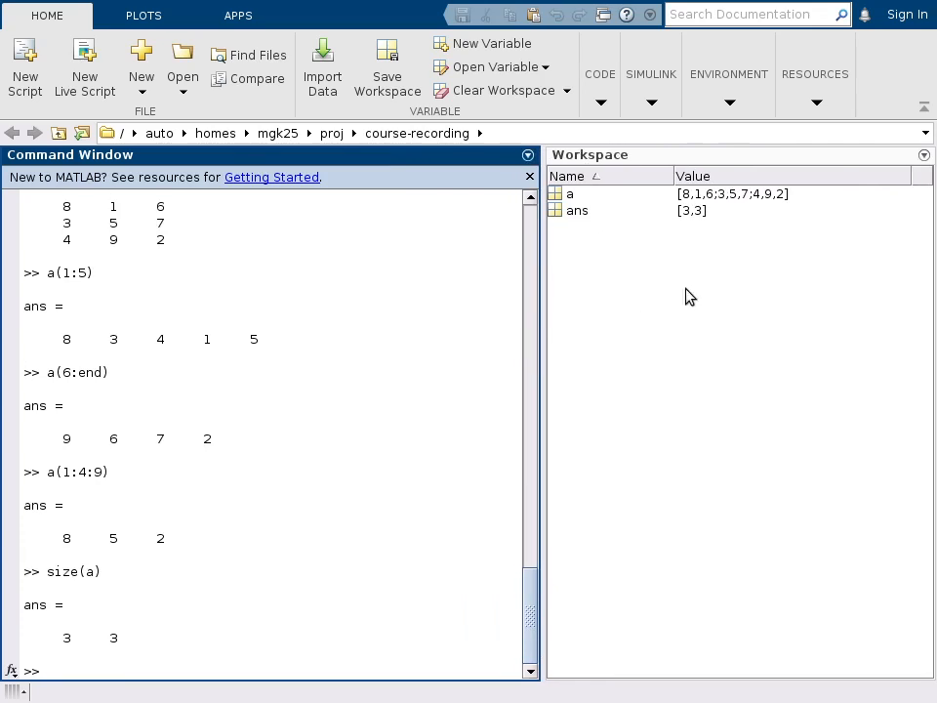
mouse_move(609, 226)
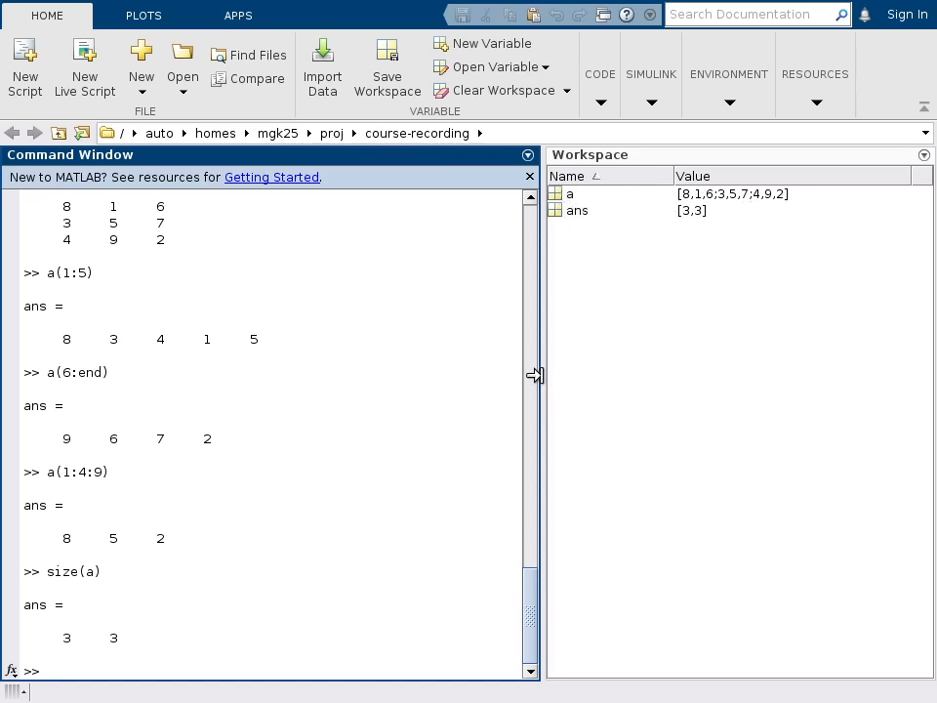
Widen the Command Window by dragging its splitter against the Workspace panel
left_click_drag(535, 374, 688, 375)
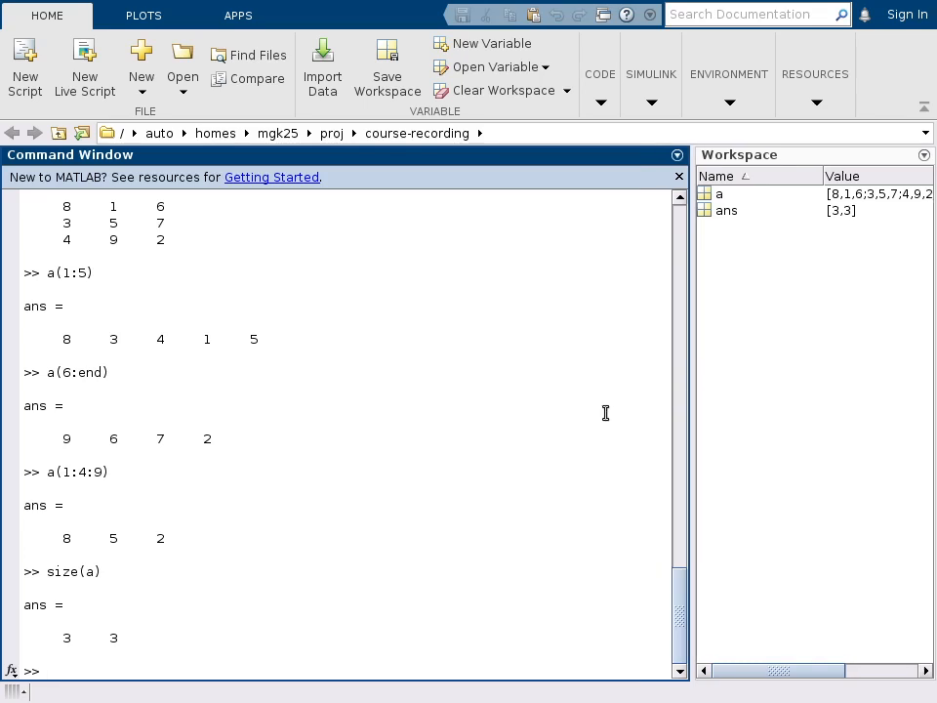
mouse_move(422, 543)
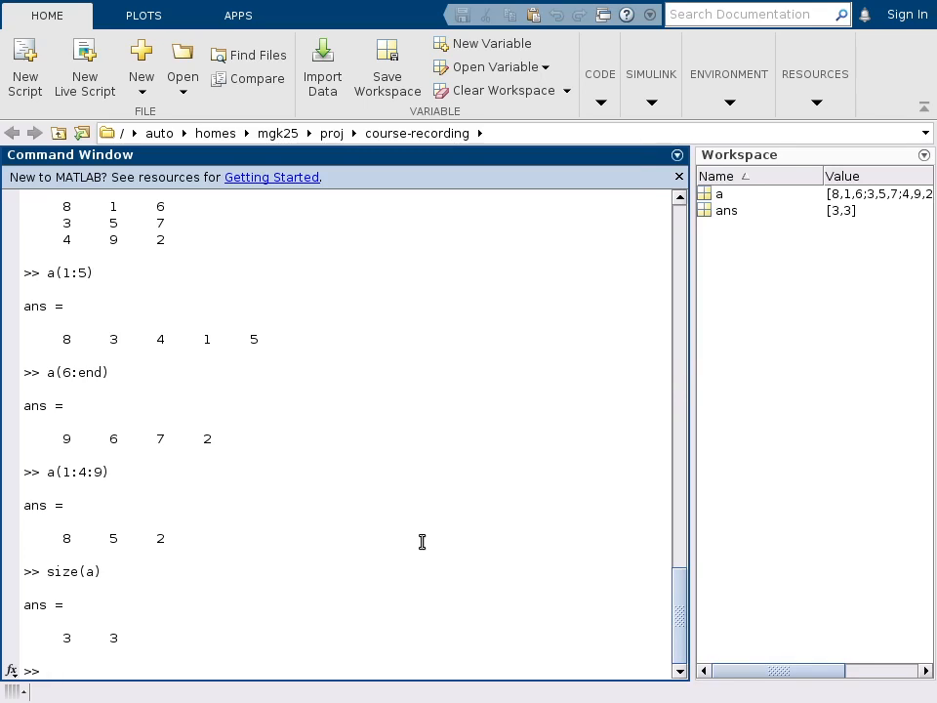
mouse_move(360, 589)
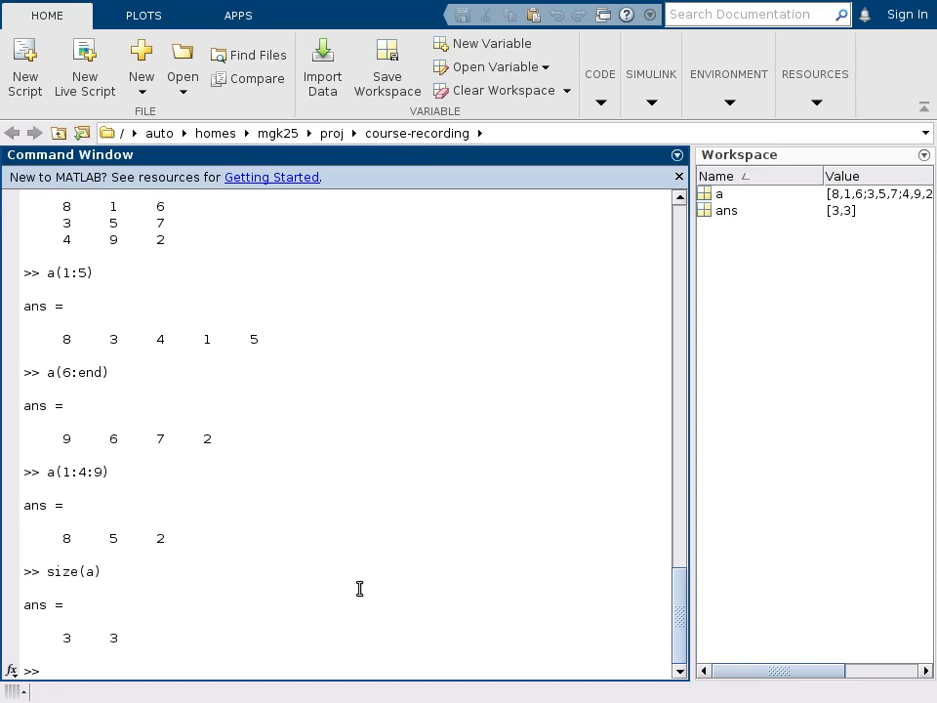
Create matrix c = [2 7; 3 1] at the prompt
type("c =")
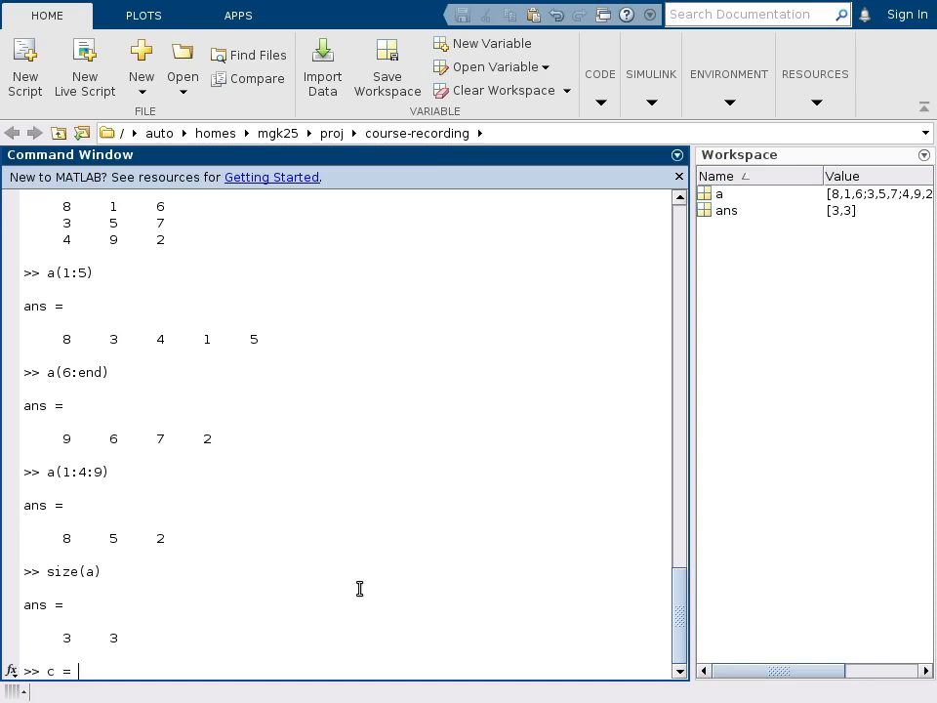
type("[")
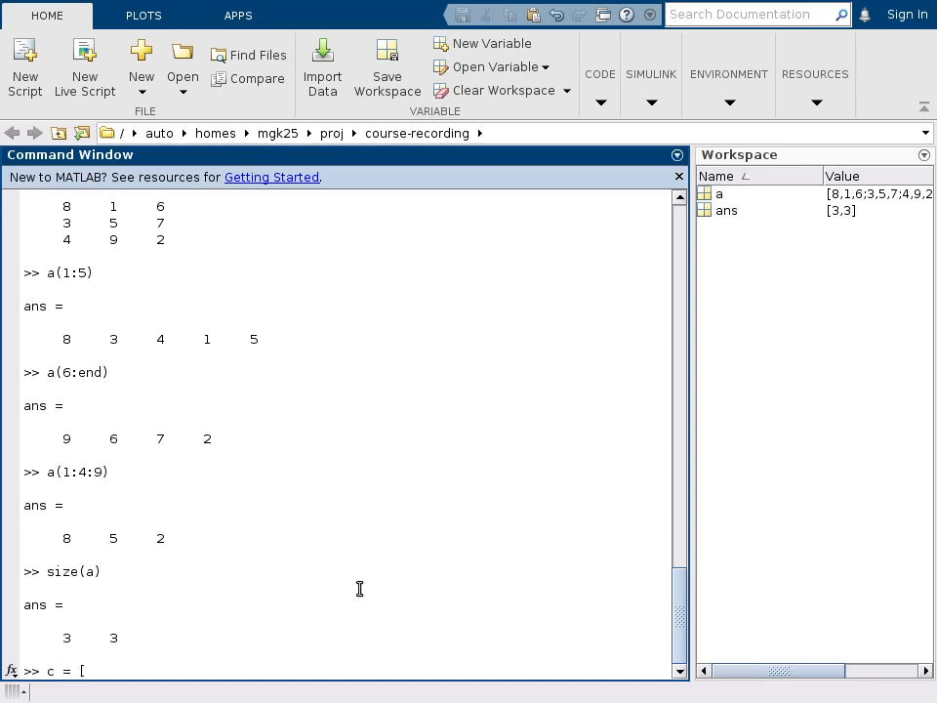
type("2")
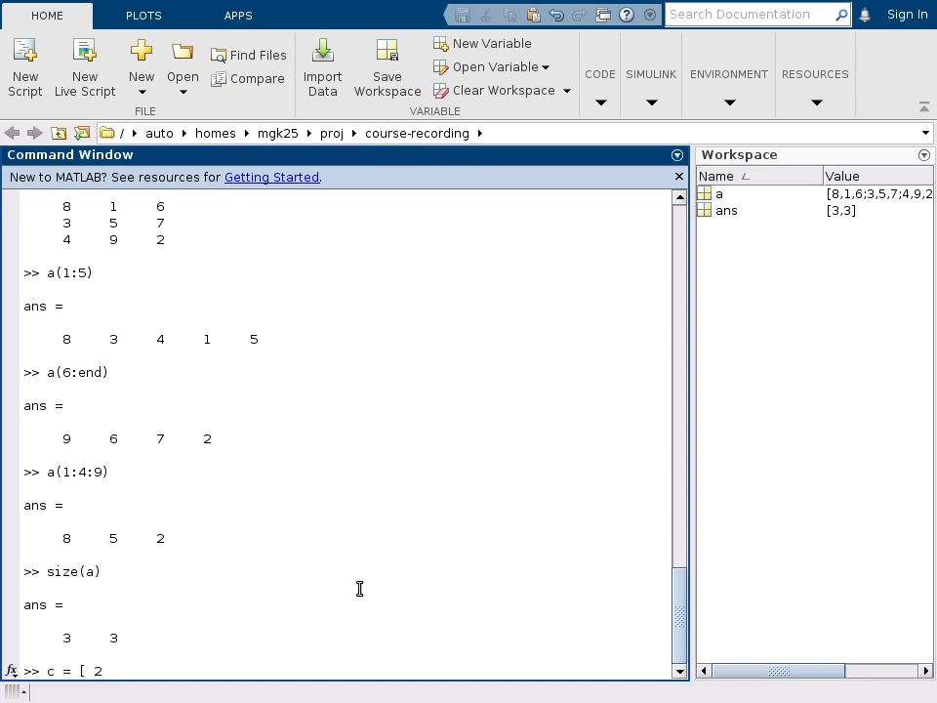
type("7")
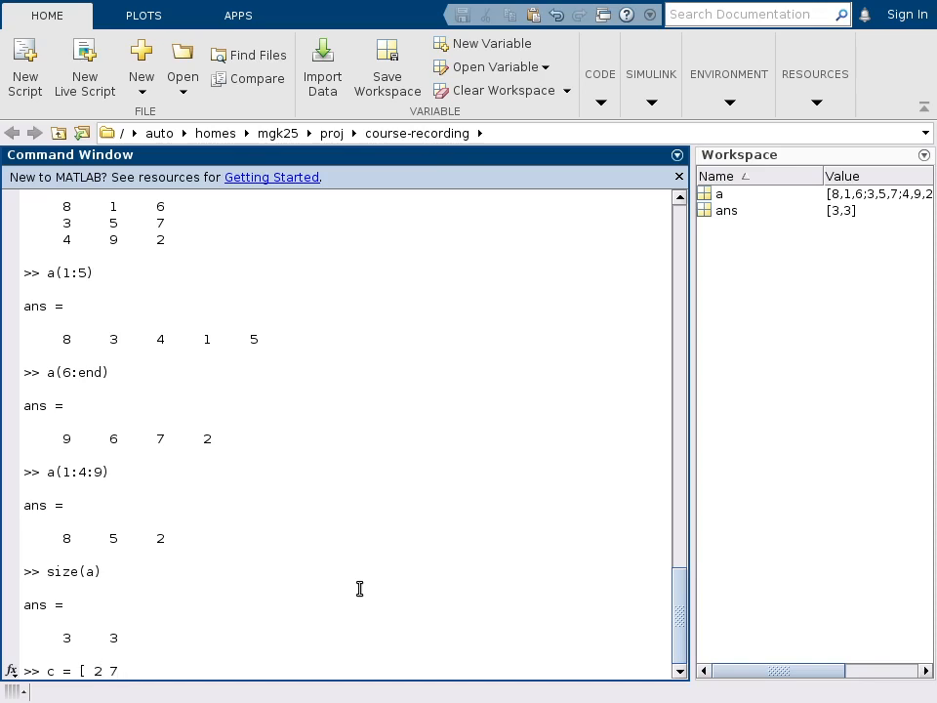
type(";")
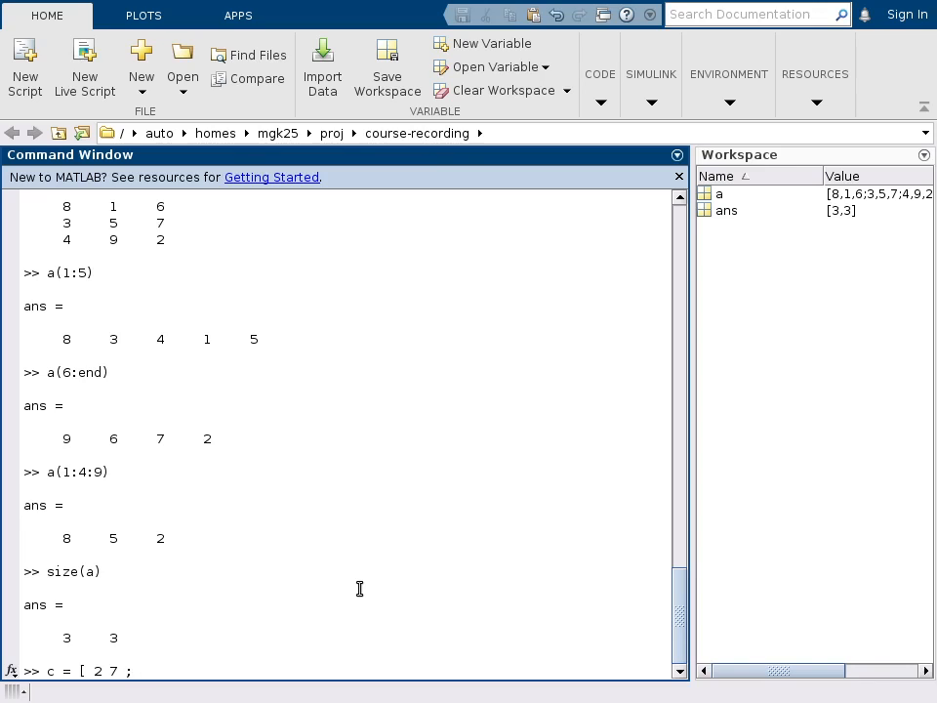
type("3 1")
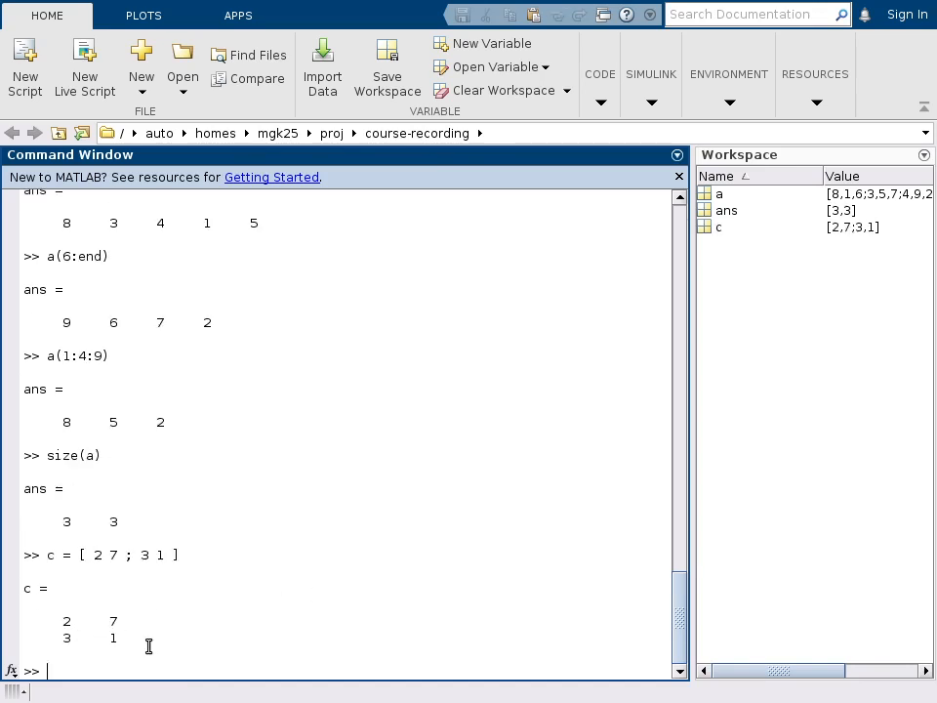
mouse_move(240, 638)
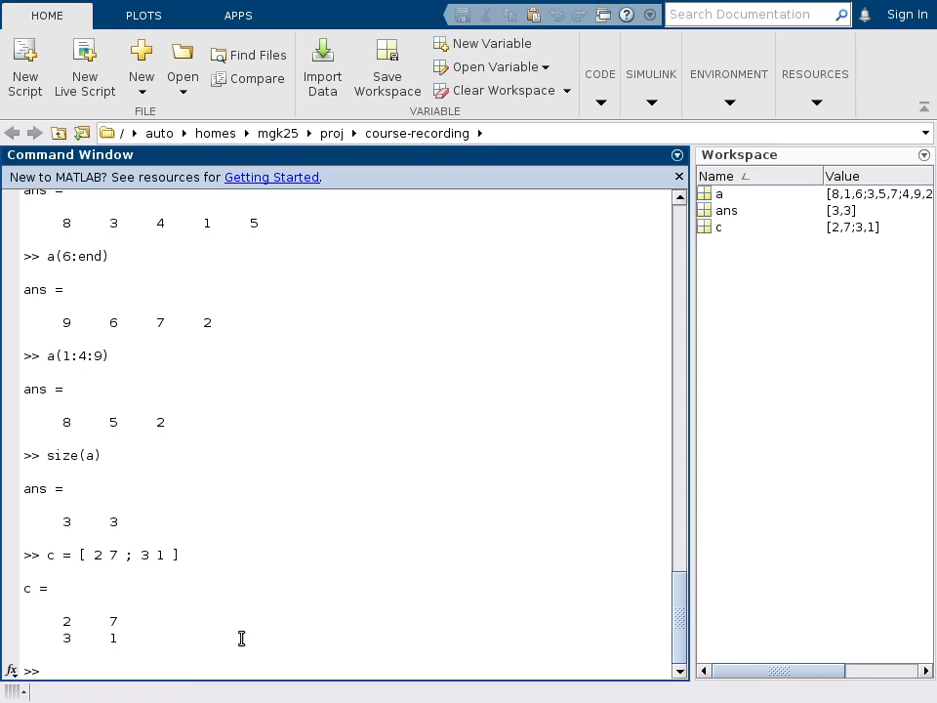
Create d = [a(:,end) a(1,:)'], giving [6 8; 7 1; 2 6], then redisplay a
type("d")
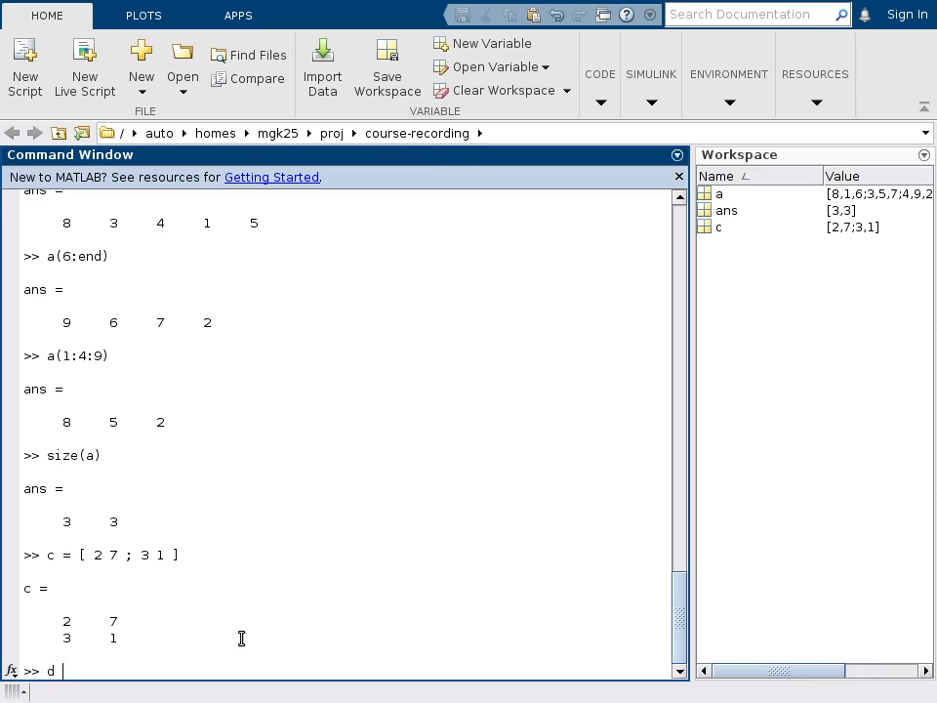
type("=")
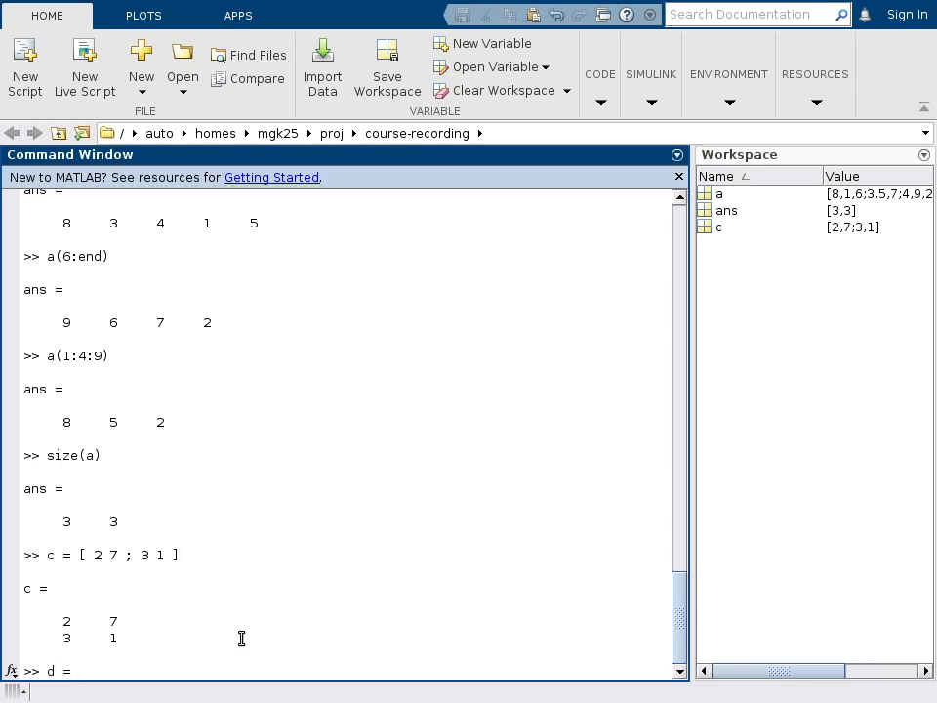
type("[")
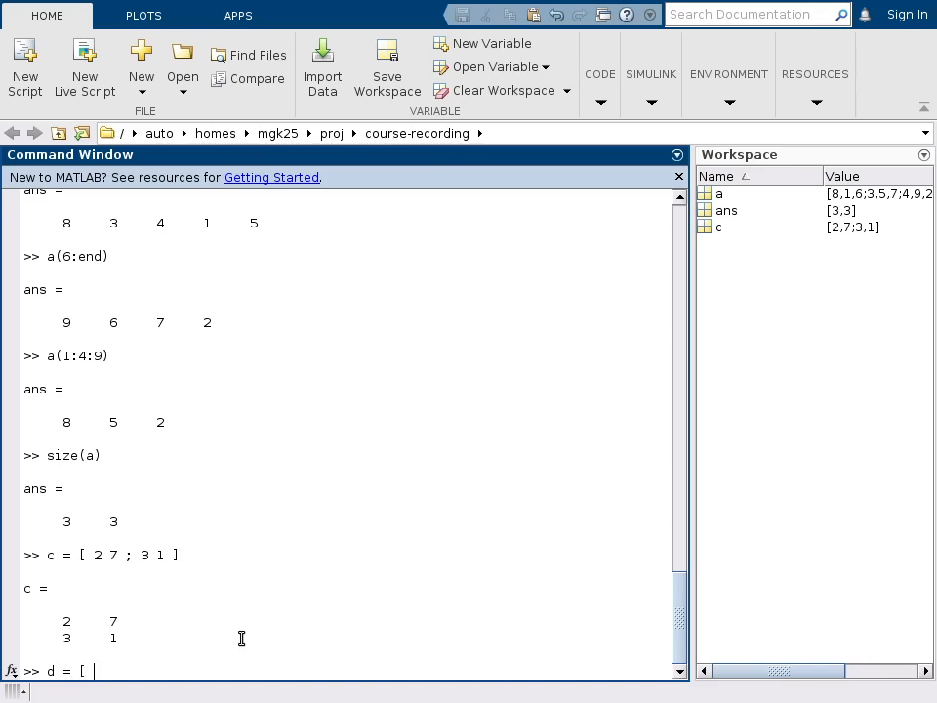
type("a")
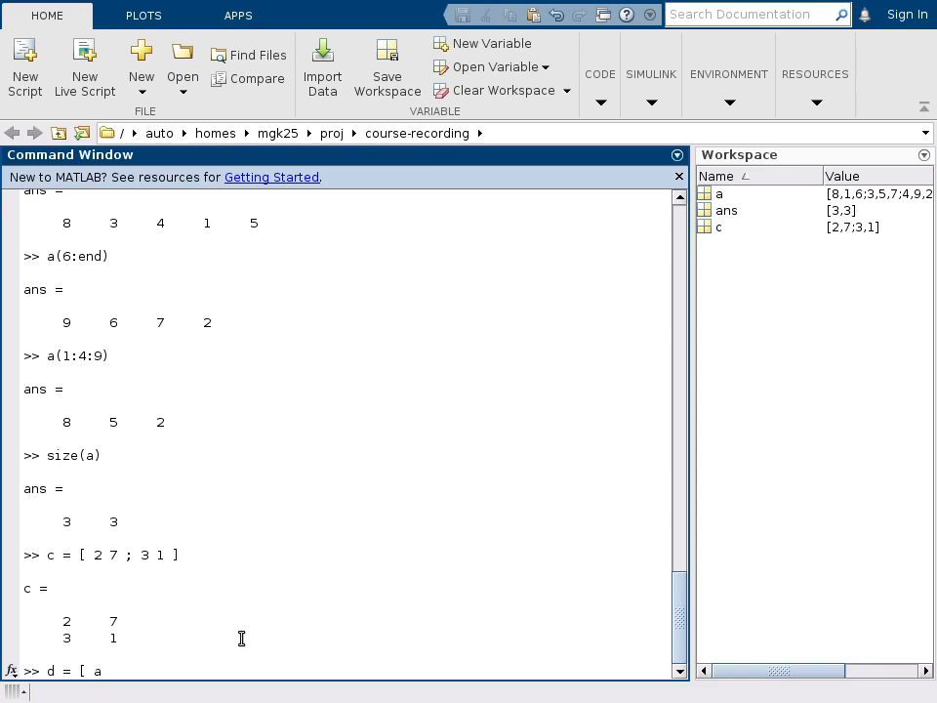
type("(:,end")
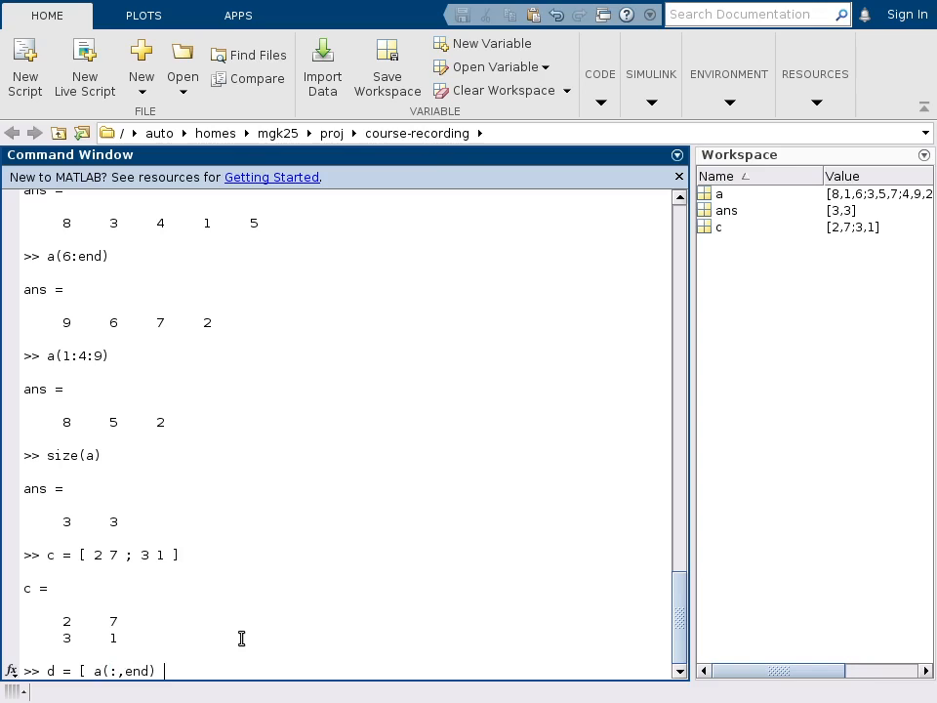
type("a")
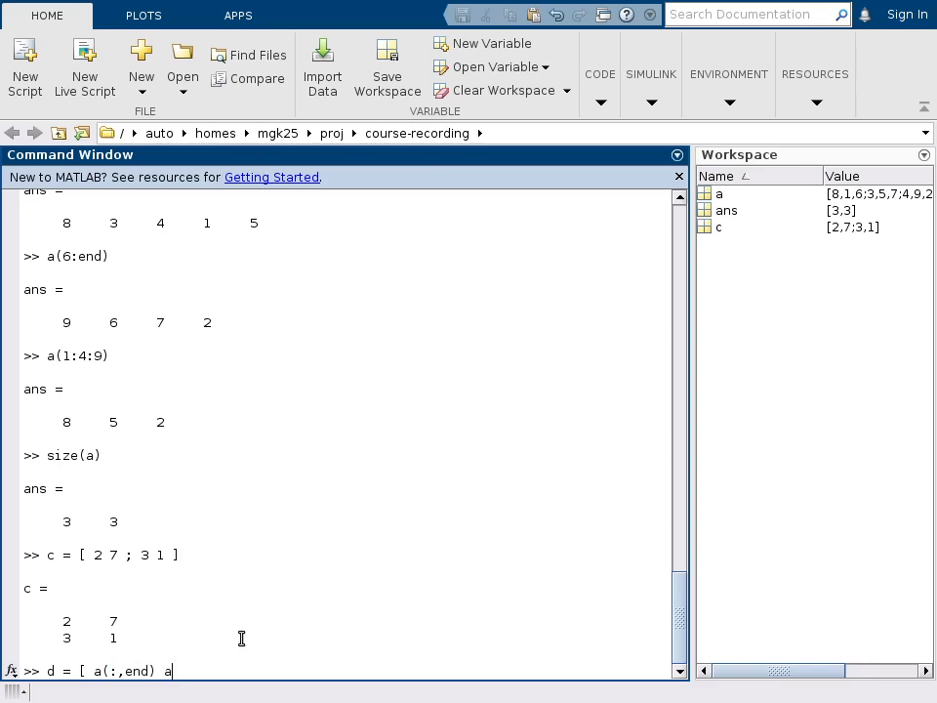
type("(")
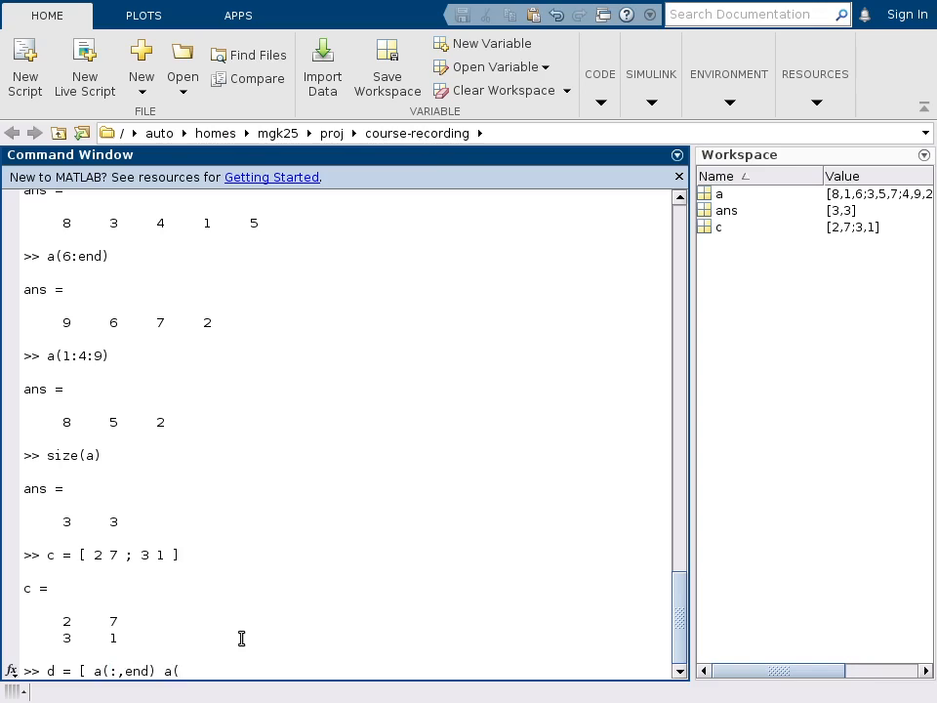
type("1,:")
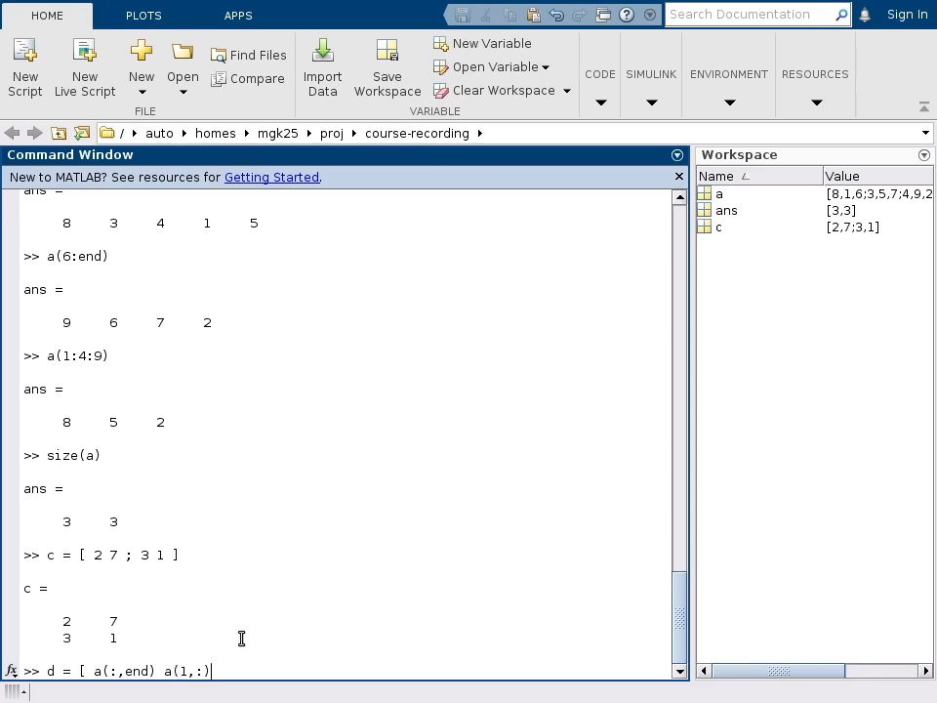
type("'")
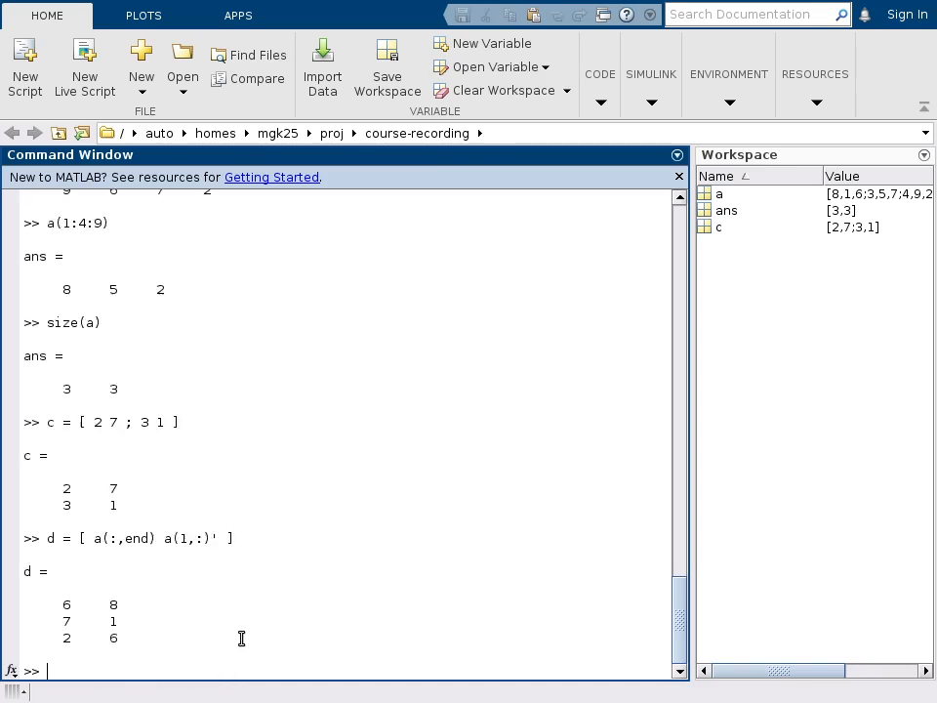
key("enter")
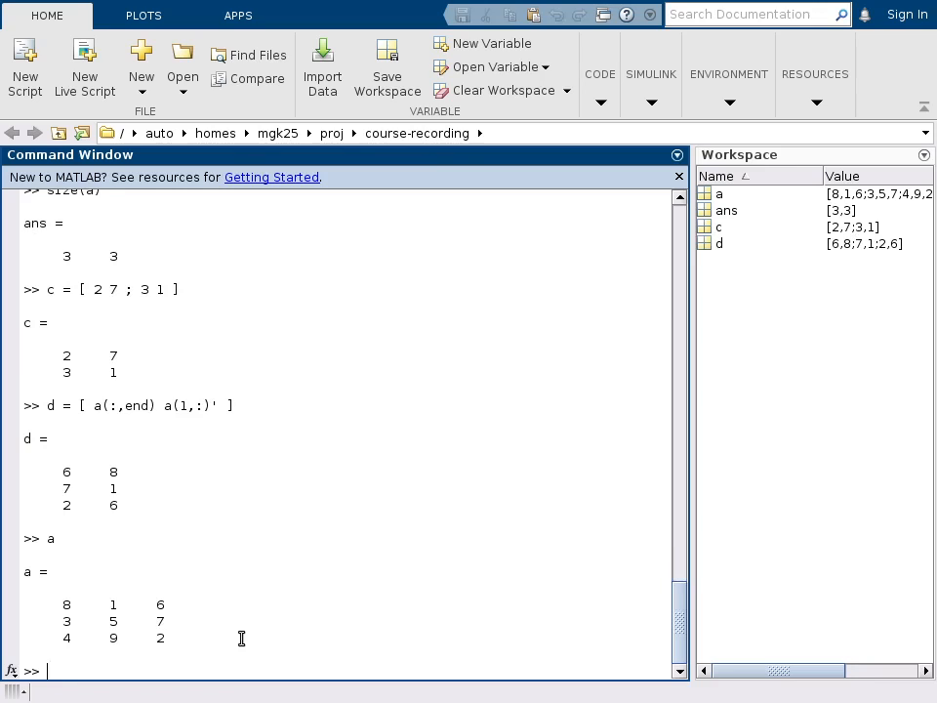
mouse_move(133, 574)
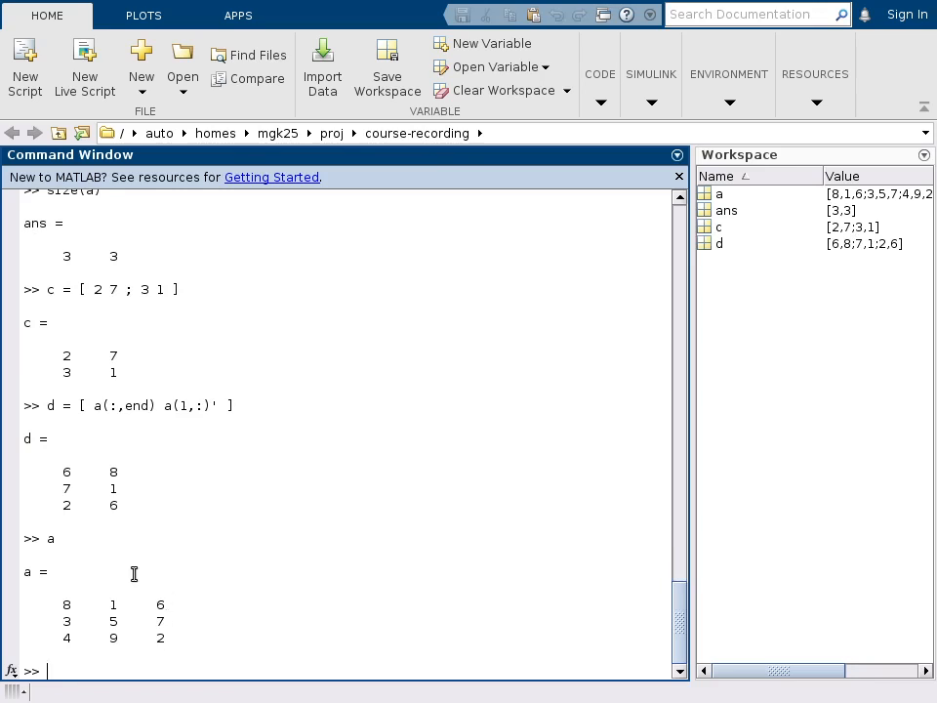
mouse_move(144, 603)
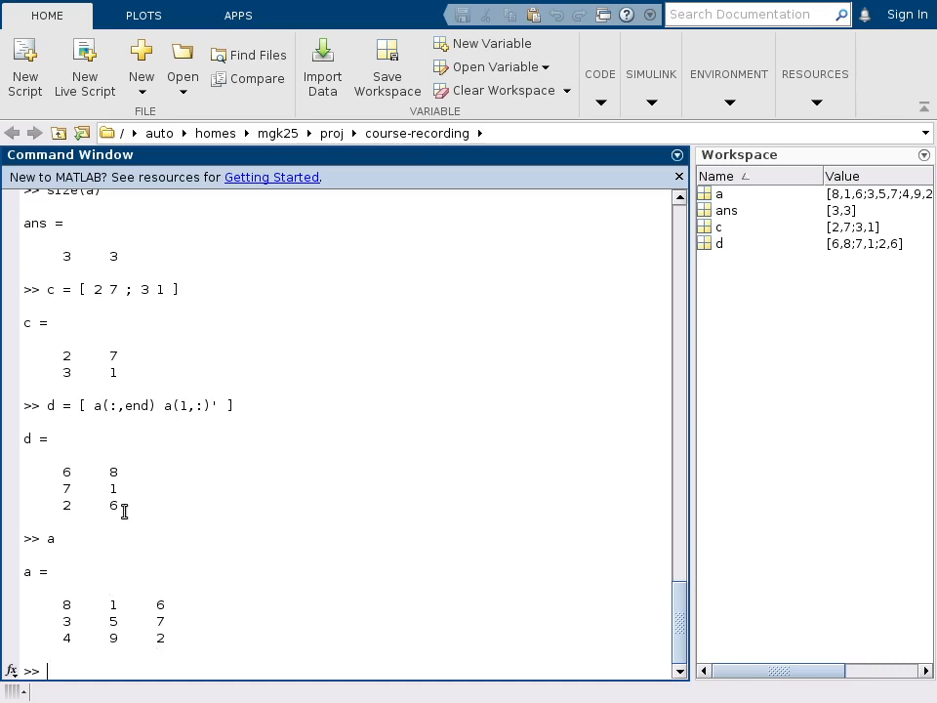
mouse_move(125, 449)
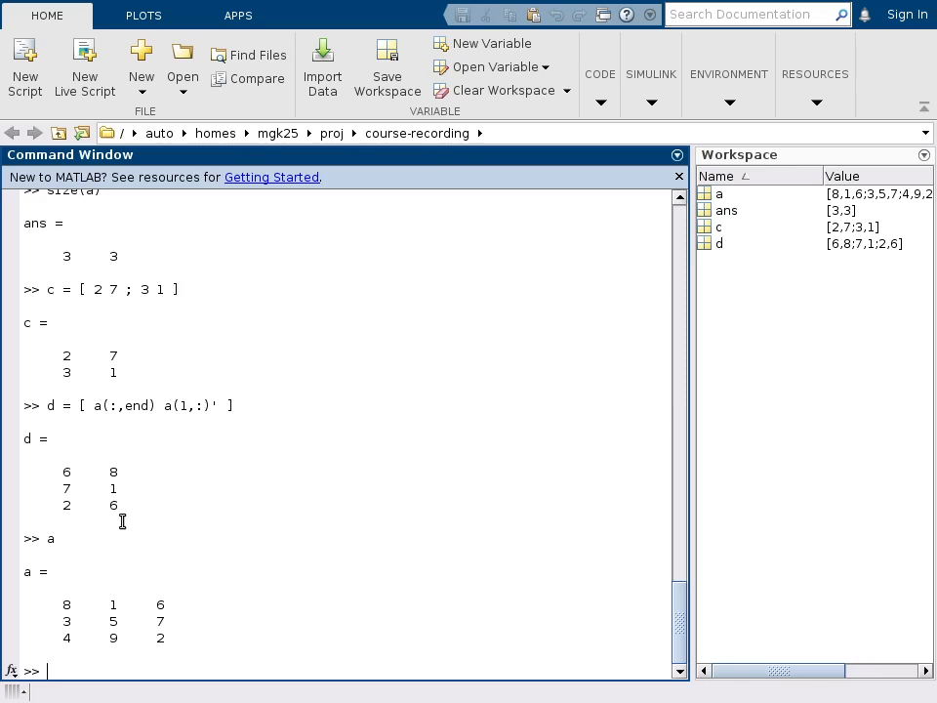
Create e = [zeros(1,3); a(2,:)], giving [0 0 0; 3 5 7]
type("e")
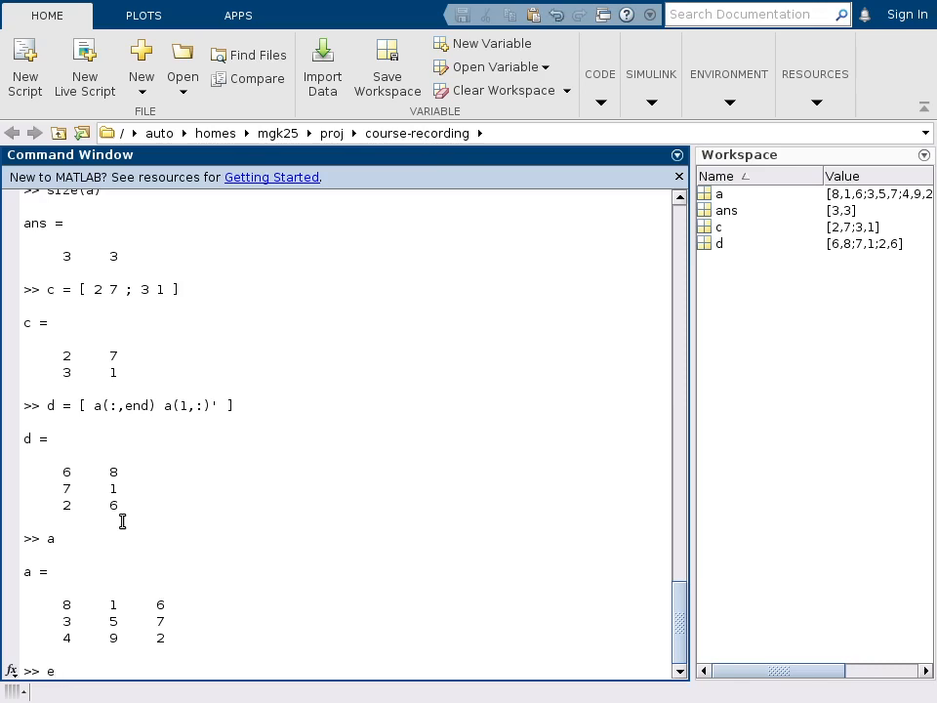
type("=")
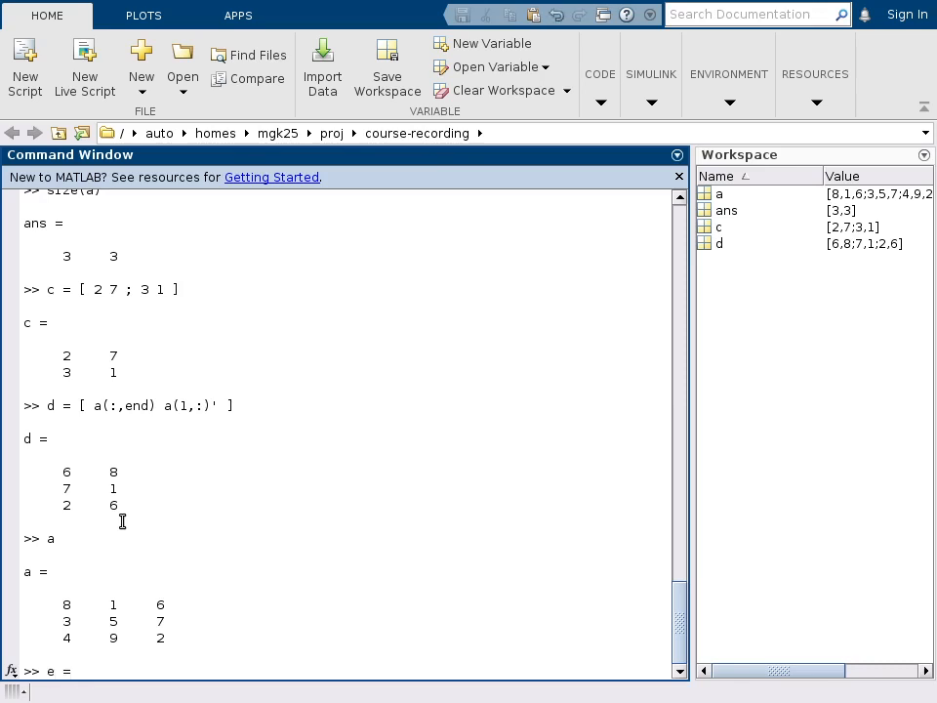
type("[")
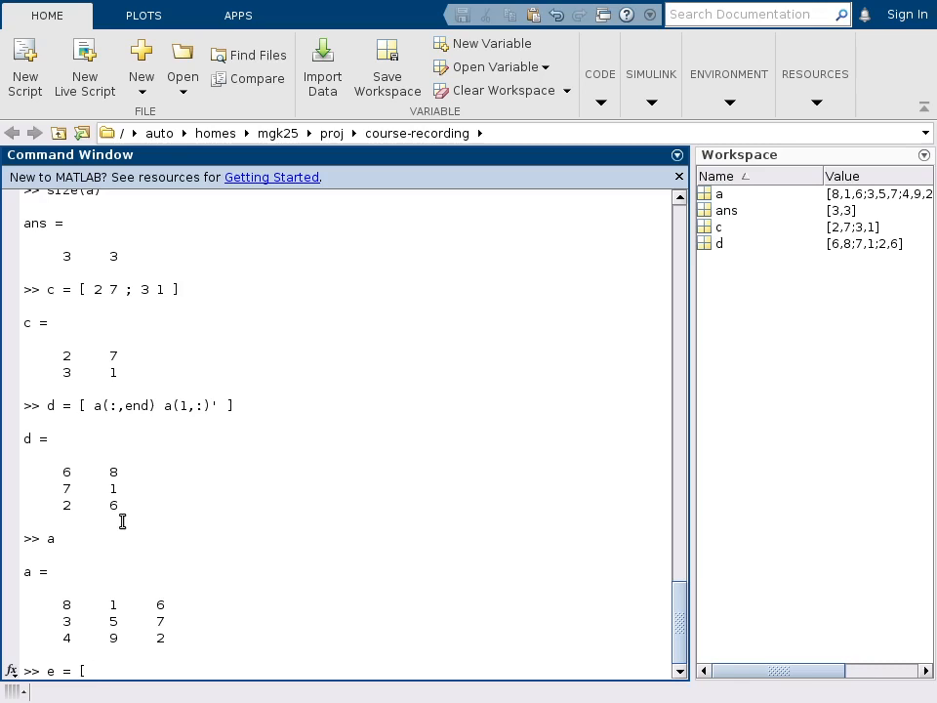
type("zer")
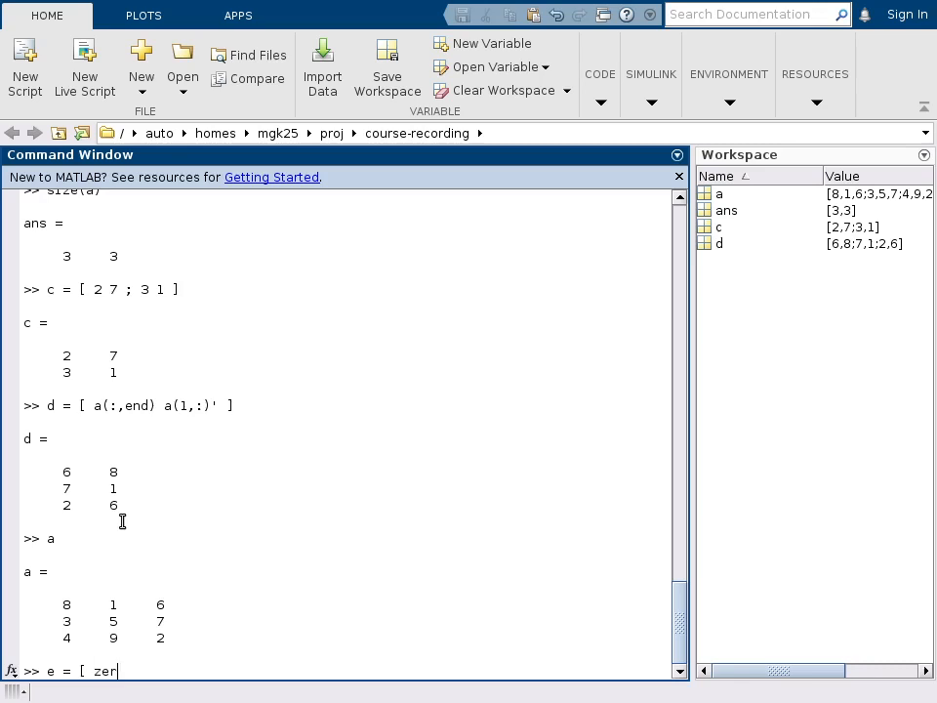
type("os")
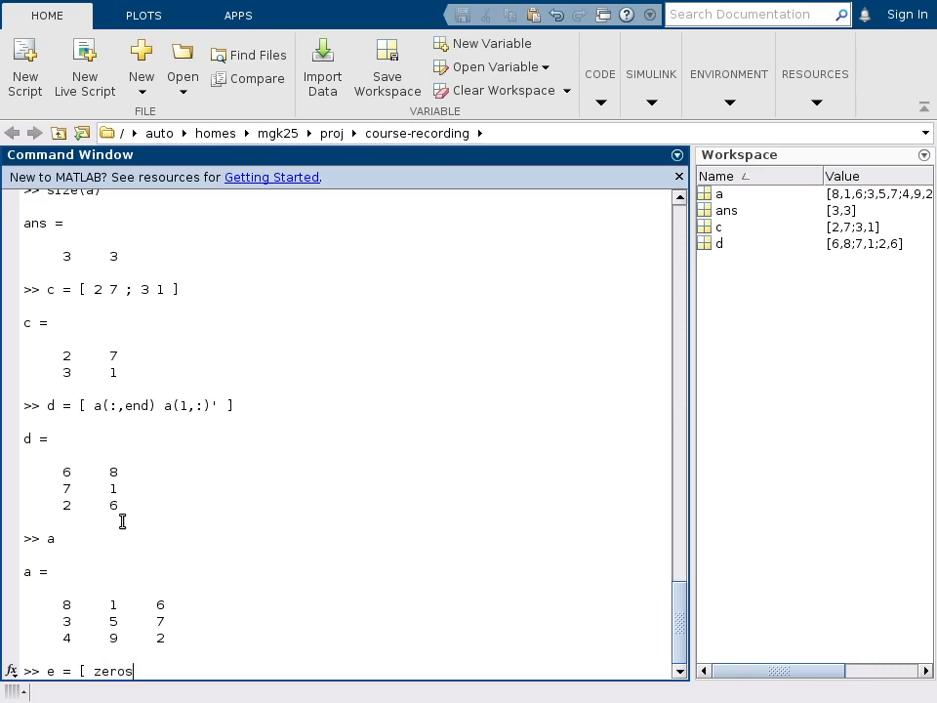
type("(1")
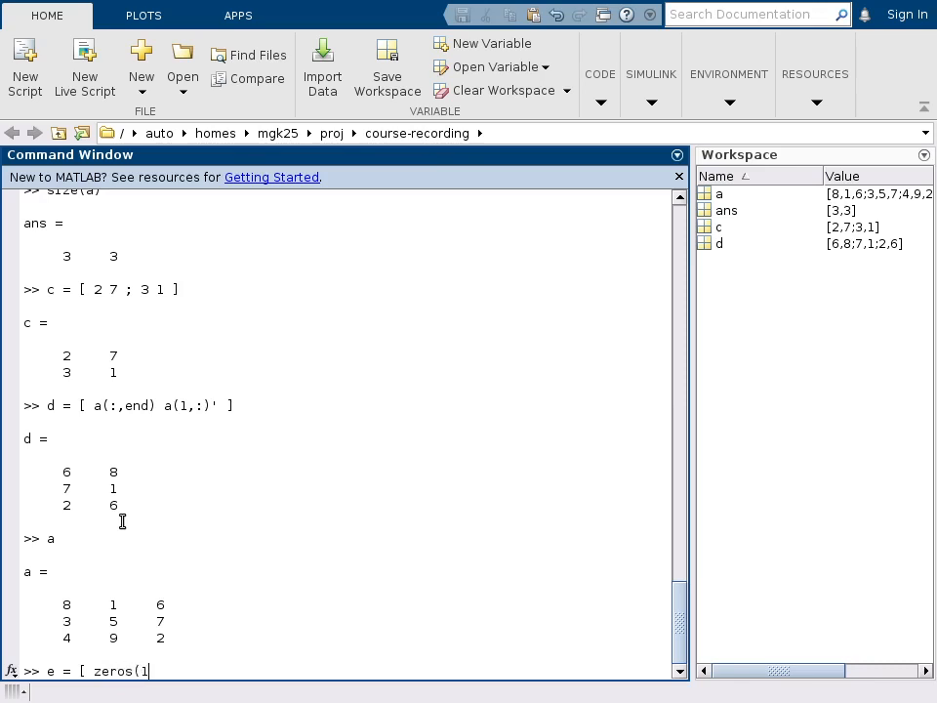
type(",3) ; a")
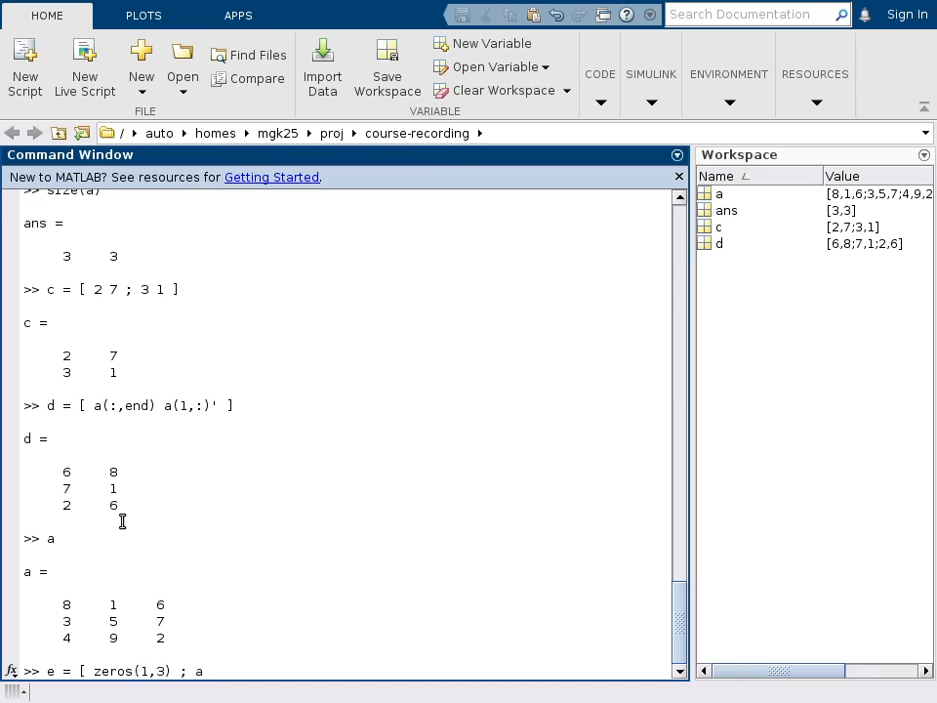
type("(2,")
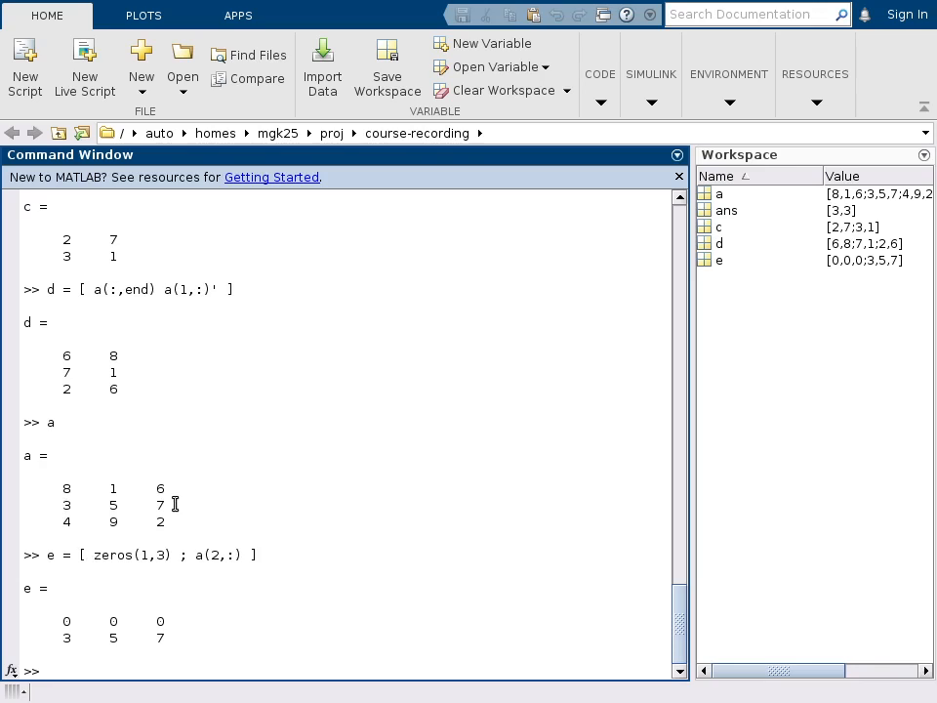
mouse_move(433, 584)
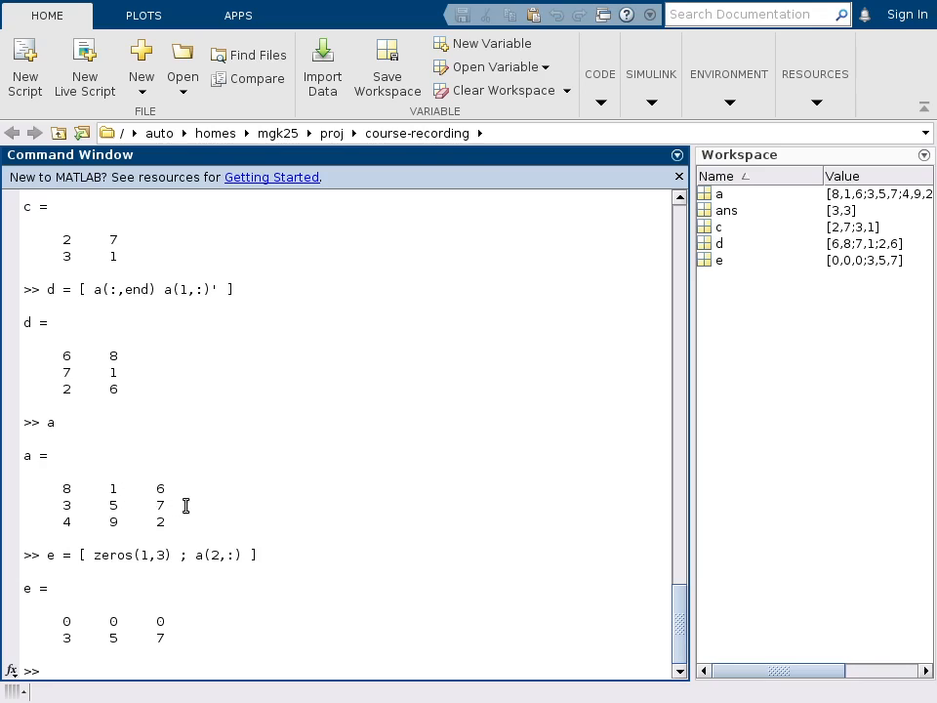
Evaluate a>5 to get the logical array [1 0 1; 0 0 1; 0 1 0]
type("a>")
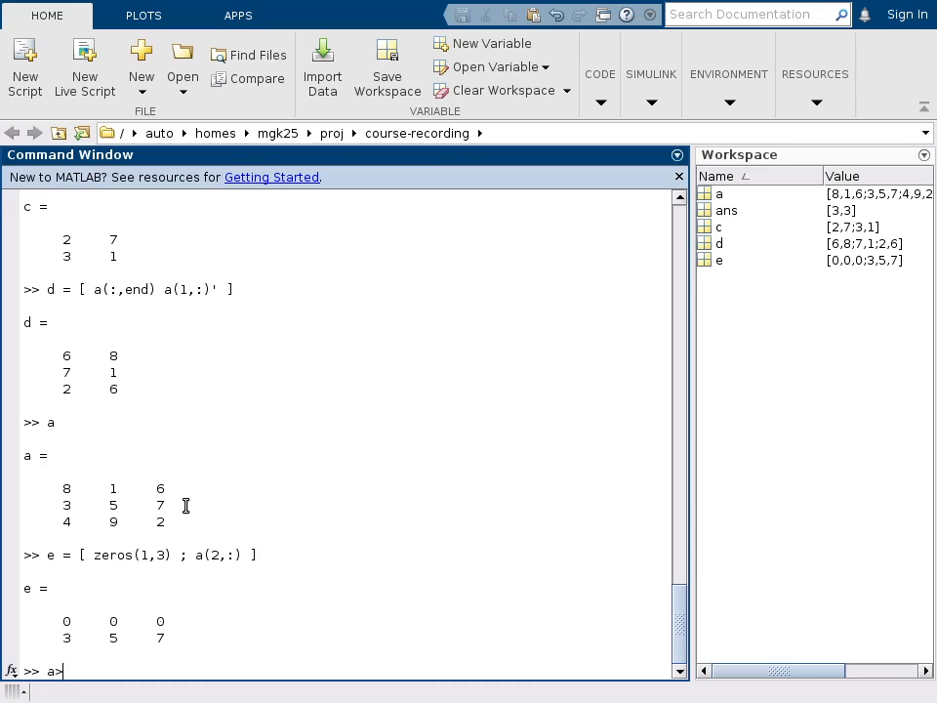
type(">5")
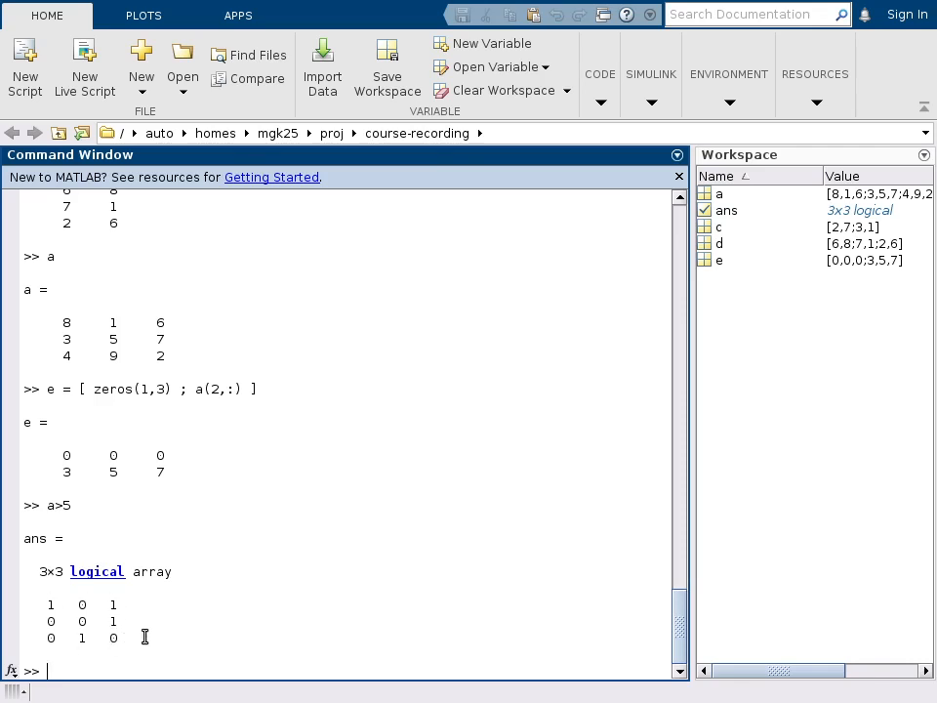
Get indices [1 6 7 8] with find(a>5), values [8 9 6 7] with a(find(a>5)), and redisplay a
type("a>5)")
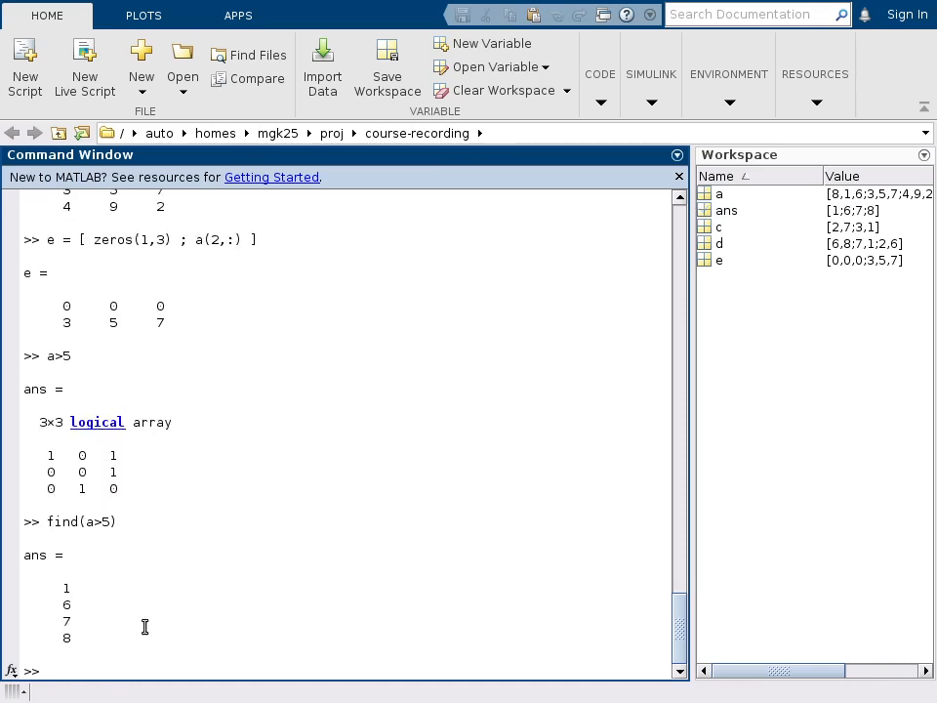
mouse_move(54, 455)
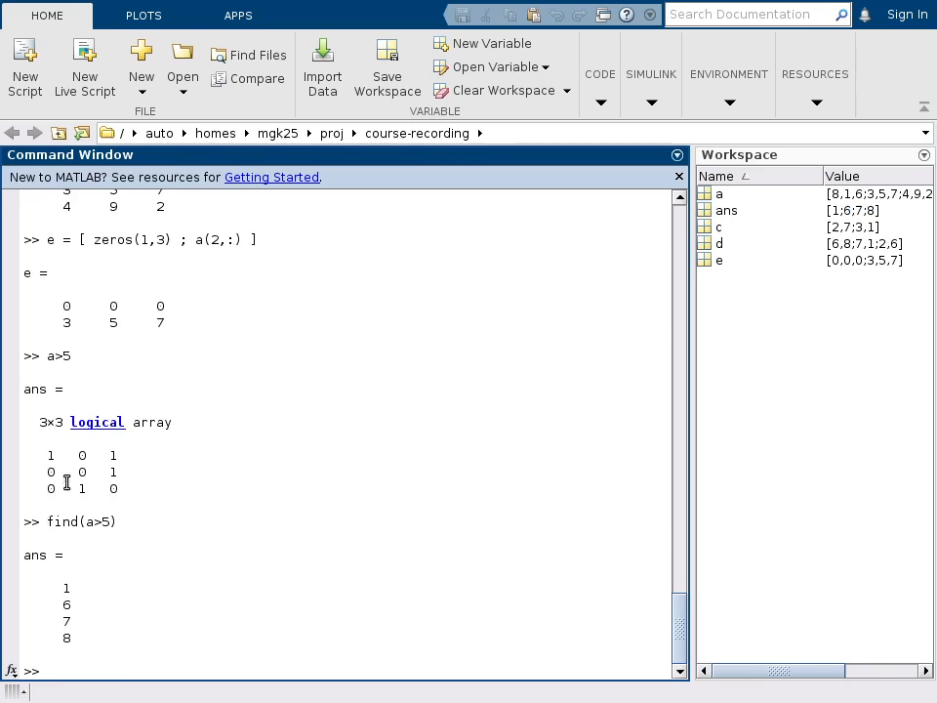
mouse_move(89, 488)
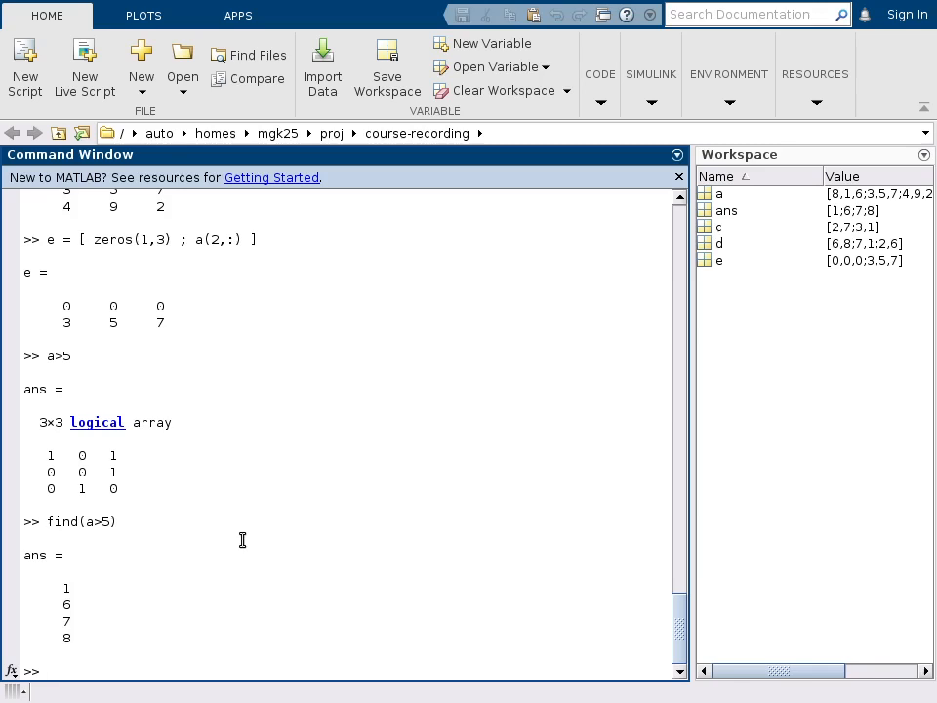
type("find(a>5)")
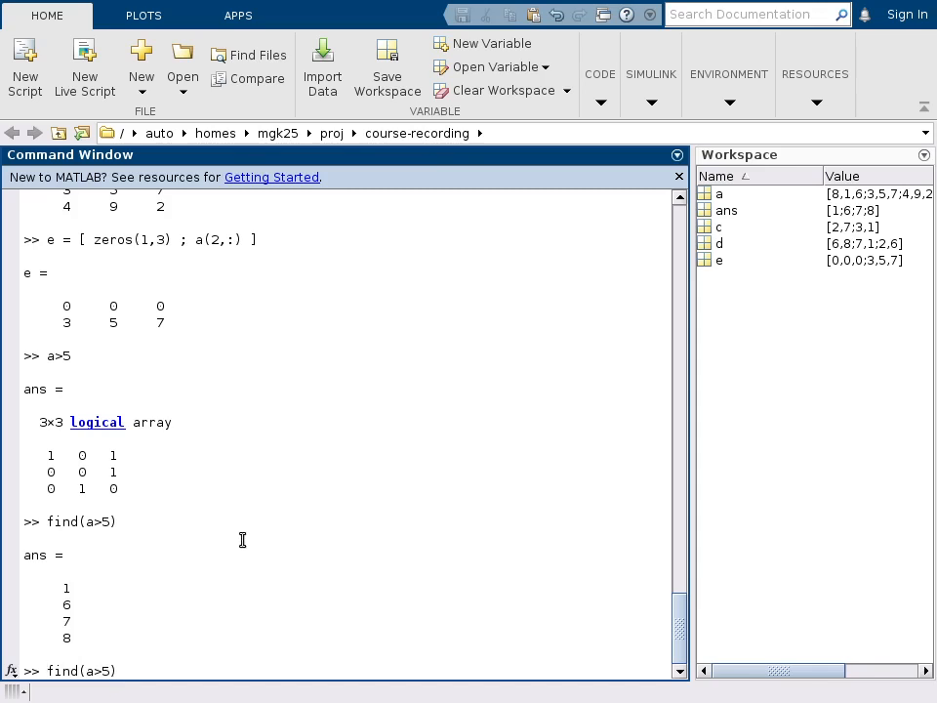
type("a")
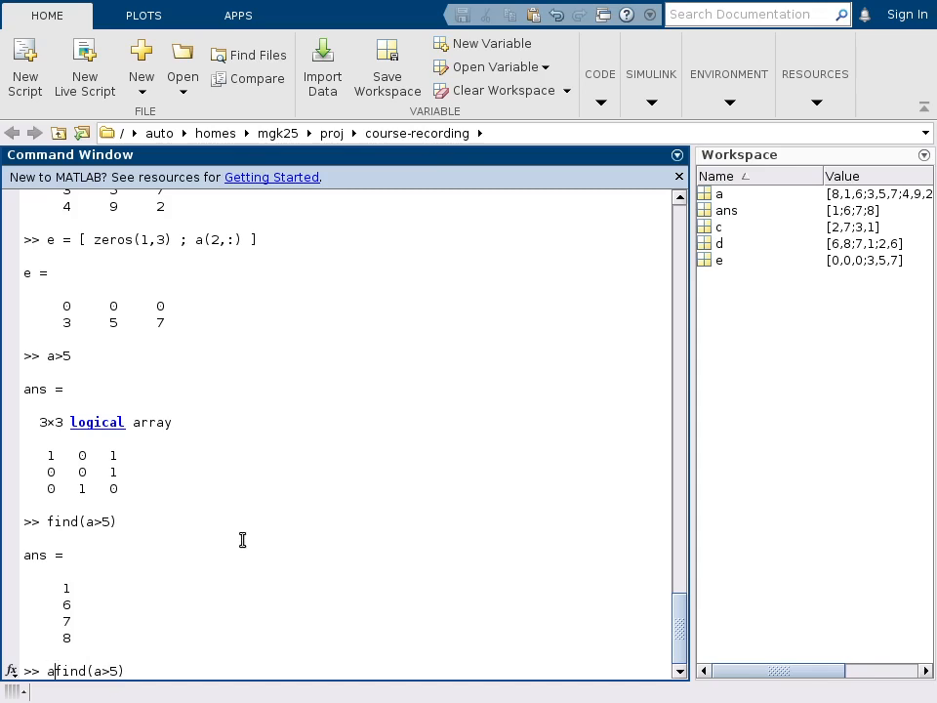
type("(")
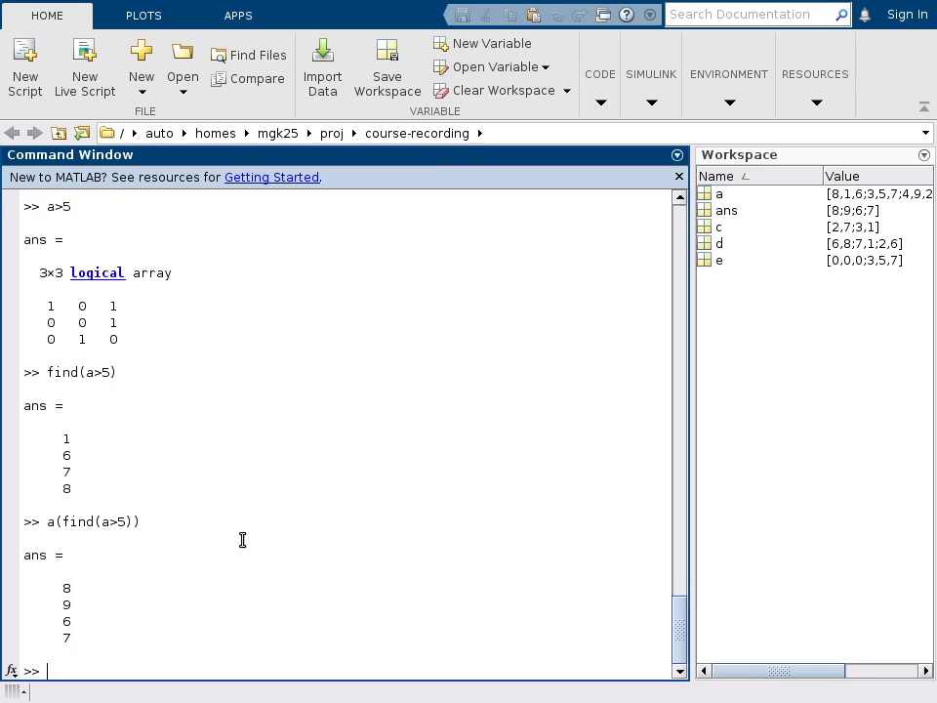
type("a")
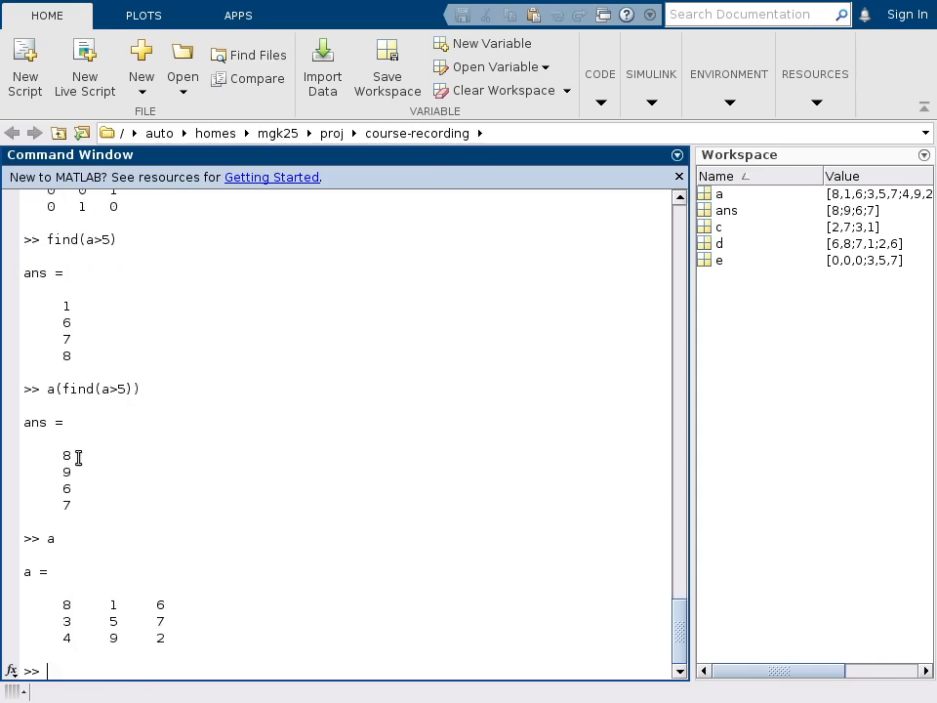